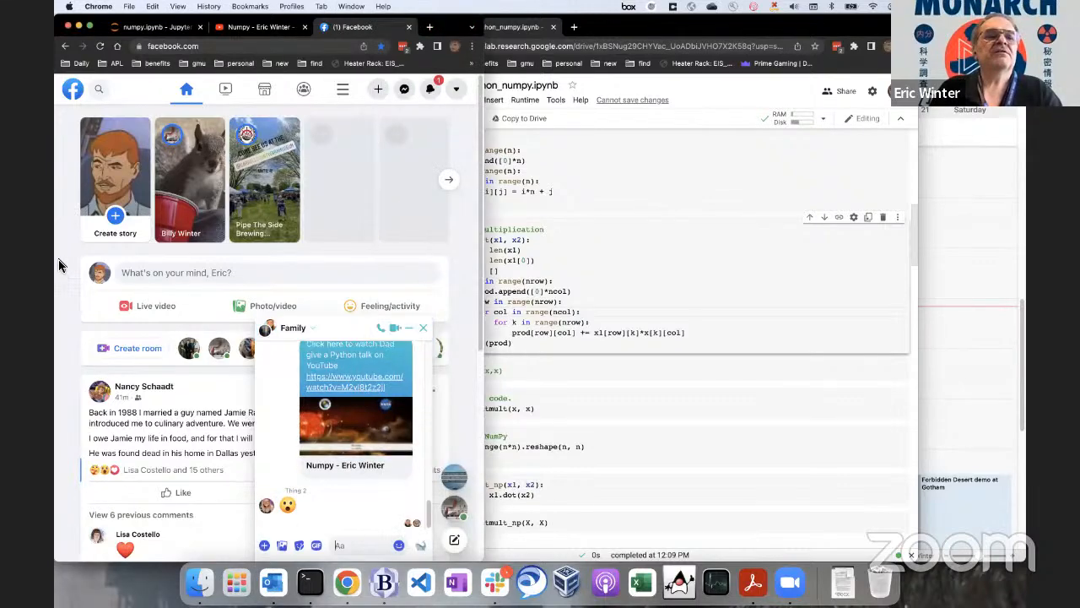
Bring the Colab MOS5_Python_numpy notebook back in front of Facebook.
{"action": "left_click", "coordinate": [155, 27]}
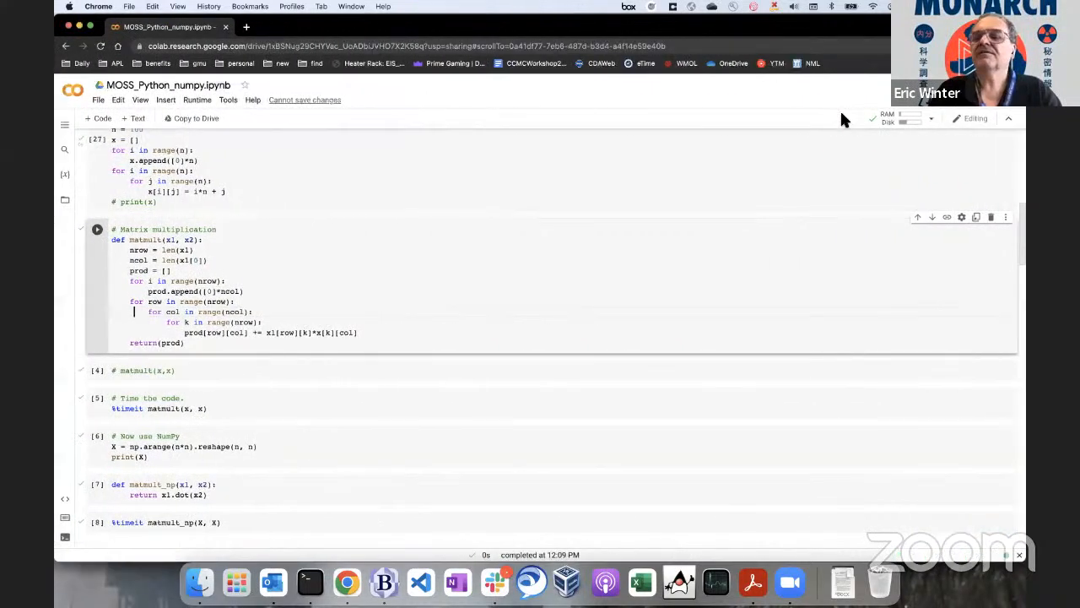
{"action": "mouse_move", "coordinate": [719, 219]}
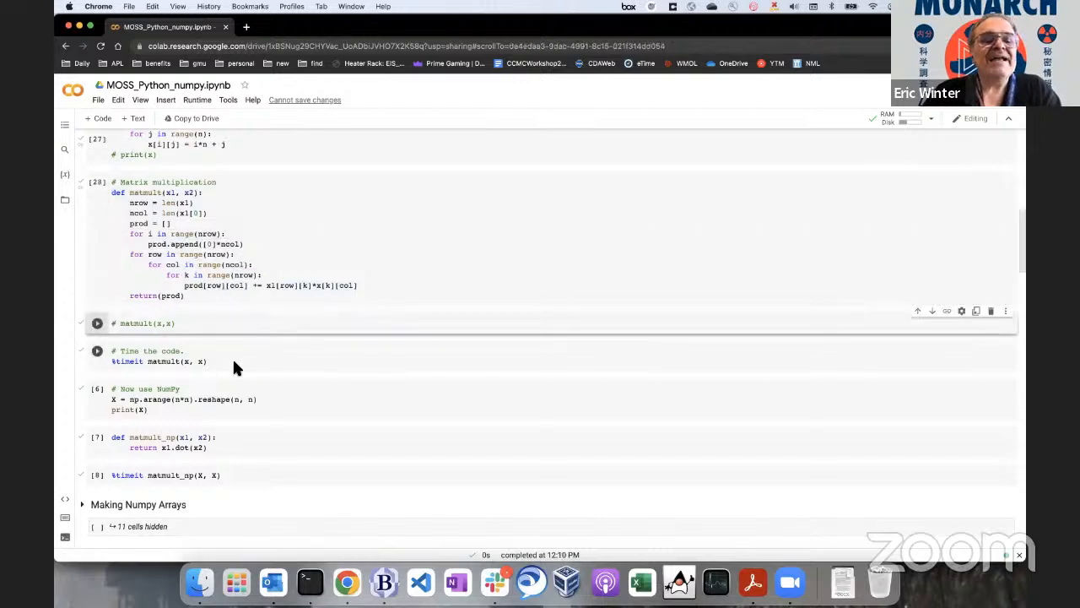
Run the loop-based matmult definition and its %timeit matmult(x, x) cell.
{"action": "left_click", "coordinate": [202, 361]}
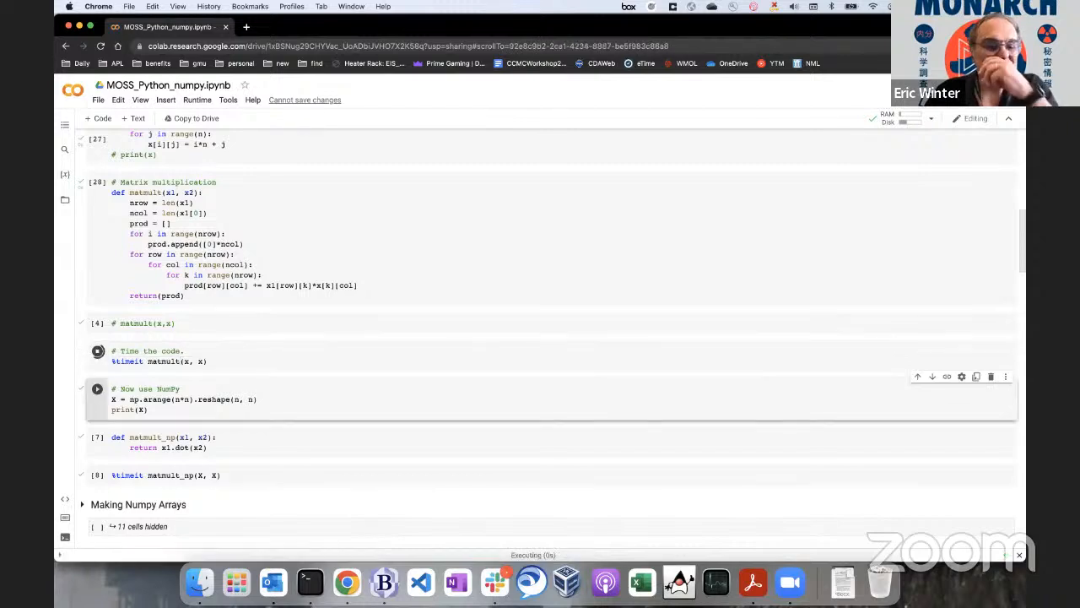
{"action": "left_click", "coordinate": [98, 350]}
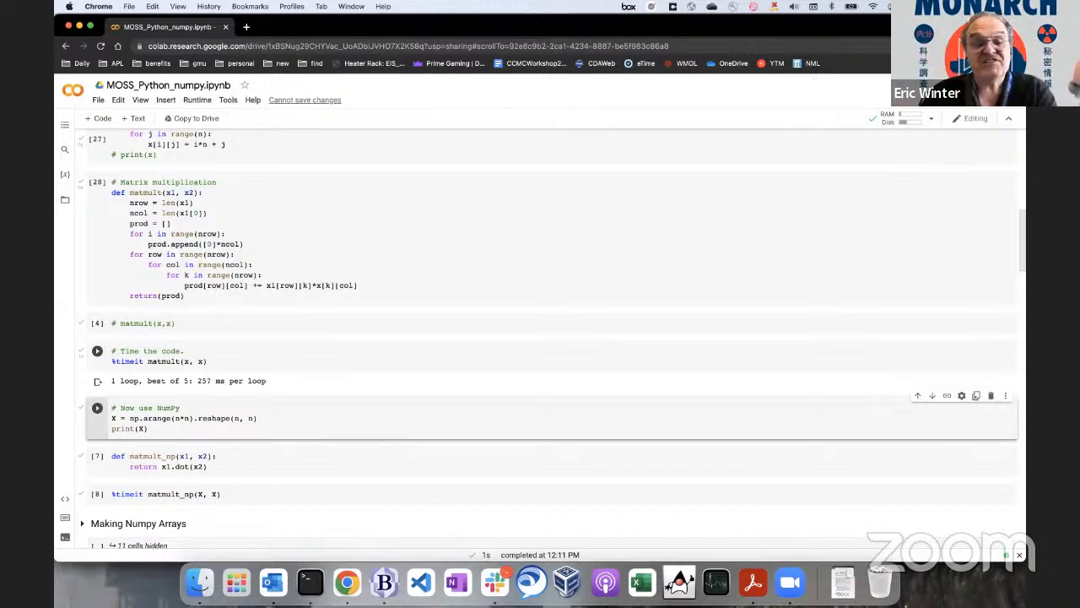
{"action": "mouse_move", "coordinate": [237, 392]}
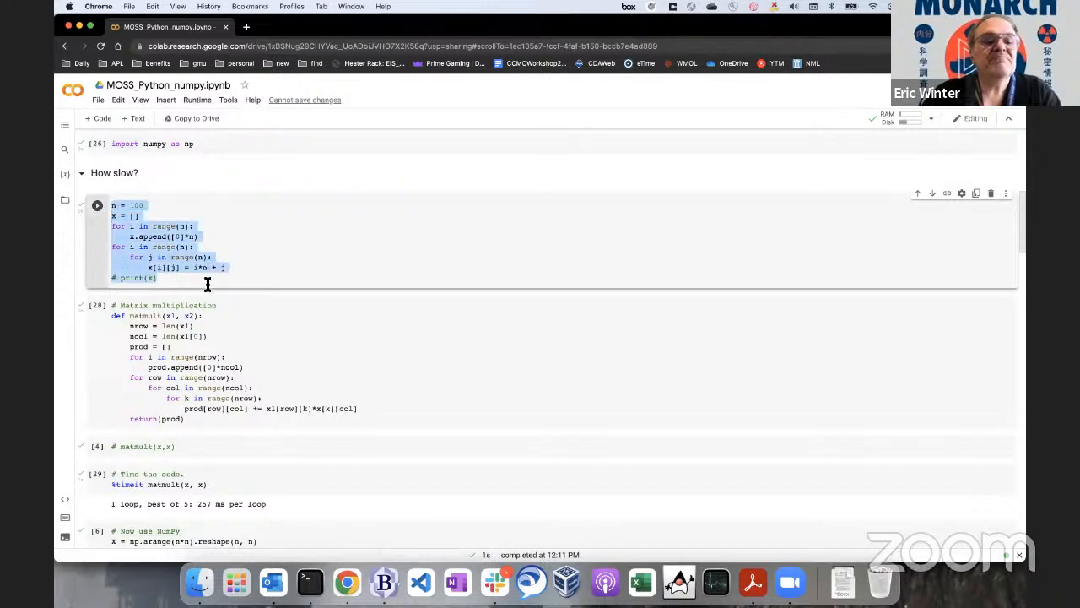
Run the X = np.arange cell so the NumPy array X prints, moving on toward matmult_np.
{"action": "scroll", "scroll_direction": "down", "scroll_amount": 3}
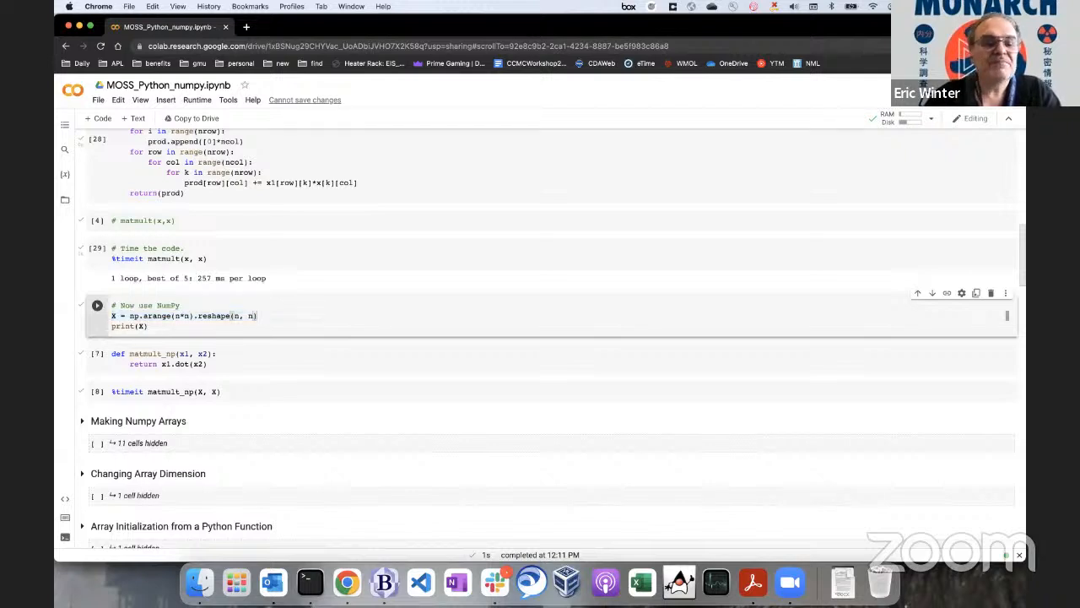
{"action": "left_click", "coordinate": [98, 304]}
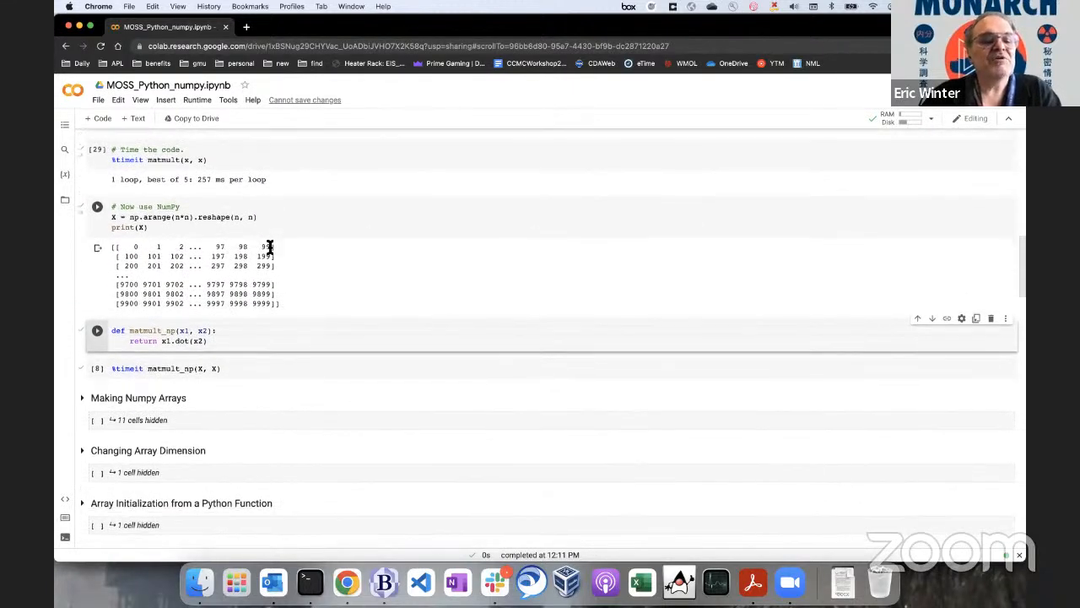
{"action": "scroll", "scroll_direction": "down", "scroll_amount": 3}
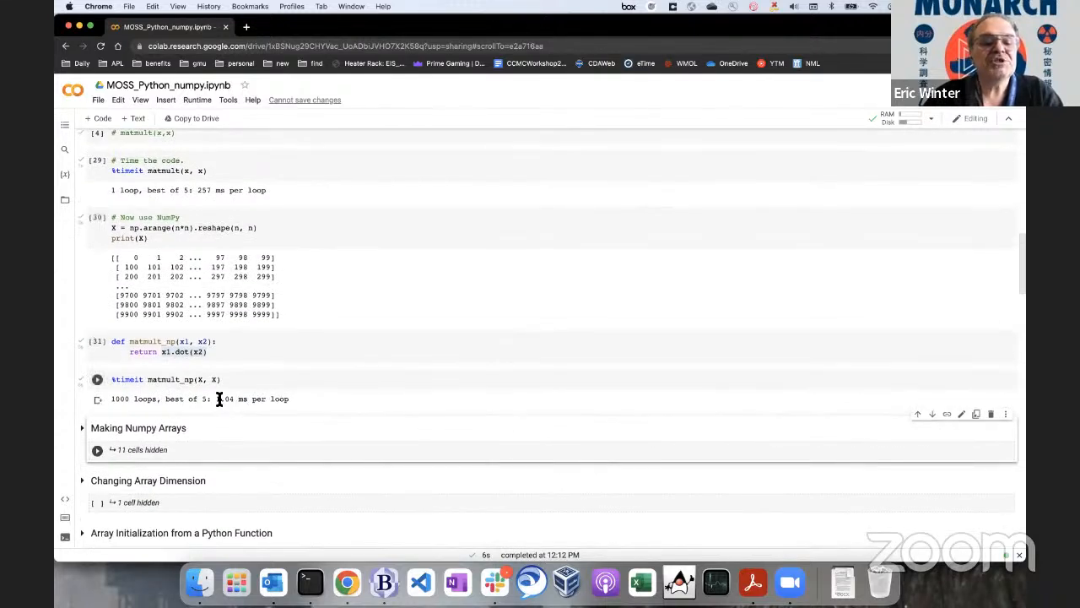
{"action": "left_click", "coordinate": [98, 378]}
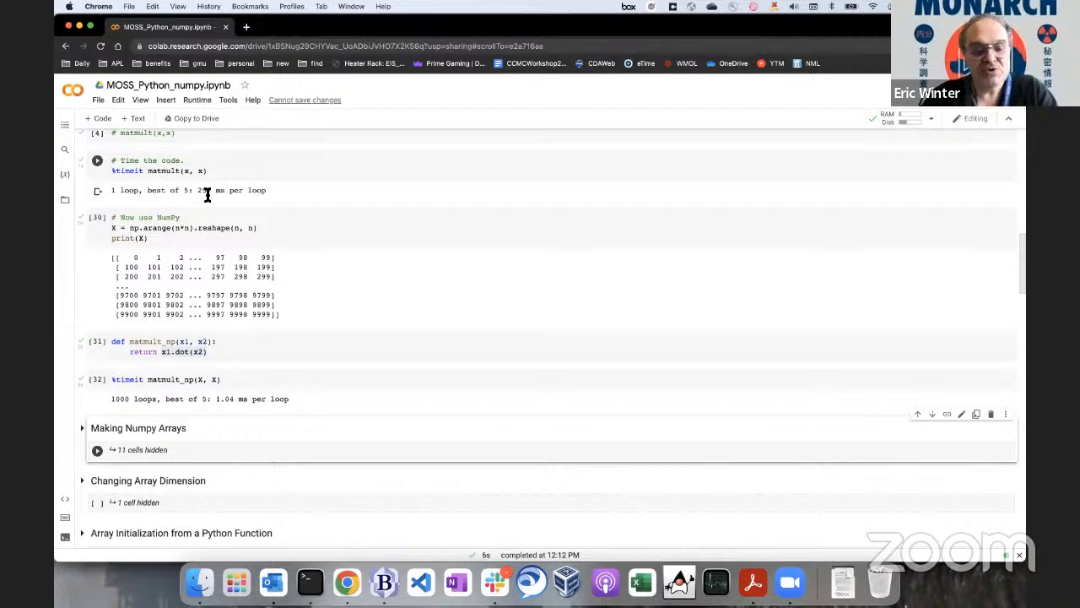
{"action": "scroll", "scroll_direction": "down", "scroll_amount": 3}
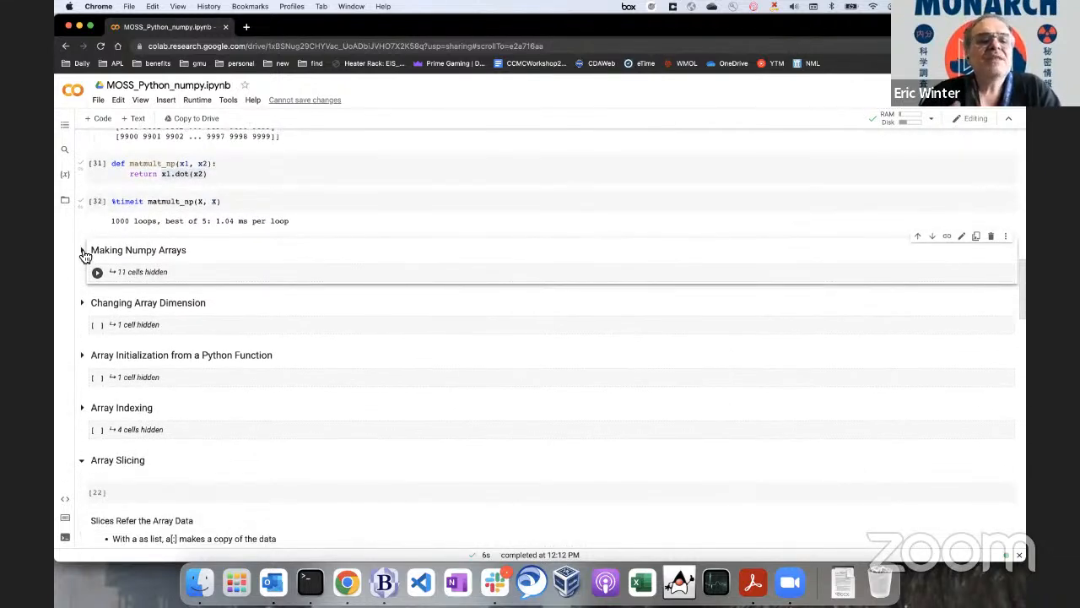
{"action": "mouse_move", "coordinate": [83, 255]}
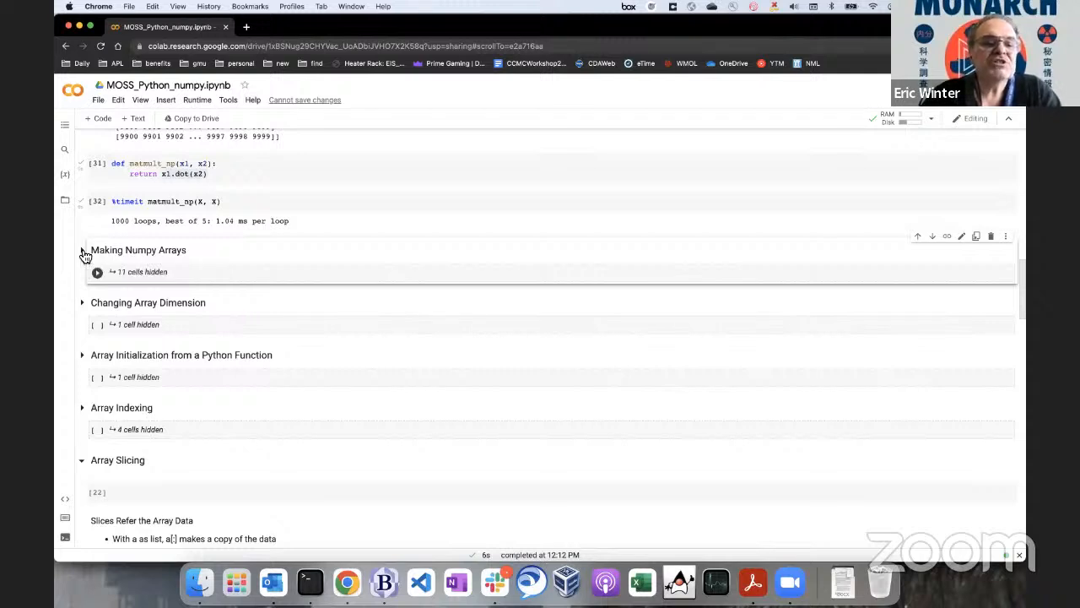
Expand Making Numpy Arrays and run a = np.array([1, 2, 3]) to print [1 2 3].
{"action": "left_click", "coordinate": [81, 250]}
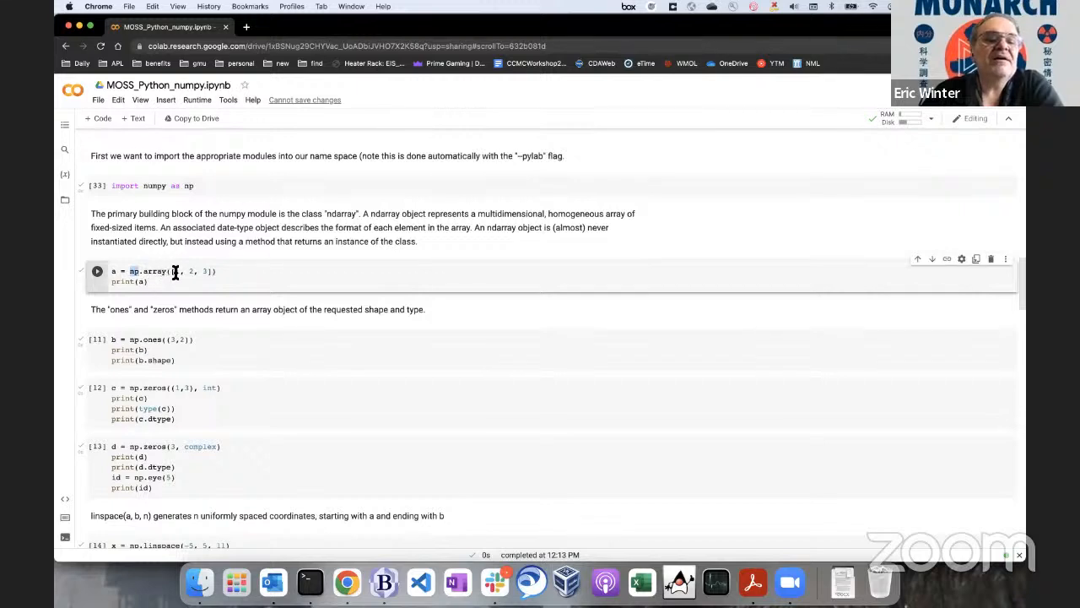
{"action": "left_click_drag", "start_coordinate": [177, 270], "coordinate": [206, 270]}
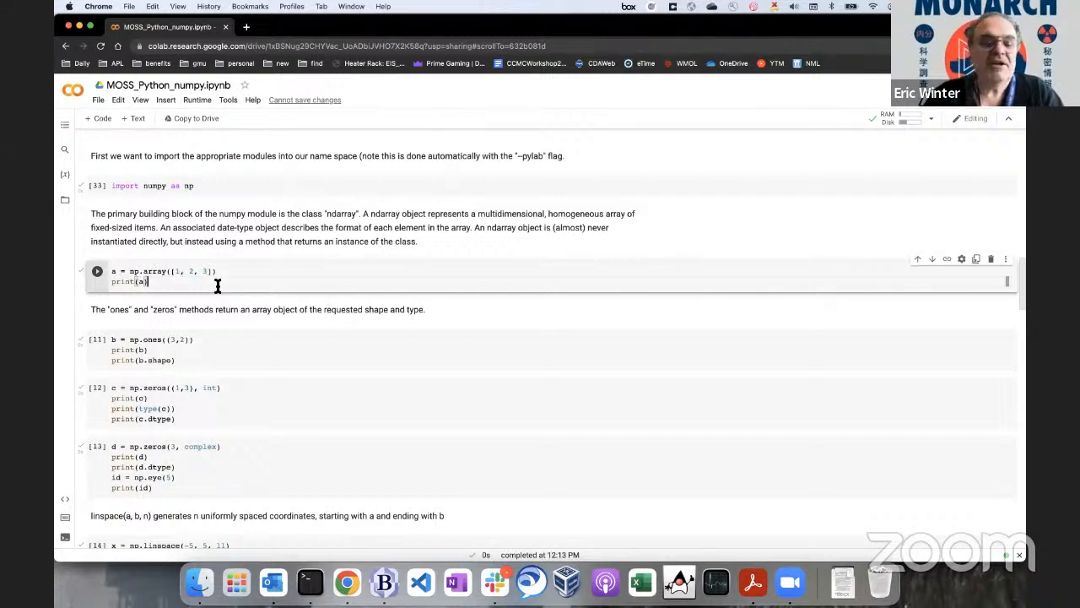
{"action": "left_click", "coordinate": [96, 271]}
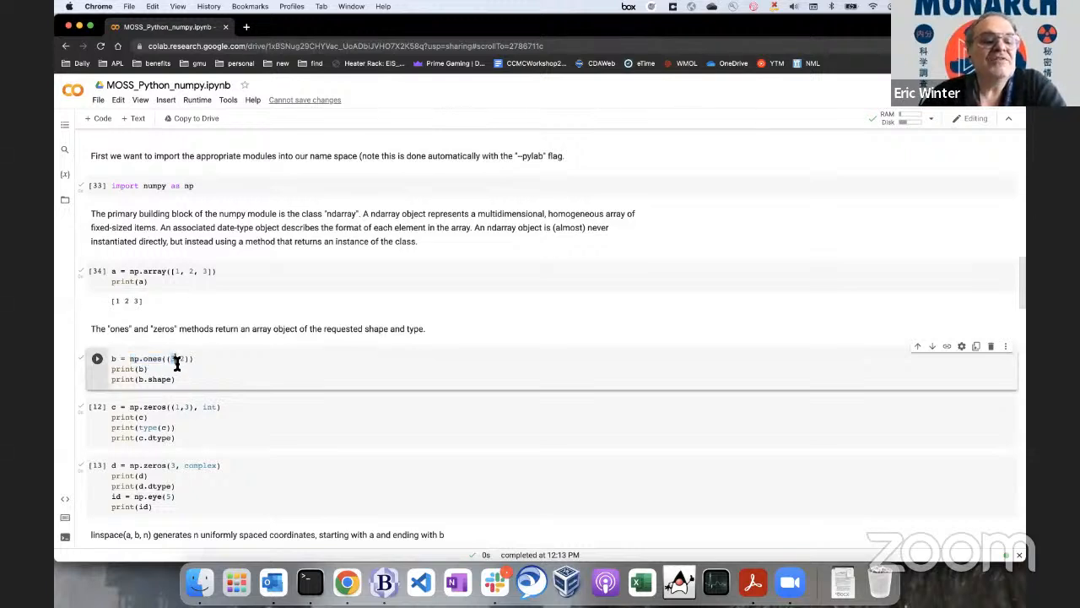
Run the b = np.ones((3,2)) cell, printing the ones array and its shape.
{"action": "double_click", "coordinate": [176, 358]}
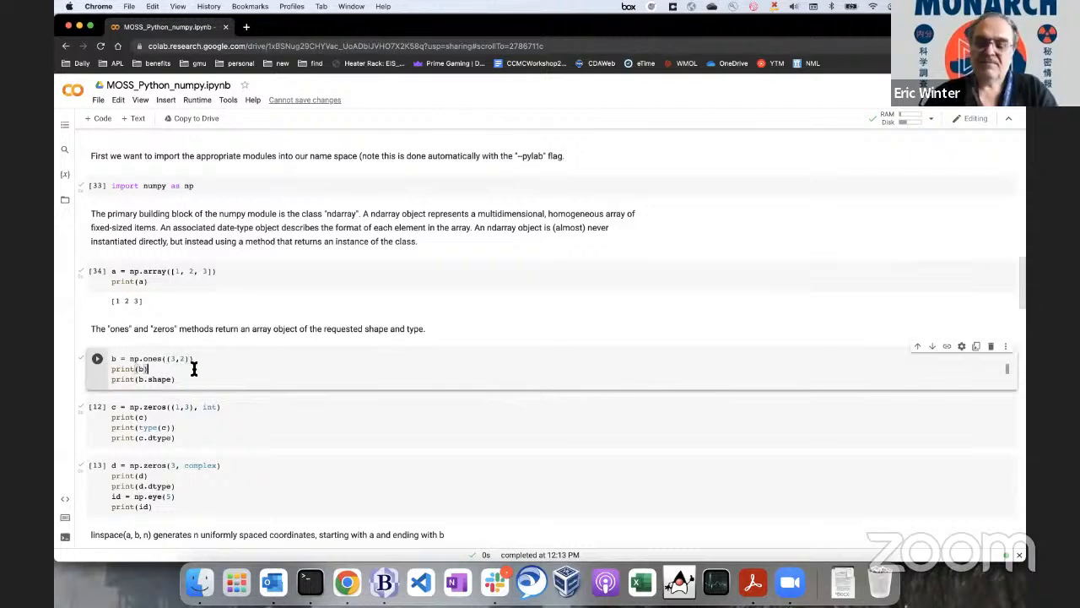
{"action": "left_click", "coordinate": [98, 358]}
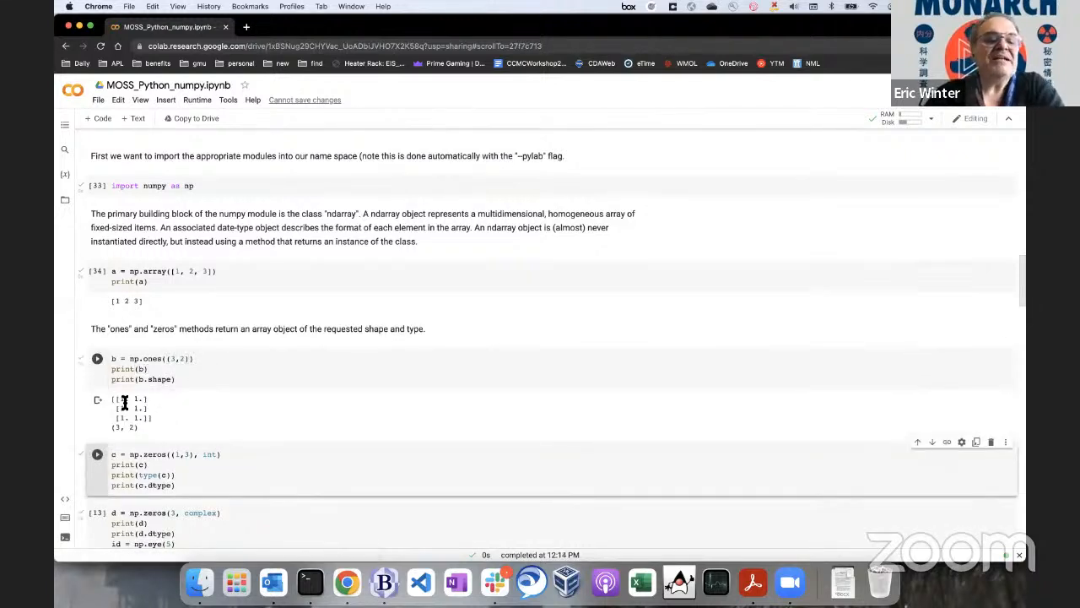
{"action": "mouse_move", "coordinate": [131, 412]}
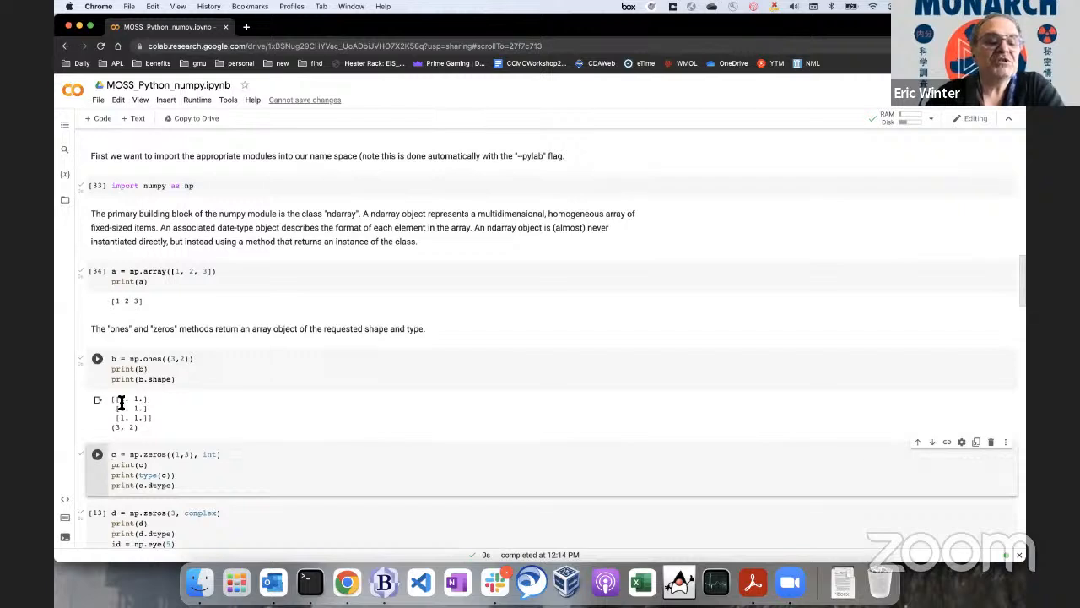
{"action": "mouse_move", "coordinate": [172, 420]}
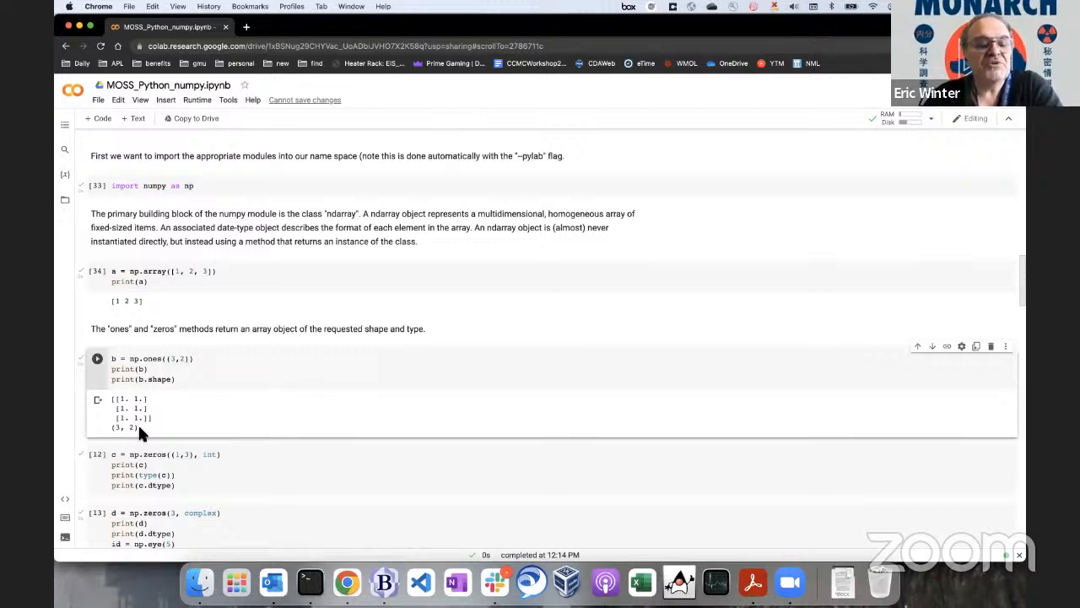
{"action": "mouse_move", "coordinate": [162, 449]}
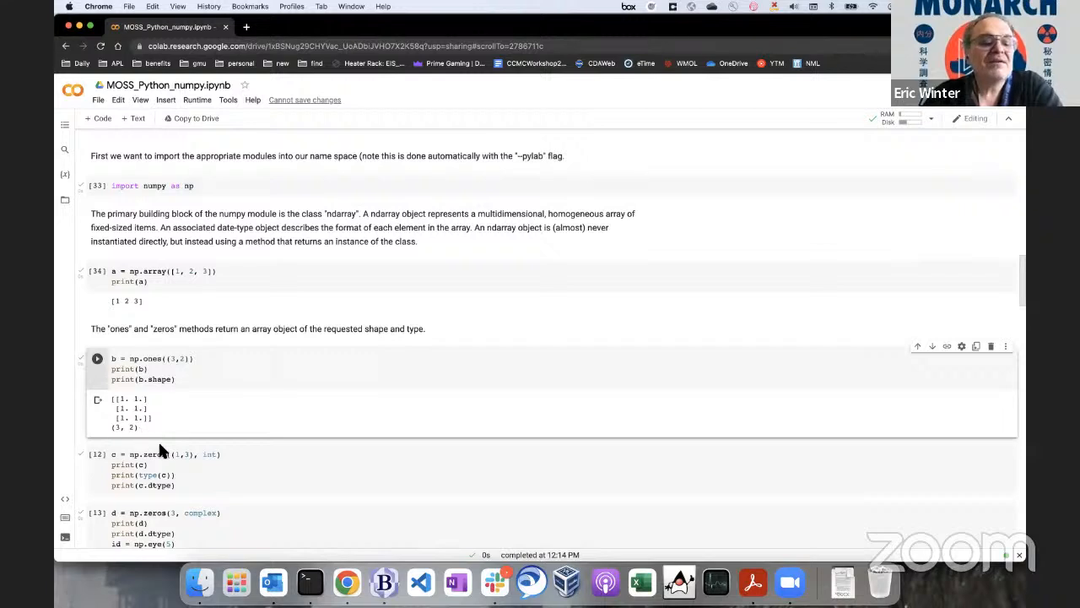
{"action": "scroll", "scroll_direction": "down", "scroll_amount": 3}
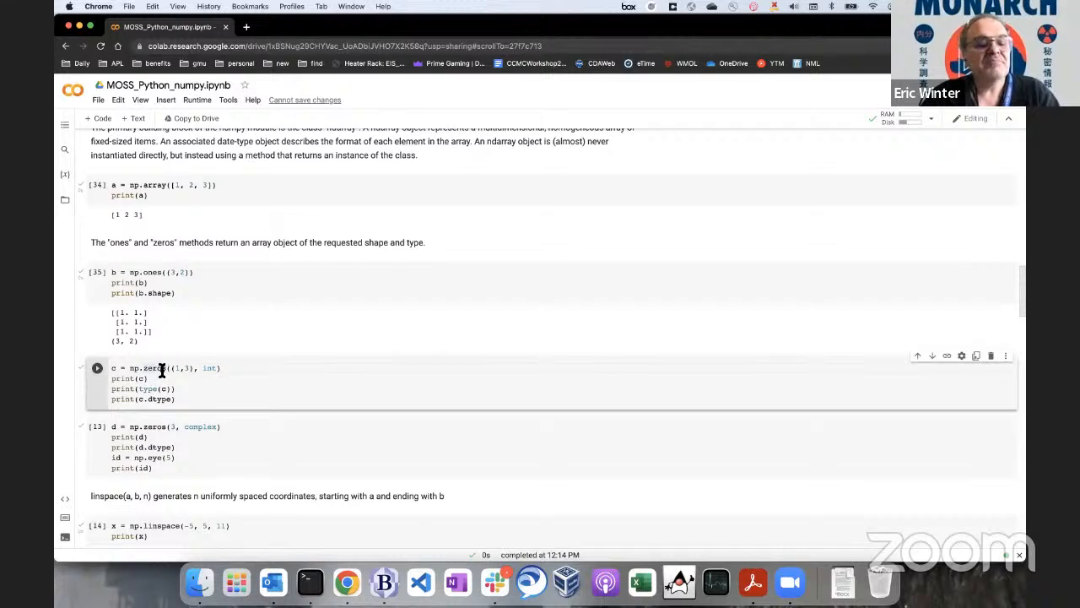
Run the int zeros cell, then the complex zeros and np.eye identity-matrix cell.
{"action": "left_click", "coordinate": [96, 368]}
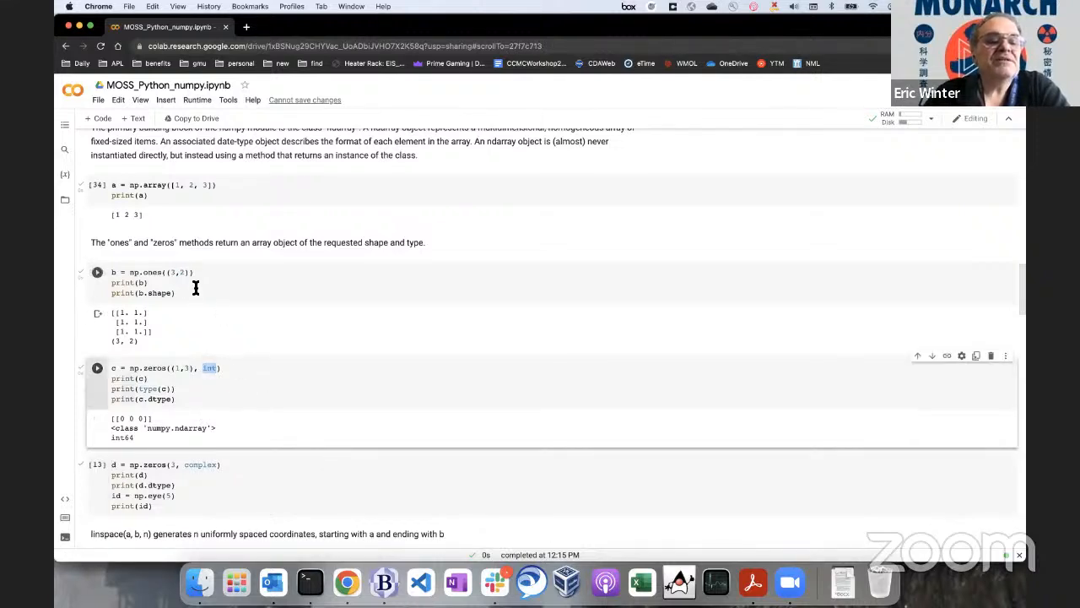
{"action": "mouse_move", "coordinate": [189, 319]}
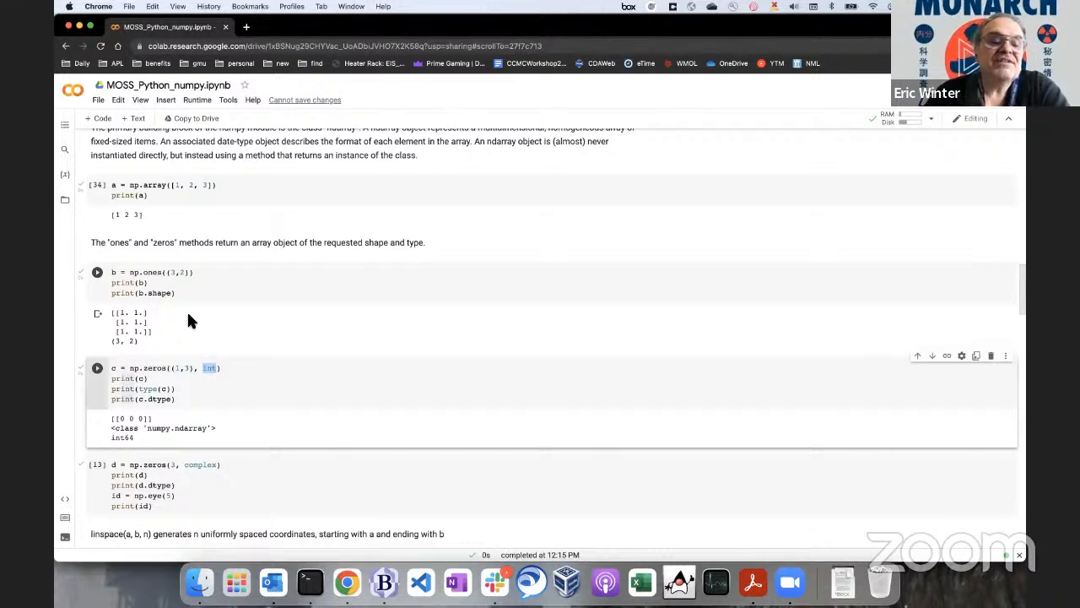
{"action": "left_click", "coordinate": [98, 272]}
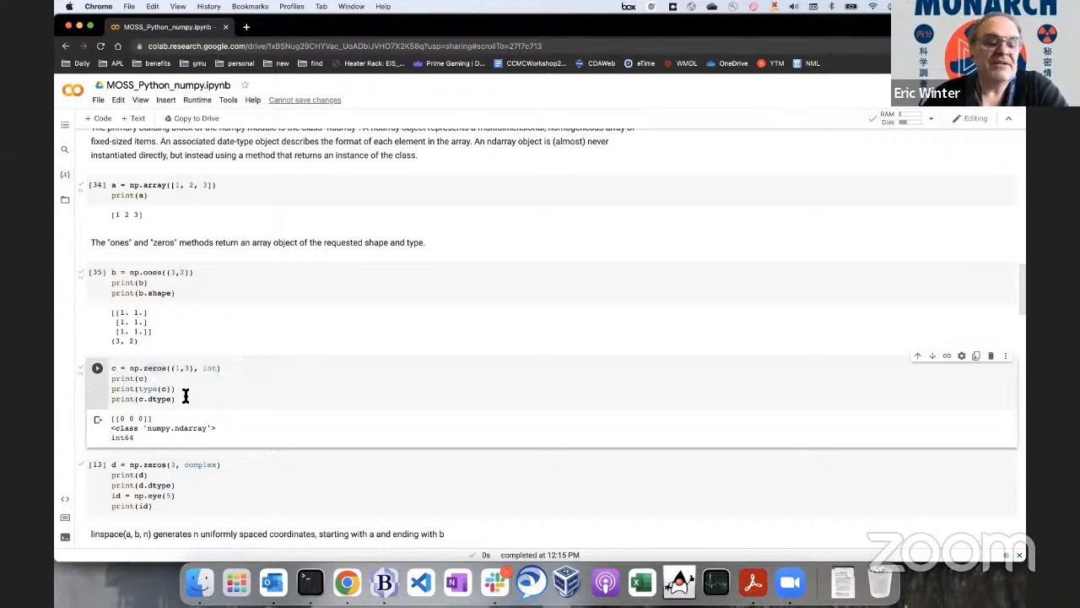
{"action": "scroll", "scroll_direction": "down", "scroll_amount": 3}
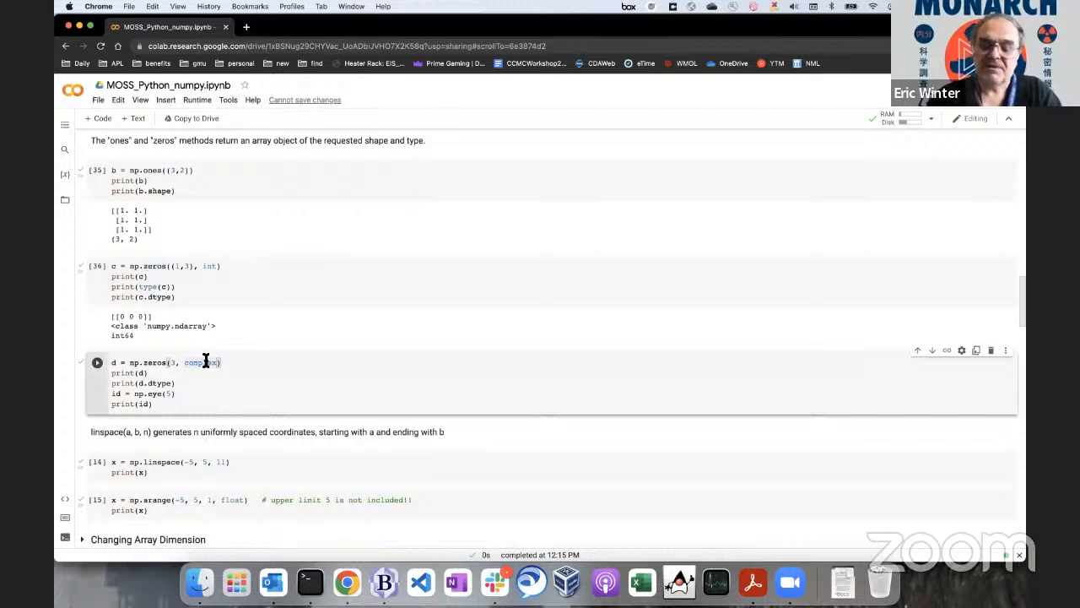
{"action": "left_click", "coordinate": [98, 361]}
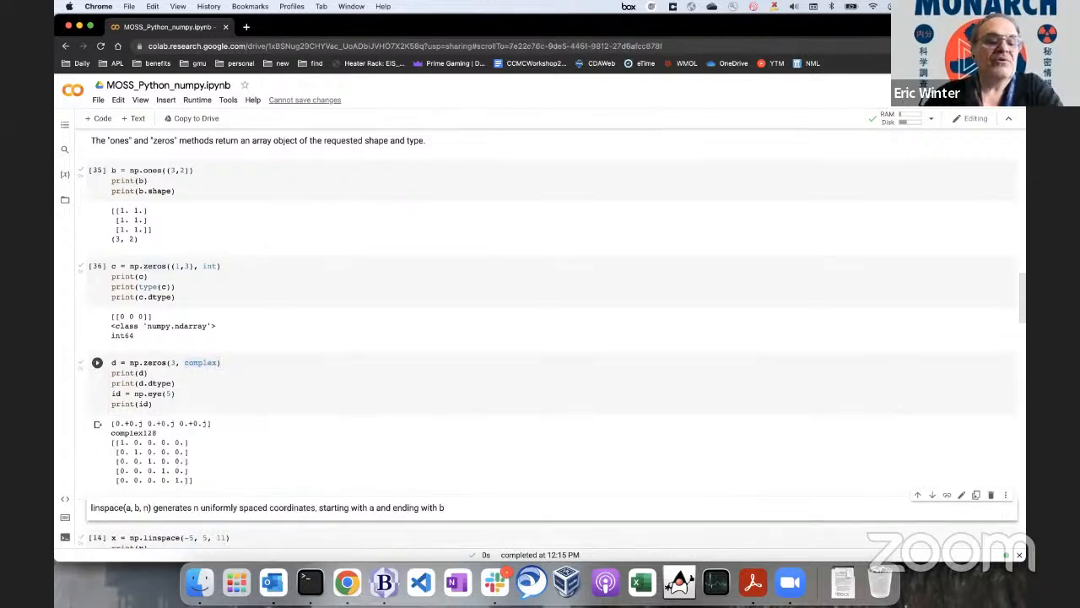
{"action": "scroll", "scroll_direction": "down", "scroll_amount": 3}
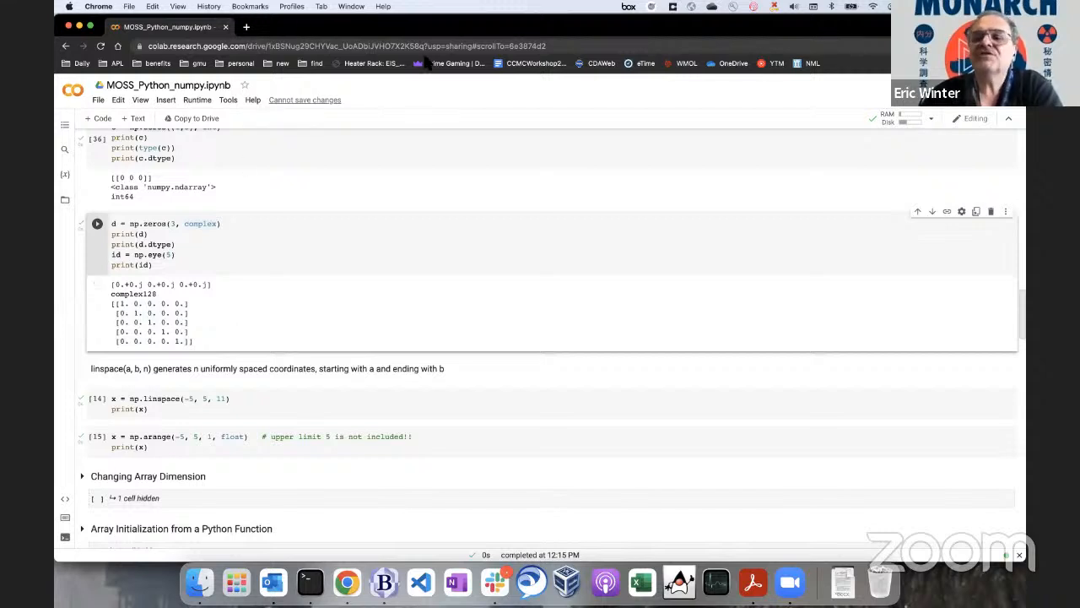
{"action": "mouse_move", "coordinate": [502, 129]}
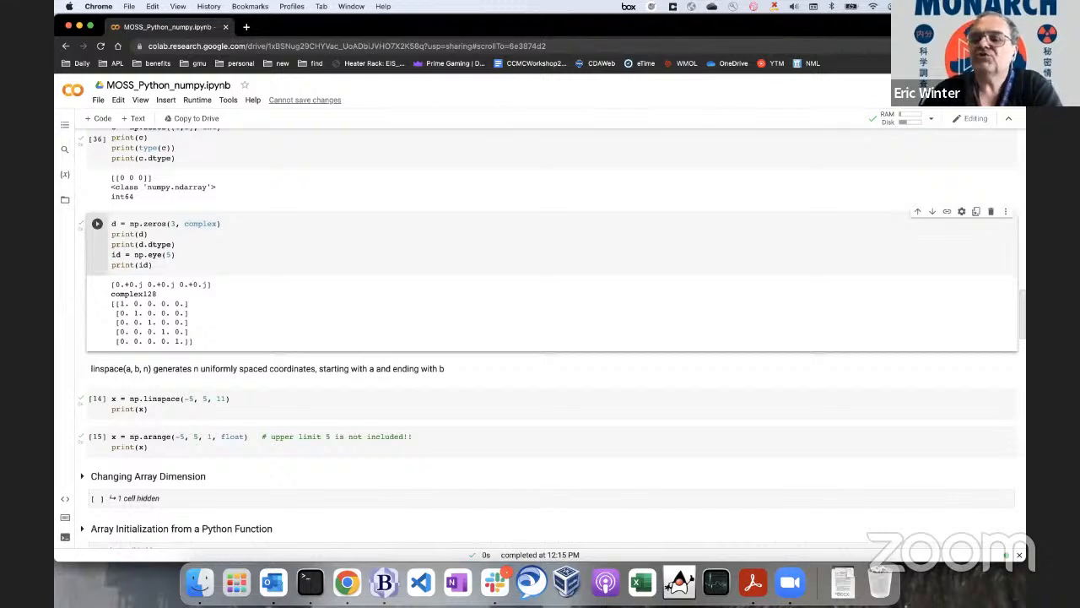
{"action": "mouse_move", "coordinate": [952, 297]}
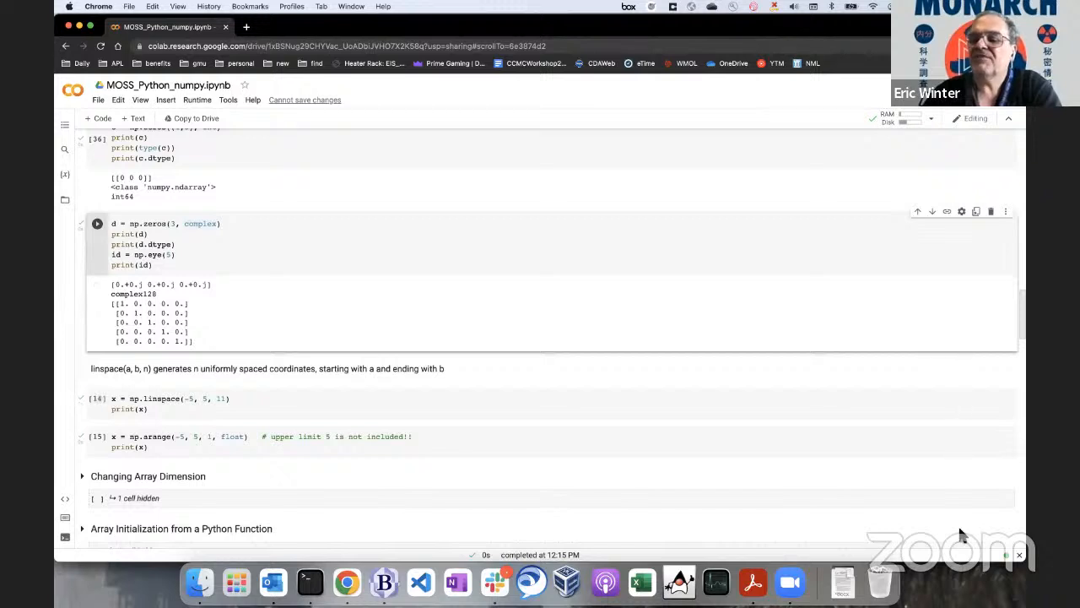
{"action": "mouse_move", "coordinate": [945, 299]}
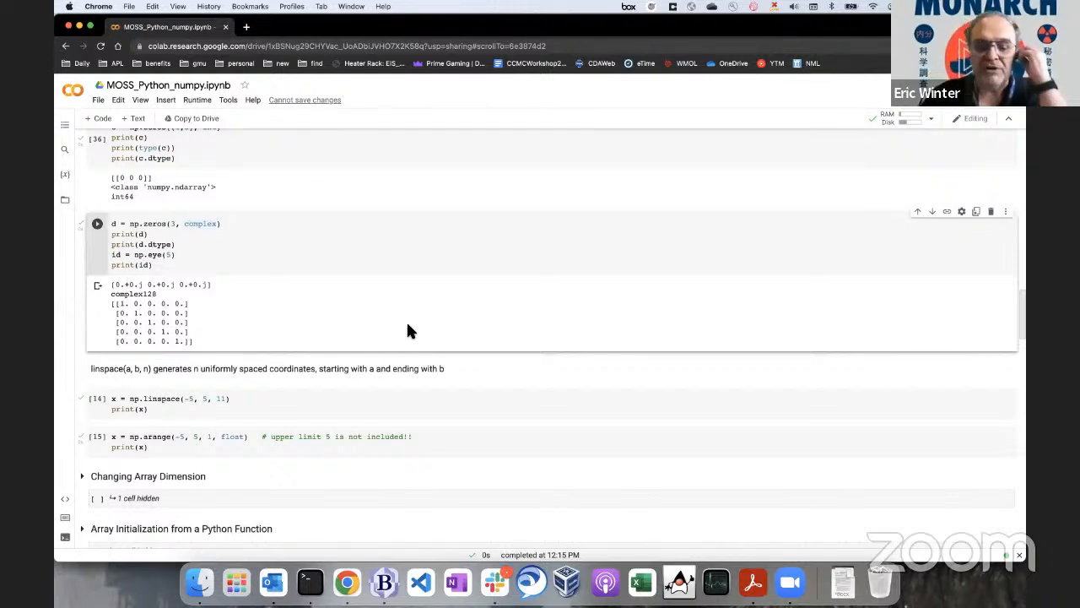
{"action": "mouse_move", "coordinate": [363, 368]}
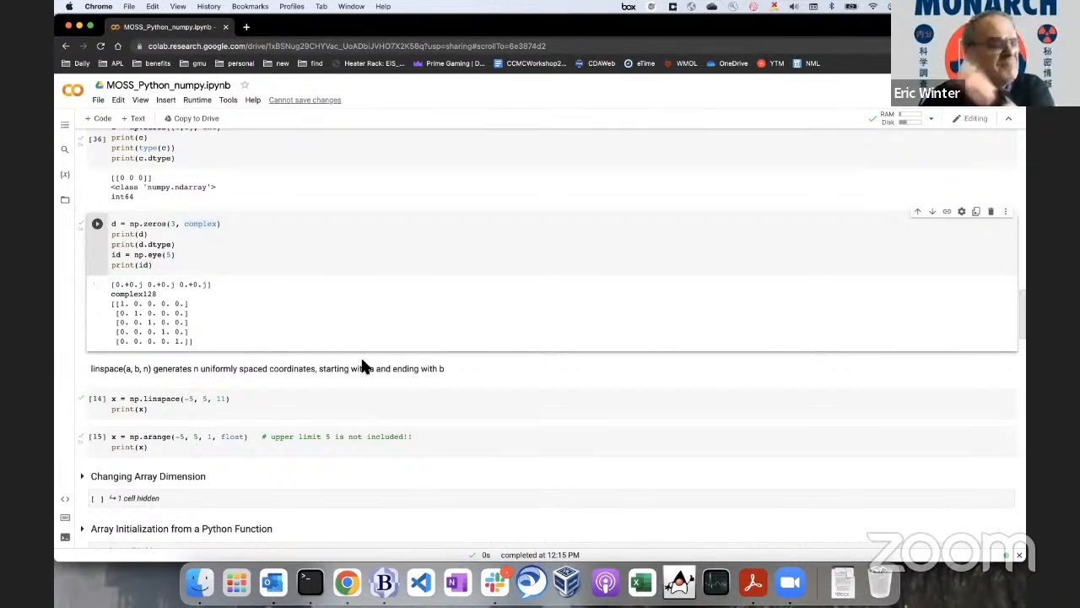
{"action": "mouse_move", "coordinate": [392, 306]}
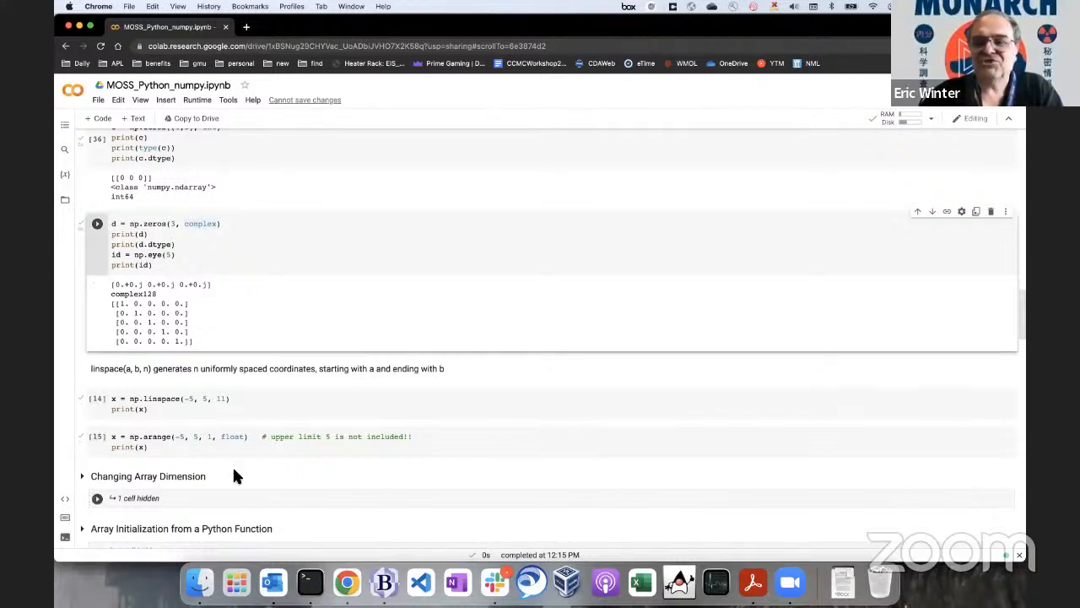
{"action": "scroll", "scroll_direction": "down", "scroll_amount": 3}
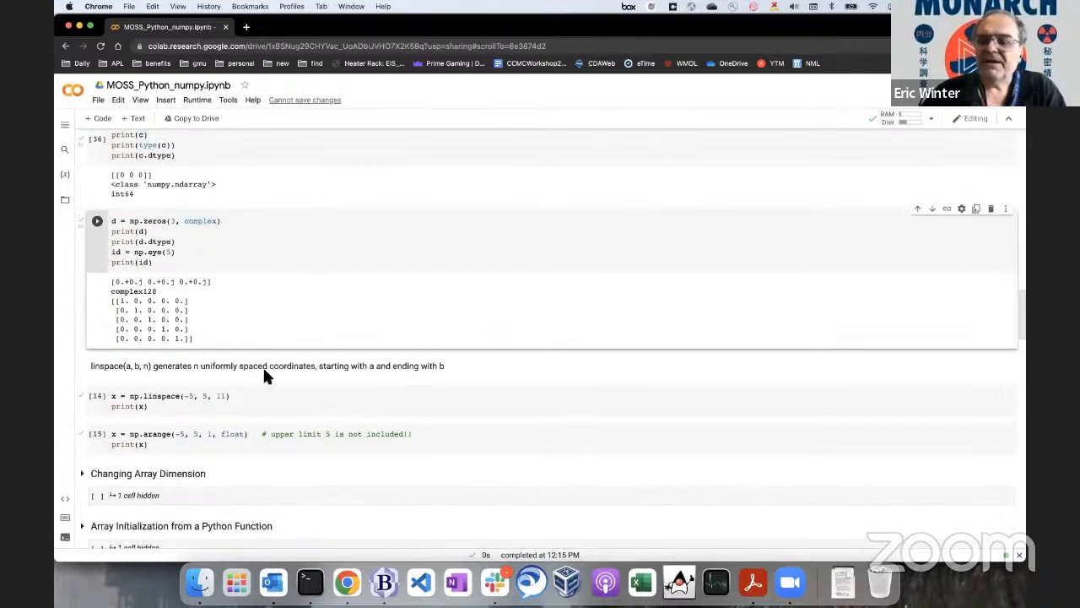
Run np.linspace(-5, 5, 11) and np.arange(-5, 5, 1, float) to show -5..5 and -5..4.
{"action": "left_click", "coordinate": [96, 219]}
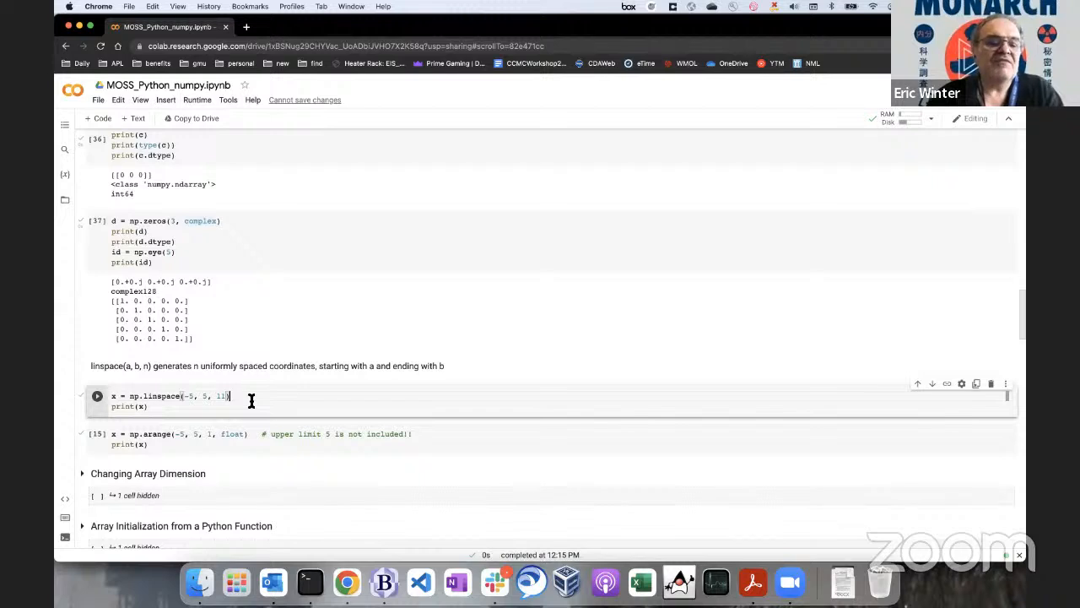
{"action": "left_click", "coordinate": [98, 395]}
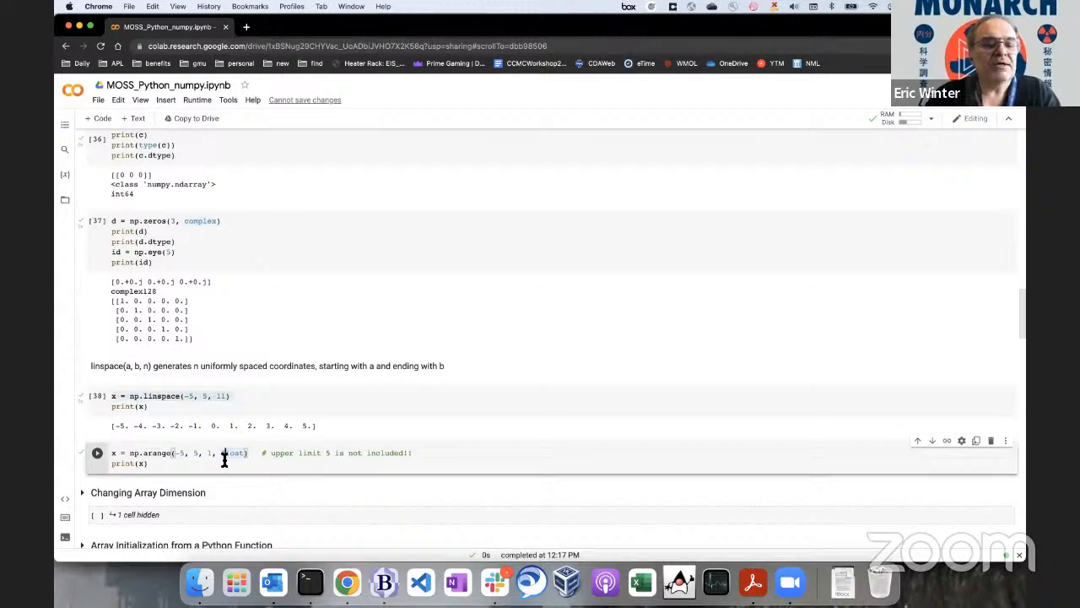
{"action": "left_click", "coordinate": [98, 452]}
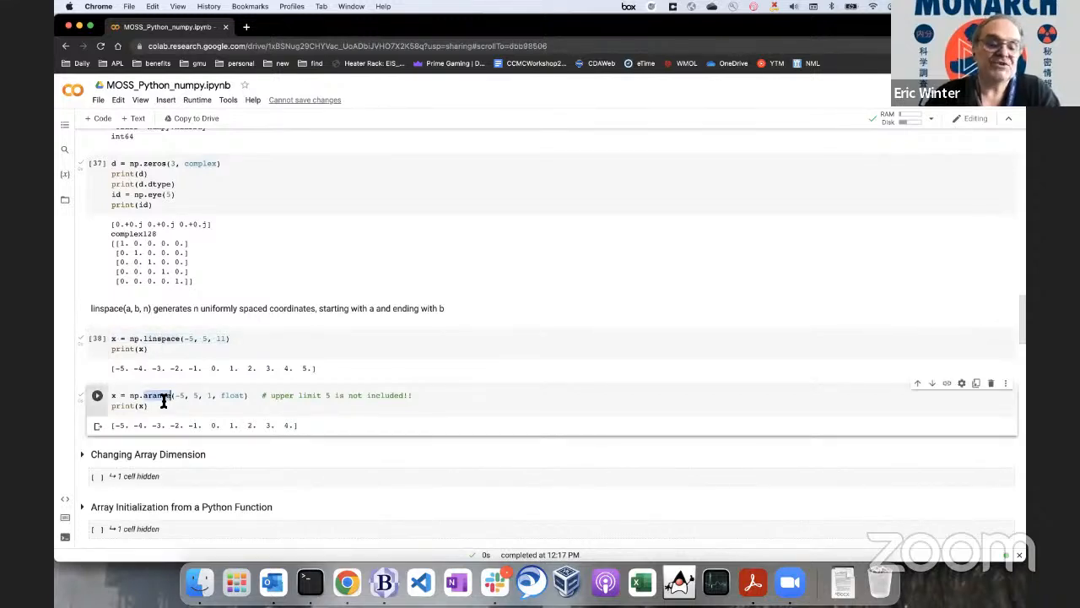
{"action": "scroll", "scroll_direction": "down", "scroll_amount": 3}
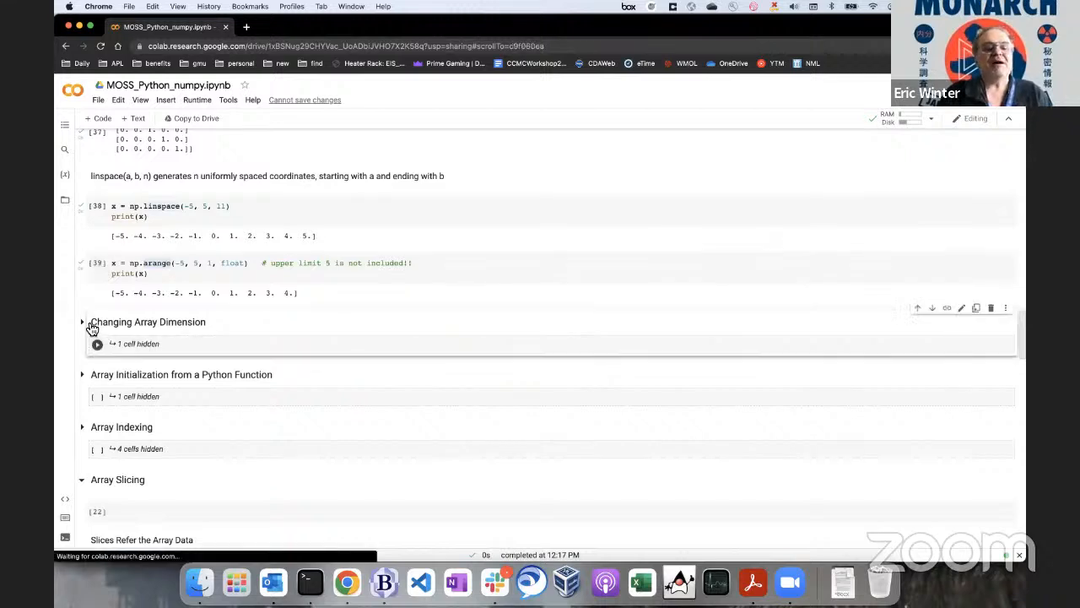
Expand Changing Array Dimension and run its reshape cell, printing shapes (6,) and (2, 3).
{"action": "left_click", "coordinate": [81, 321]}
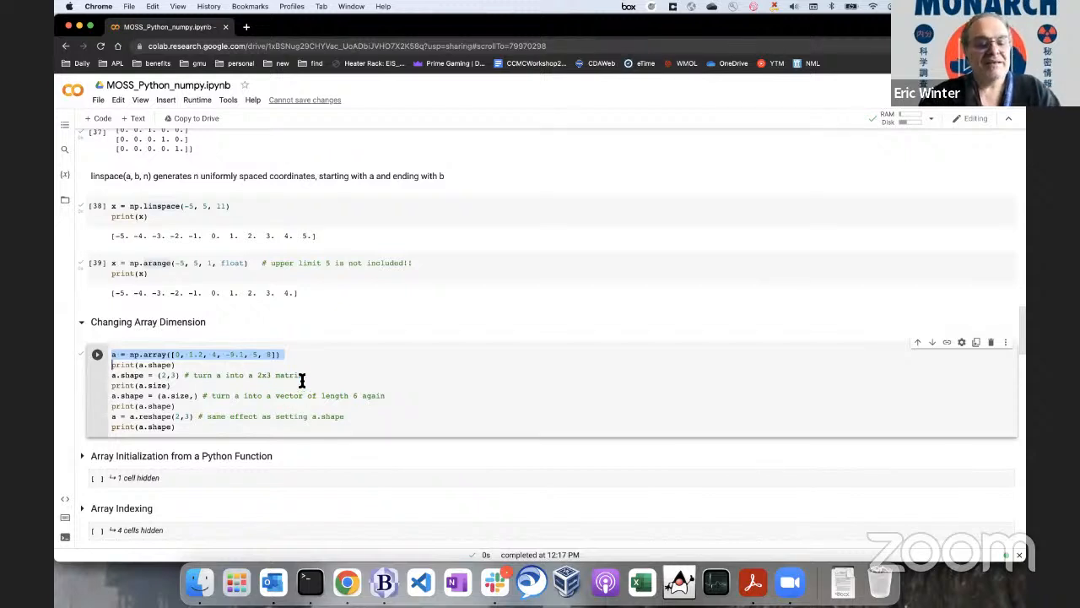
{"action": "left_click", "coordinate": [96, 352]}
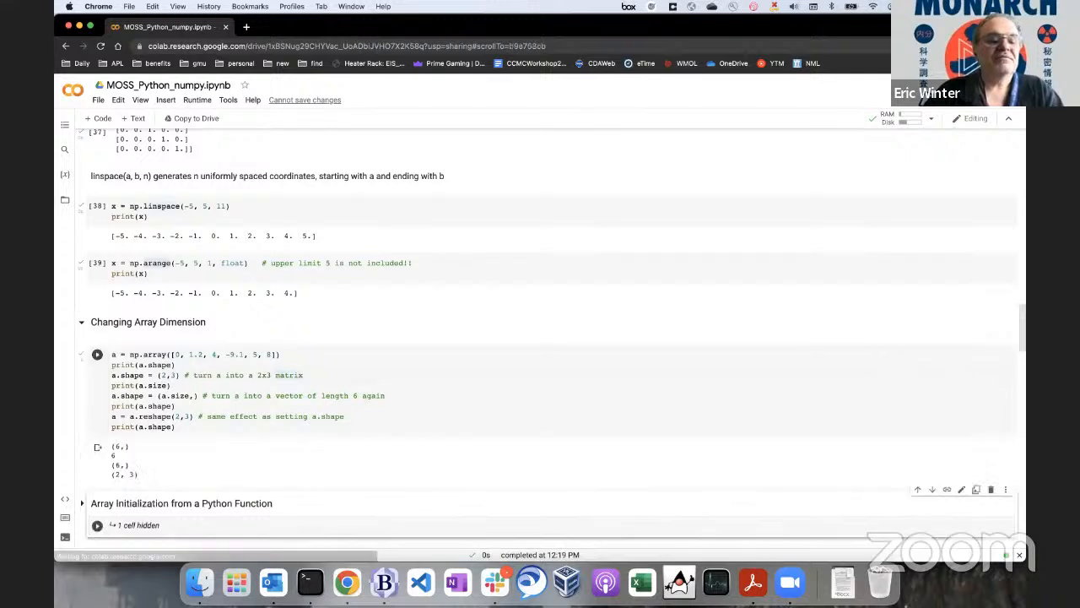
{"action": "scroll", "scroll_direction": "down", "scroll_amount": 3}
{"action": "type", "text": "print(a)"}
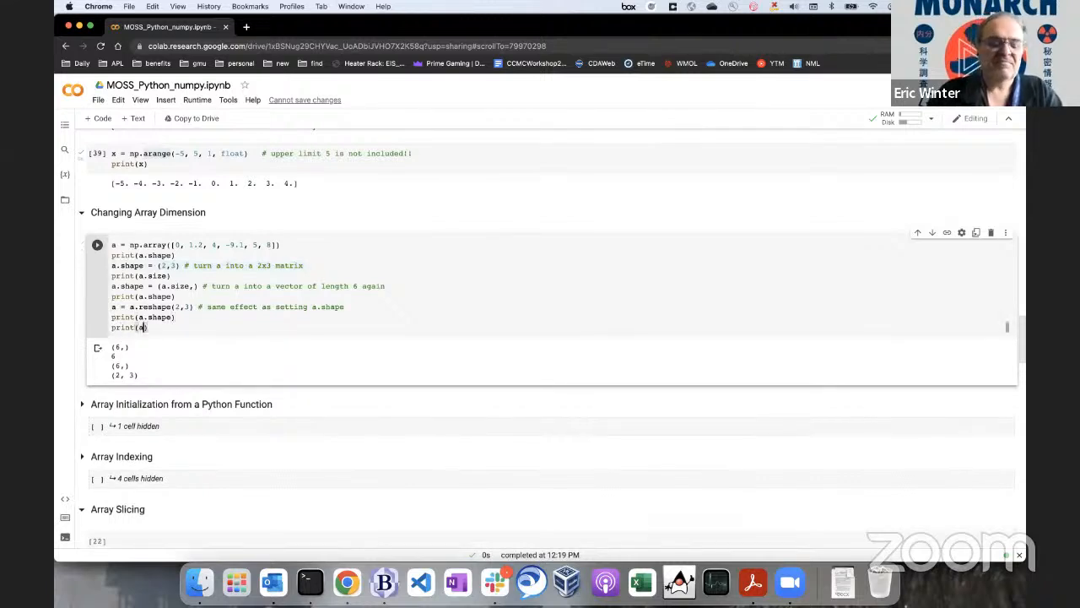
Rerun the cell with print(a) to show the 2×3 array and highlight some of its values.
{"action": "left_click", "coordinate": [98, 245]}
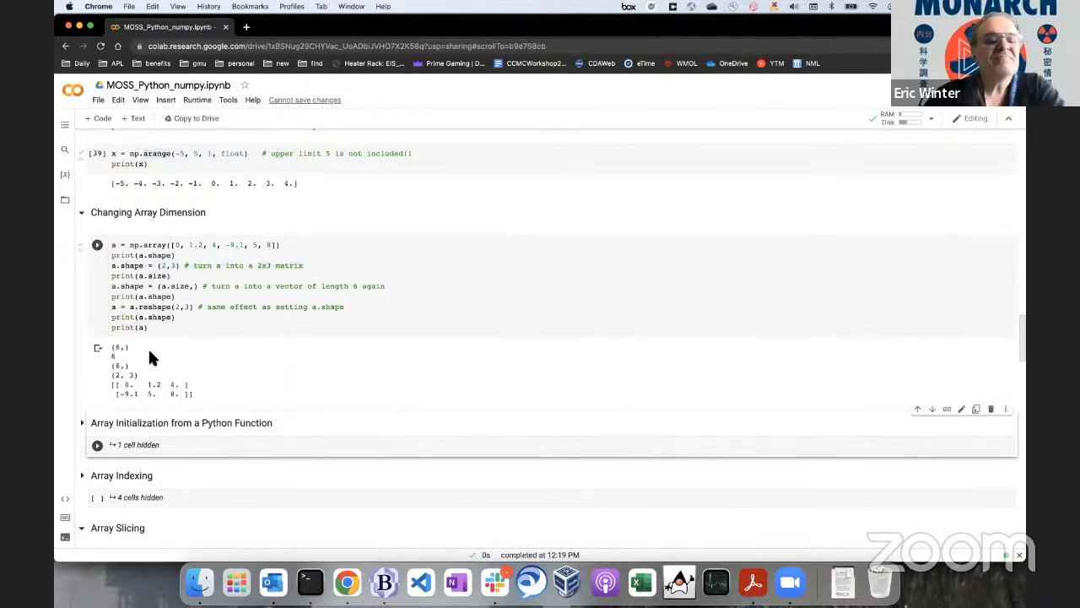
{"action": "left_click", "coordinate": [165, 265]}
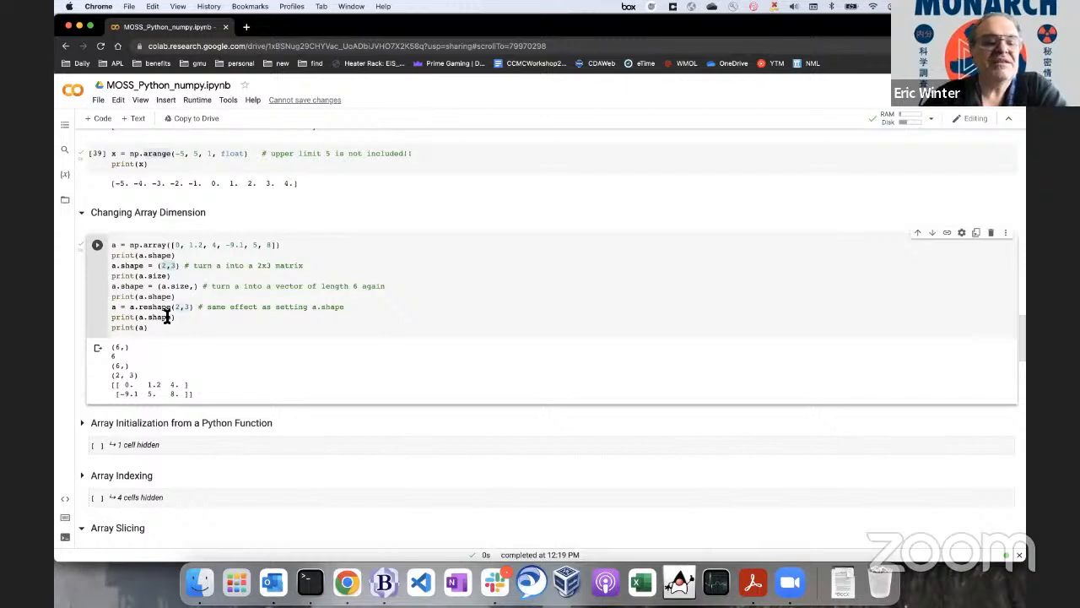
{"action": "mouse_move", "coordinate": [109, 354]}
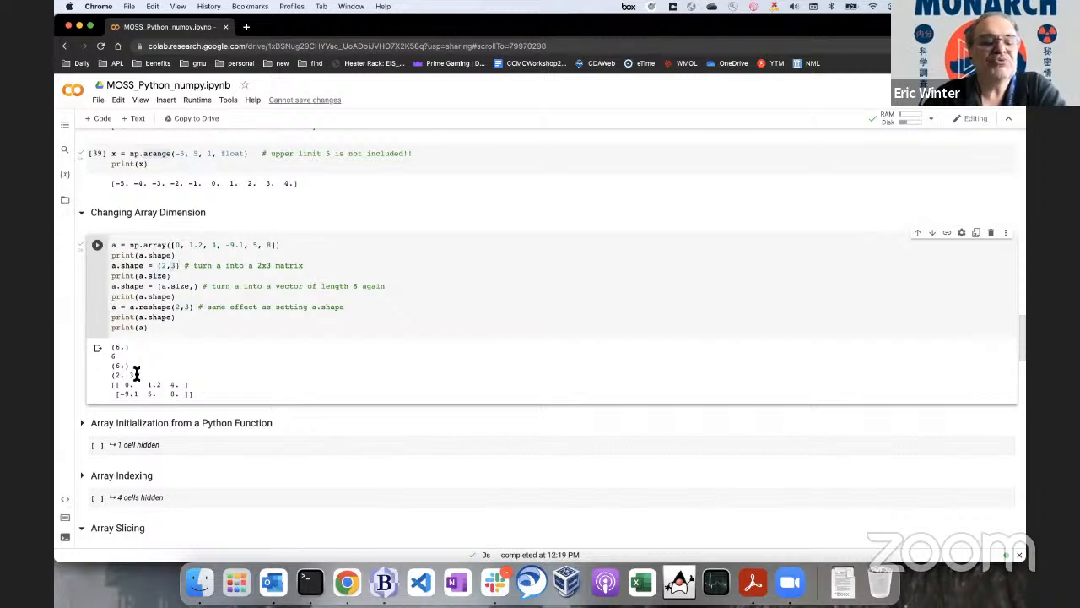
{"action": "mouse_move", "coordinate": [126, 405]}
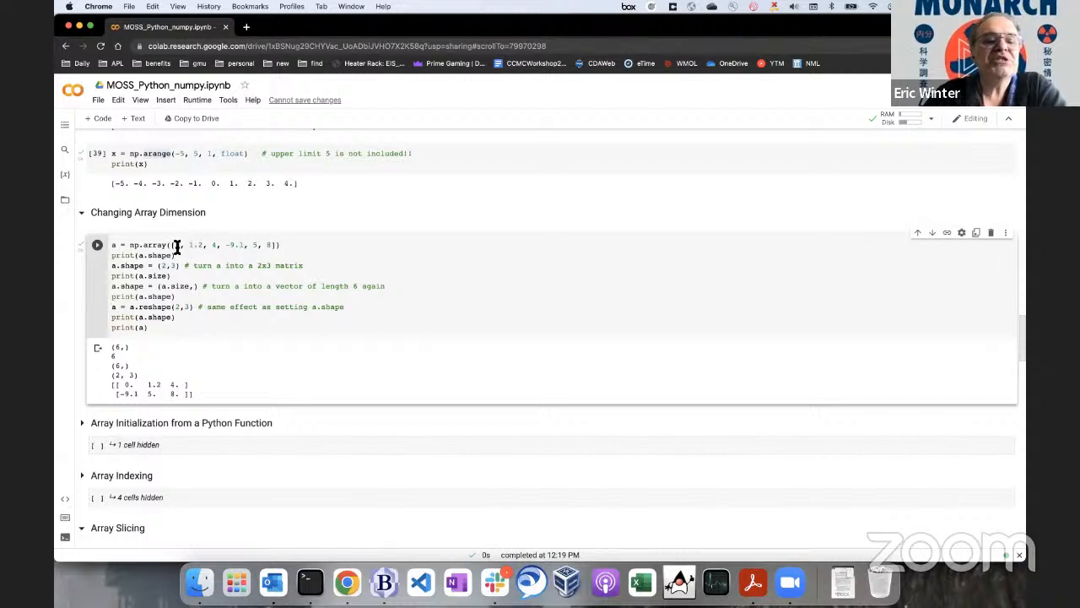
{"action": "left_click_drag", "start_coordinate": [175, 245], "coordinate": [217, 245]}
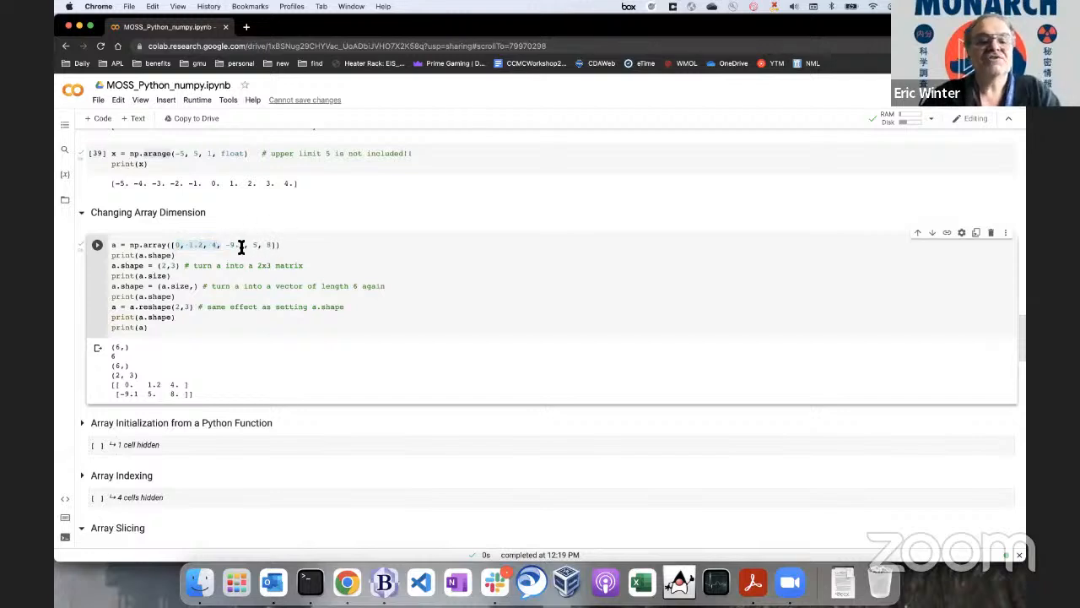
{"action": "mouse_move", "coordinate": [233, 374]}
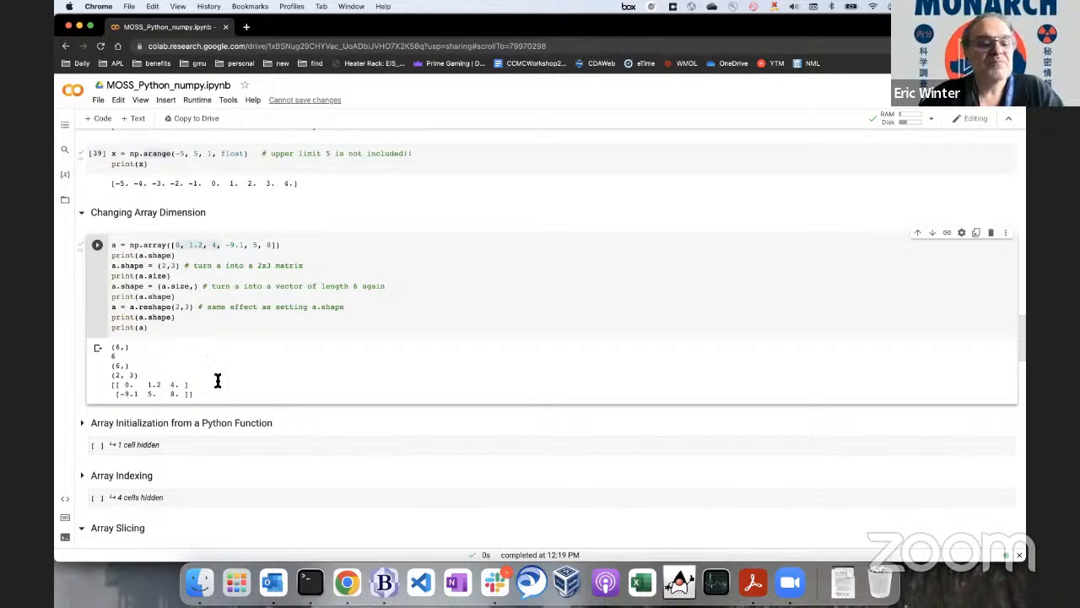
{"action": "mouse_move", "coordinate": [310, 357]}
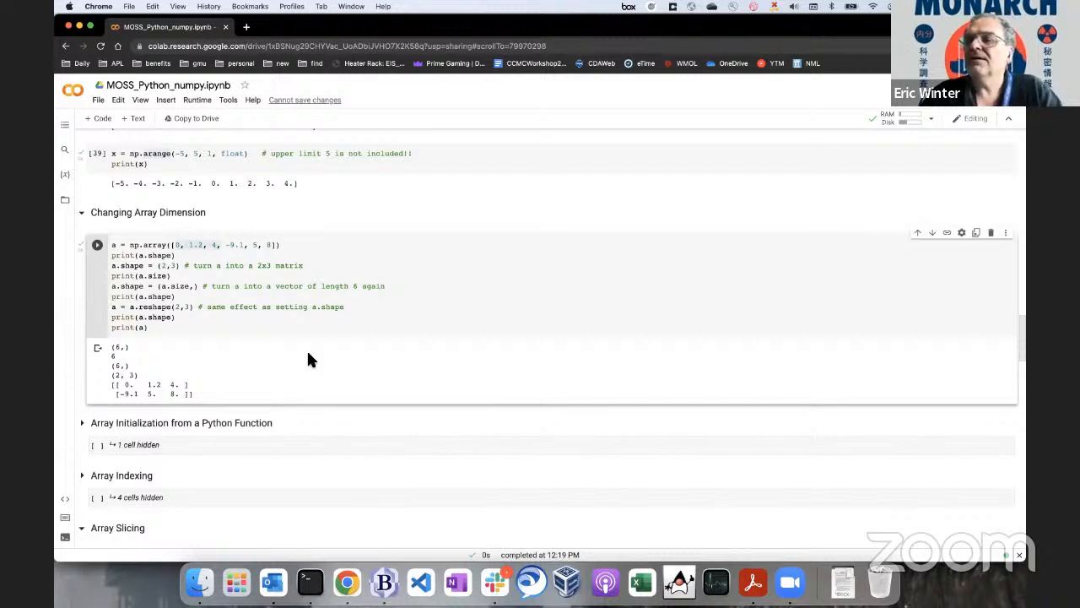
{"action": "mouse_move", "coordinate": [581, 386]}
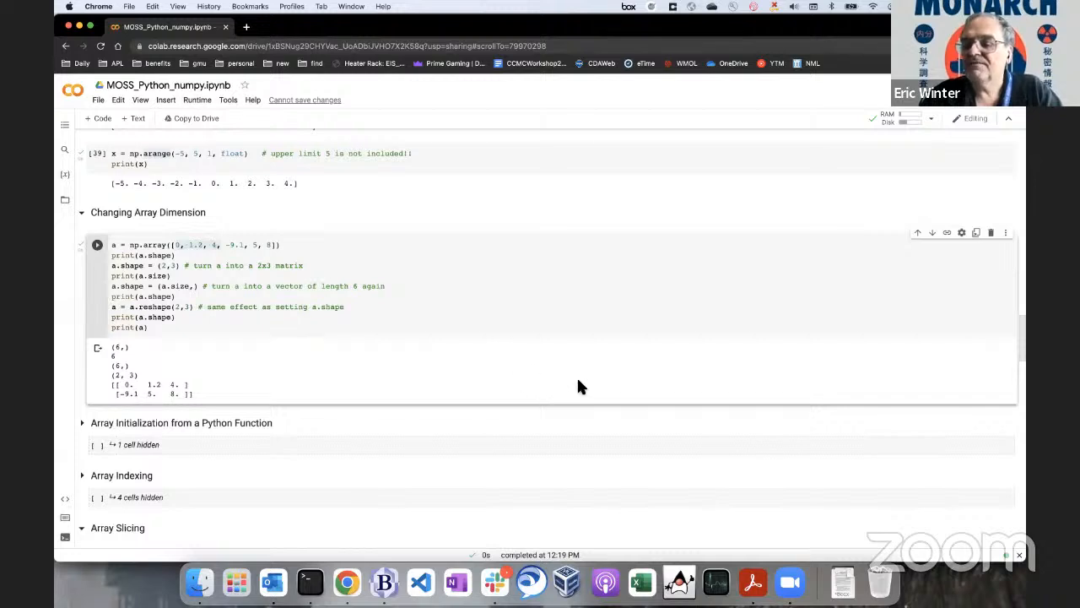
{"action": "mouse_move", "coordinate": [929, 365]}
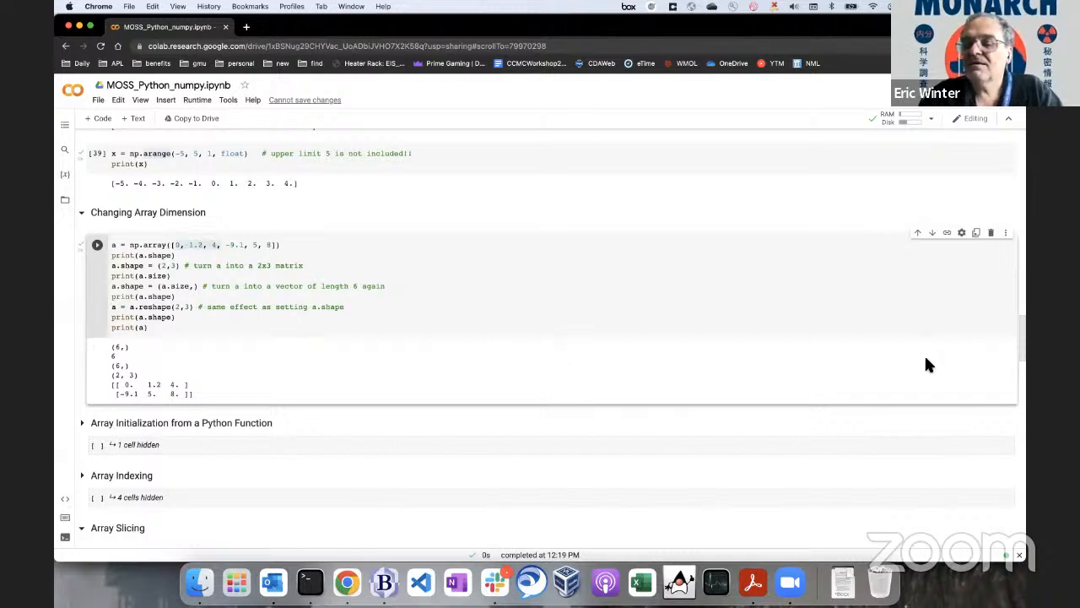
{"action": "mouse_move", "coordinate": [301, 420]}
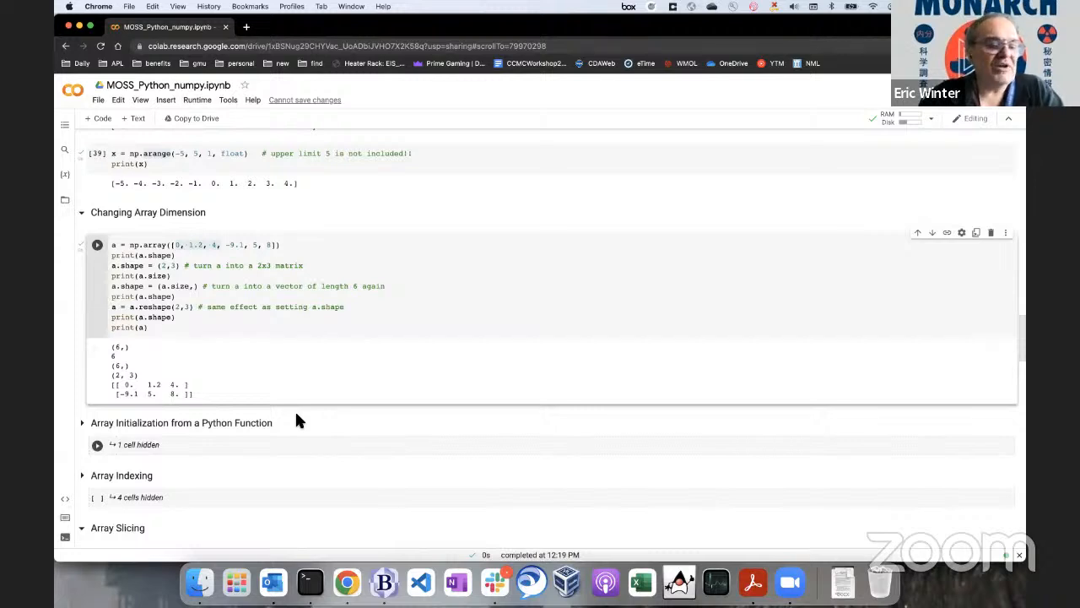
Expand the Array Initialization from a Python Function section with its fromfunction cell.
{"action": "left_click", "coordinate": [81, 422]}
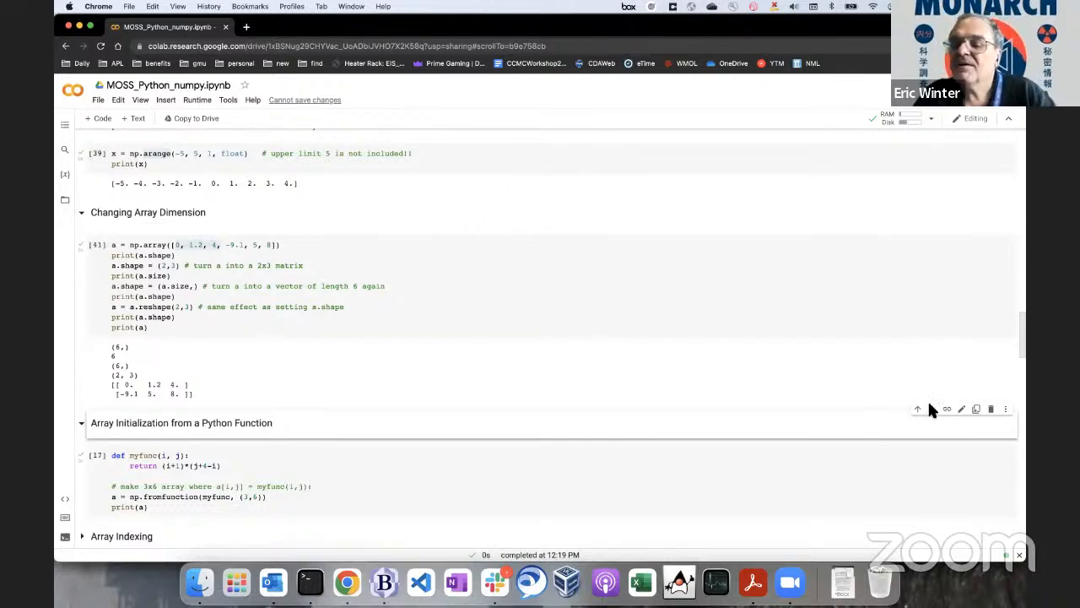
{"action": "mouse_move", "coordinate": [945, 414]}
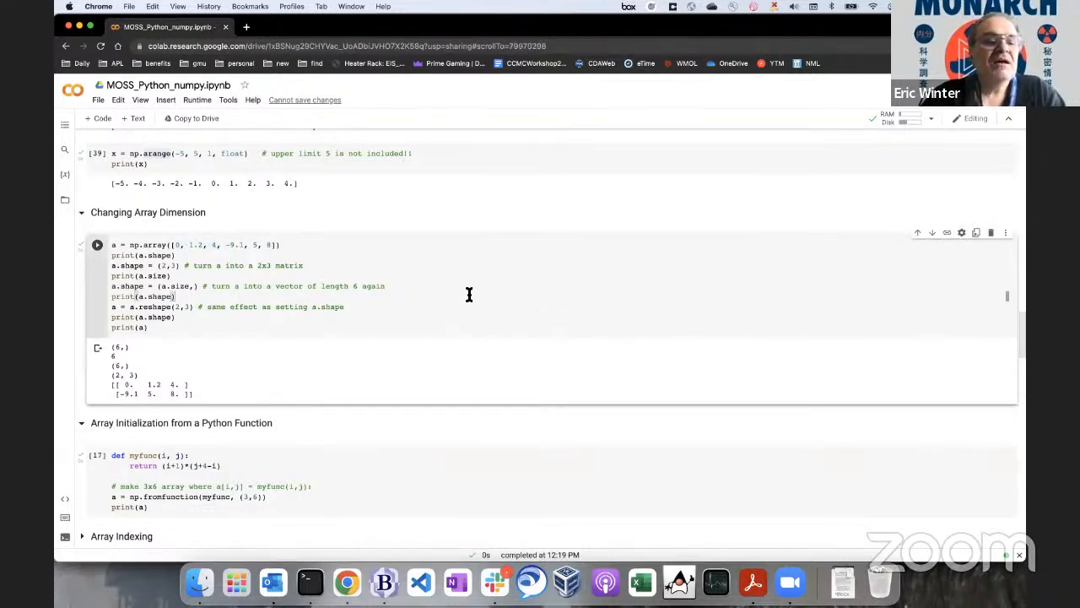
Scroll down past the reshaped array output toward the fromfunction and Array Slicing cells.
{"action": "scroll", "scroll_direction": "down", "scroll_amount": 3}
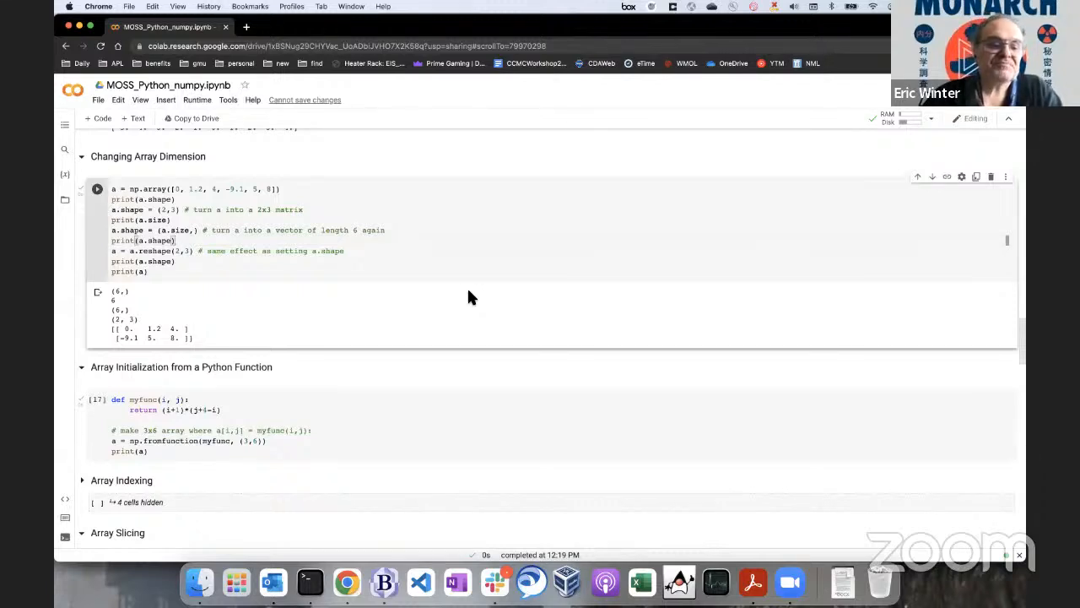
{"action": "scroll", "scroll_direction": "down", "scroll_amount": 3}
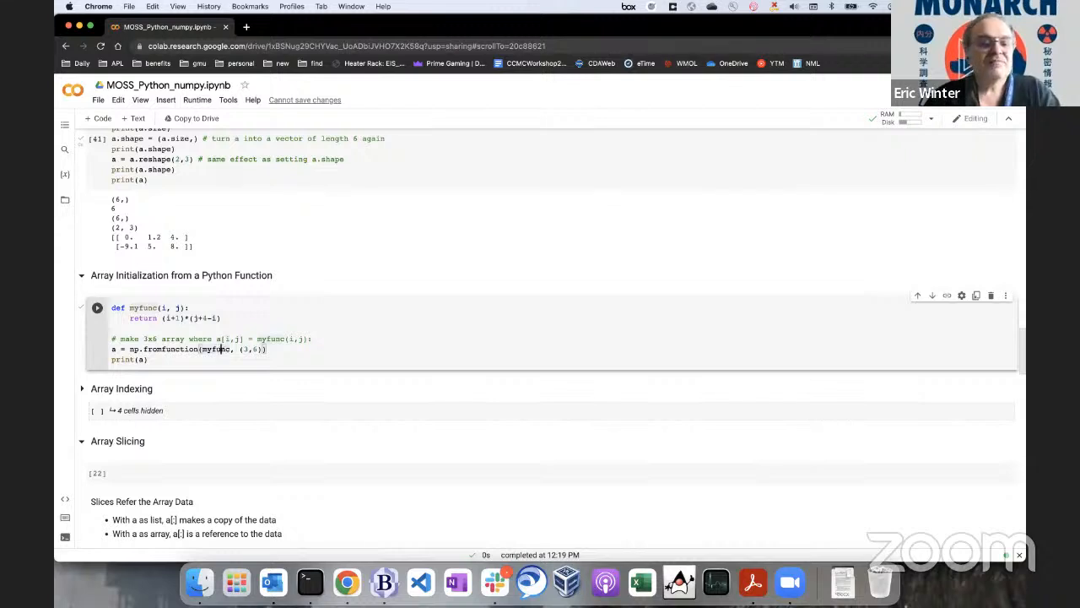
Run the np.fromfunction cell so it prints its 3×6 array built from myfunc.
{"action": "left_click", "coordinate": [97, 308]}
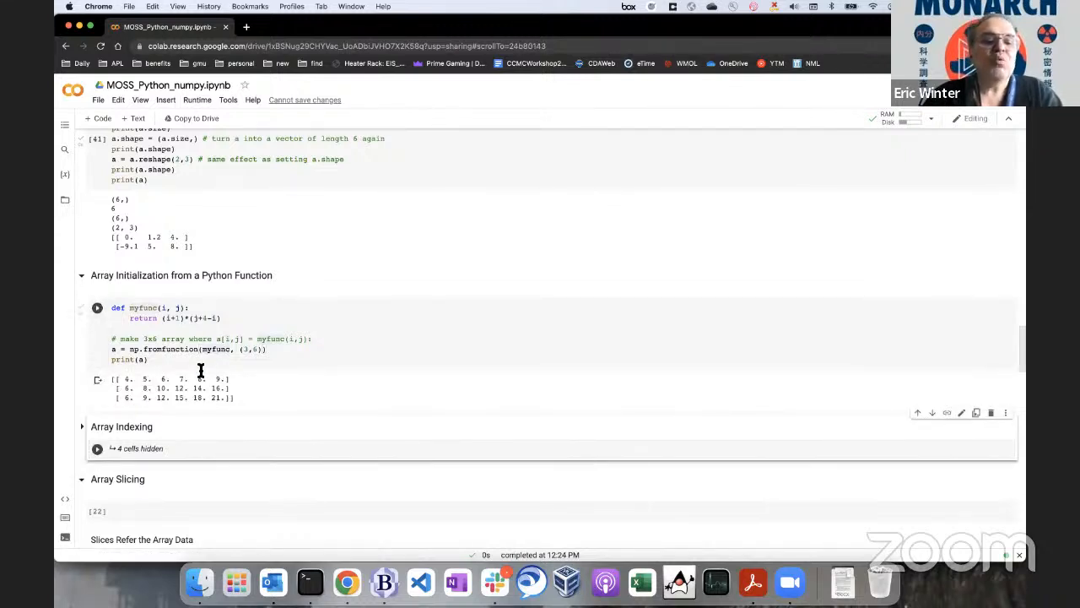
{"action": "mouse_move", "coordinate": [125, 380]}
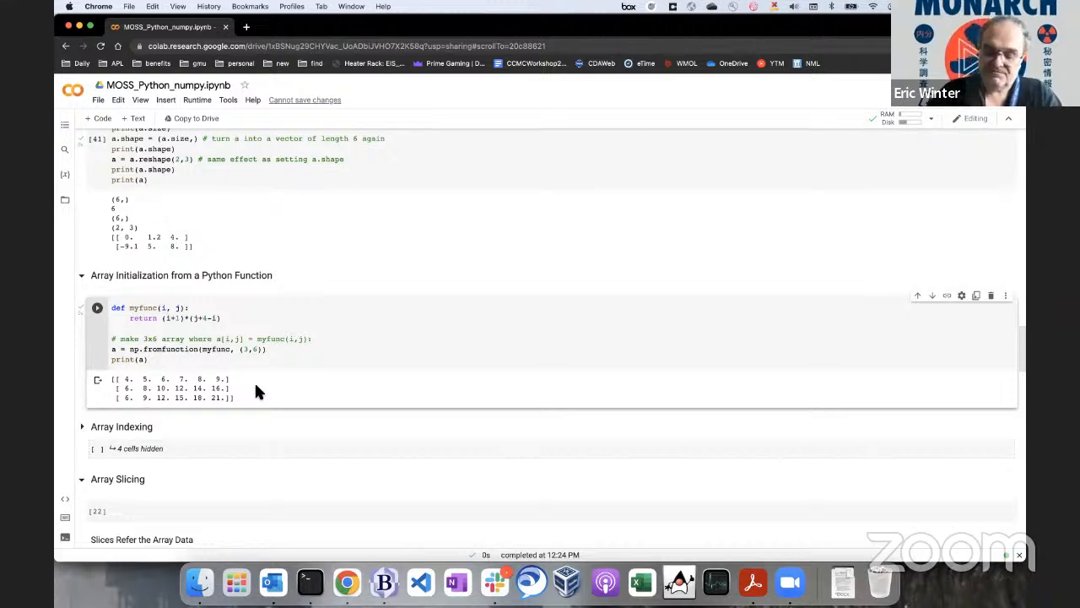
{"action": "mouse_move", "coordinate": [240, 481]}
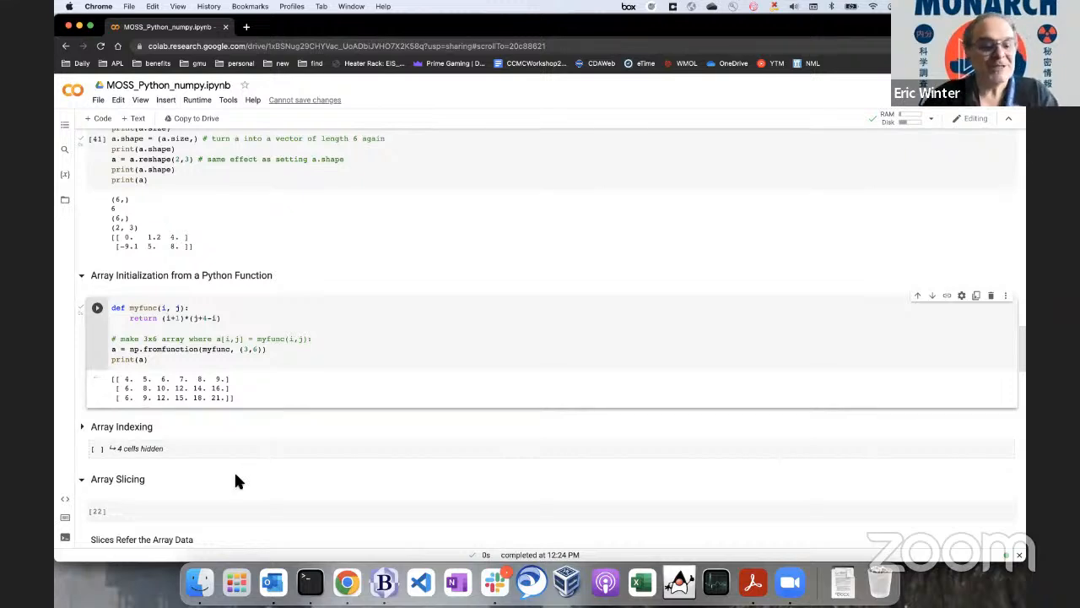
{"action": "scroll", "scroll_direction": "down", "scroll_amount": 3}
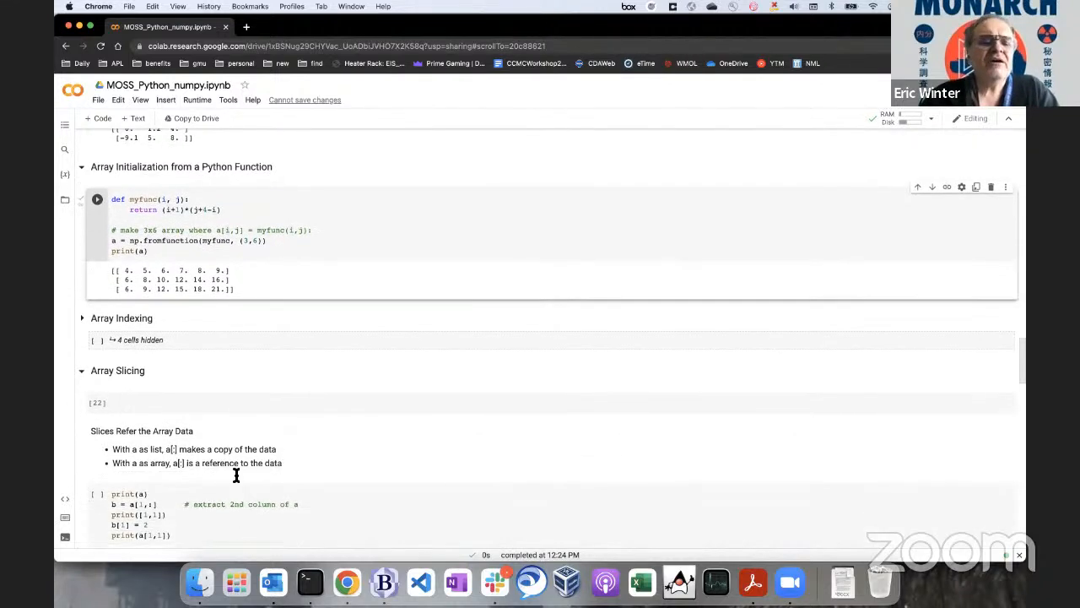
Expand Array Indexing and add a cell defining a = [[1, 2],[3, 4]], running it and correcting the error.
{"action": "left_click", "coordinate": [81, 317]}
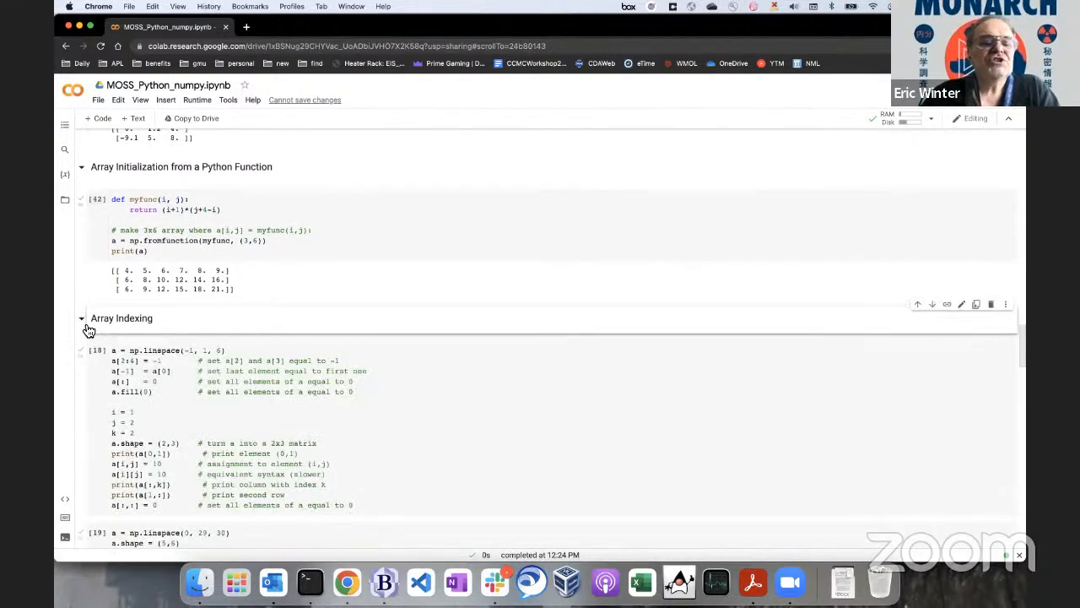
{"action": "mouse_move", "coordinate": [186, 317]}
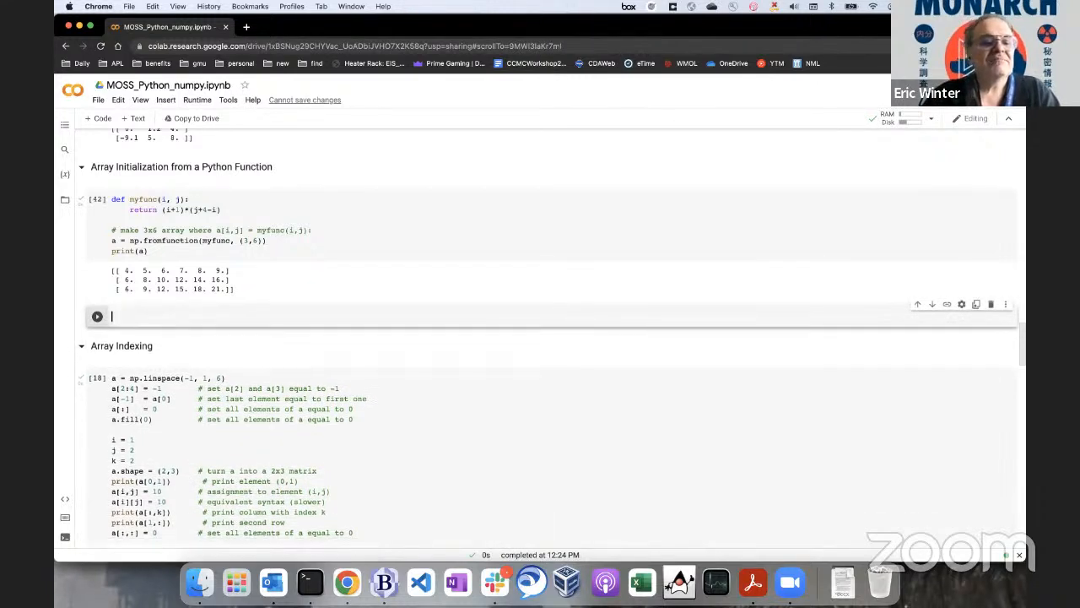
{"action": "type", "text": "a = [[0,"}
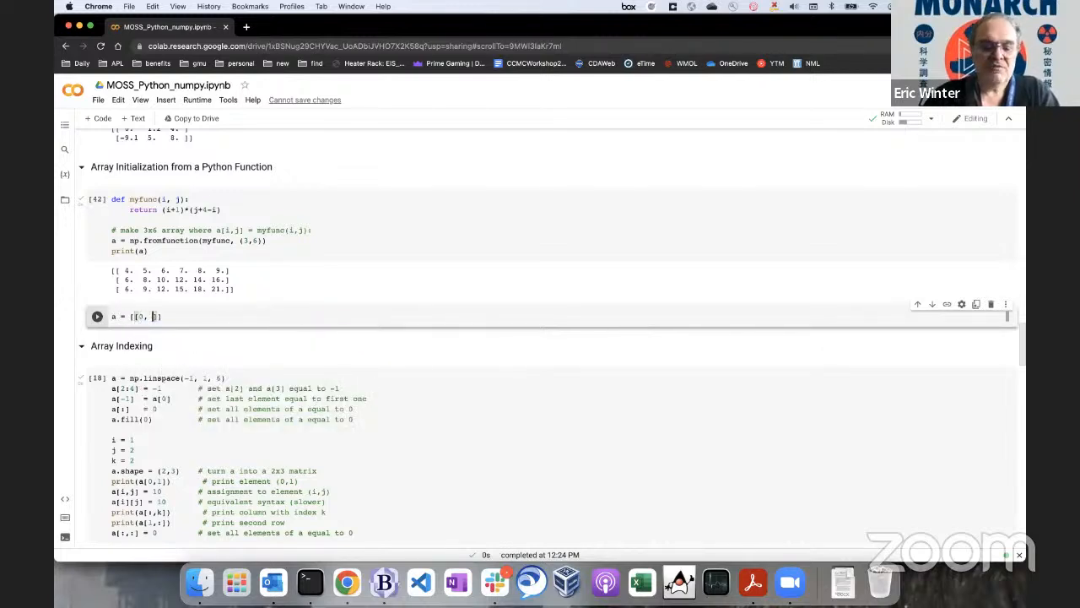
{"action": "type", "text": "1"}
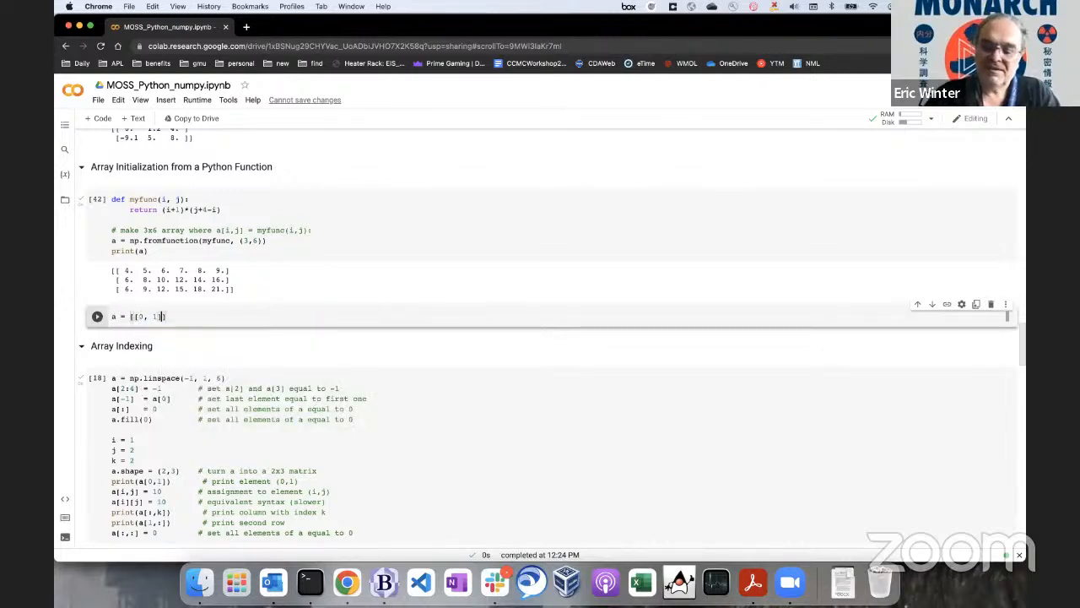
{"action": "type", "text": "1"}
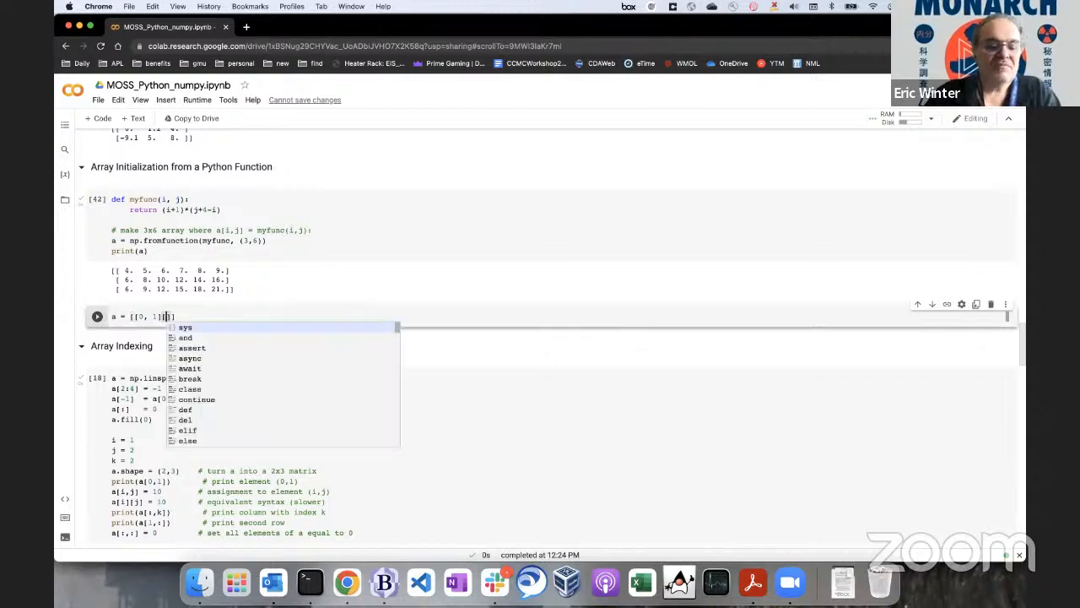
{"action": "type", "text": "[3, 4]"}
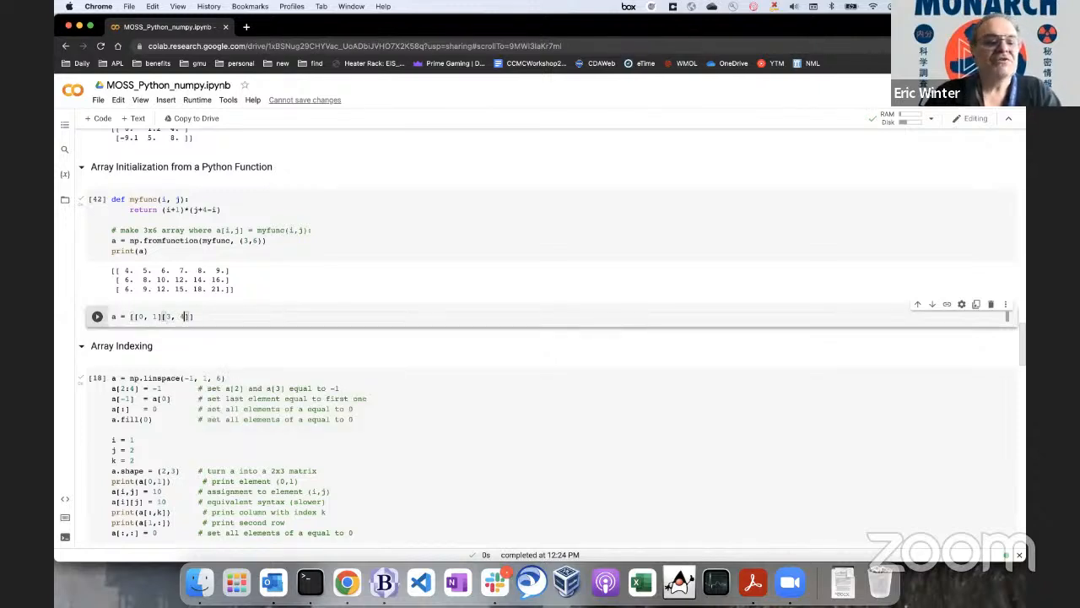
{"action": "left_click", "coordinate": [96, 317]}
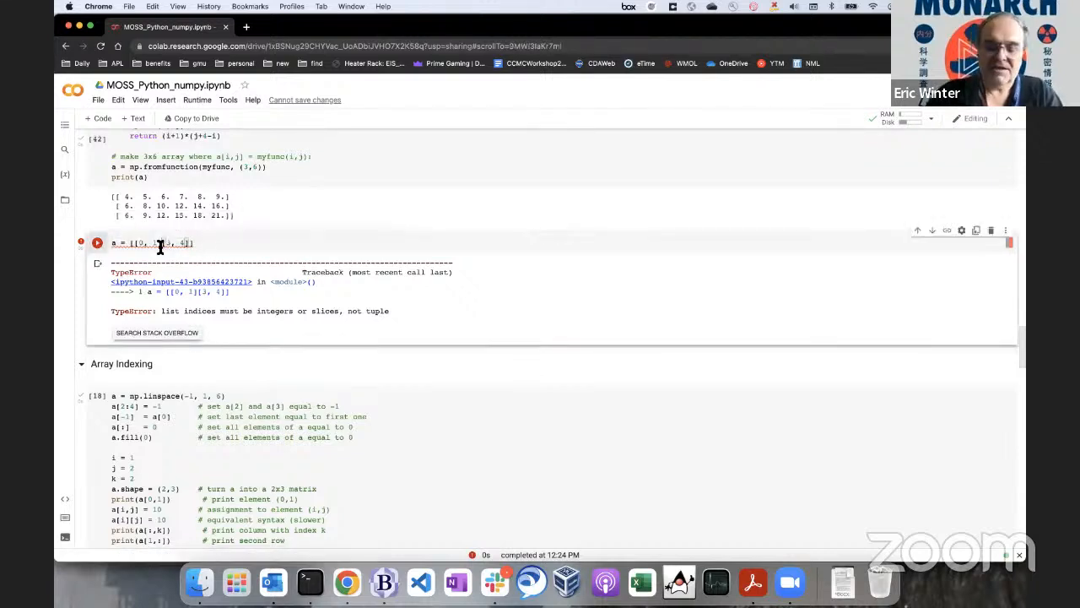
{"action": "left_click", "coordinate": [98, 243]}
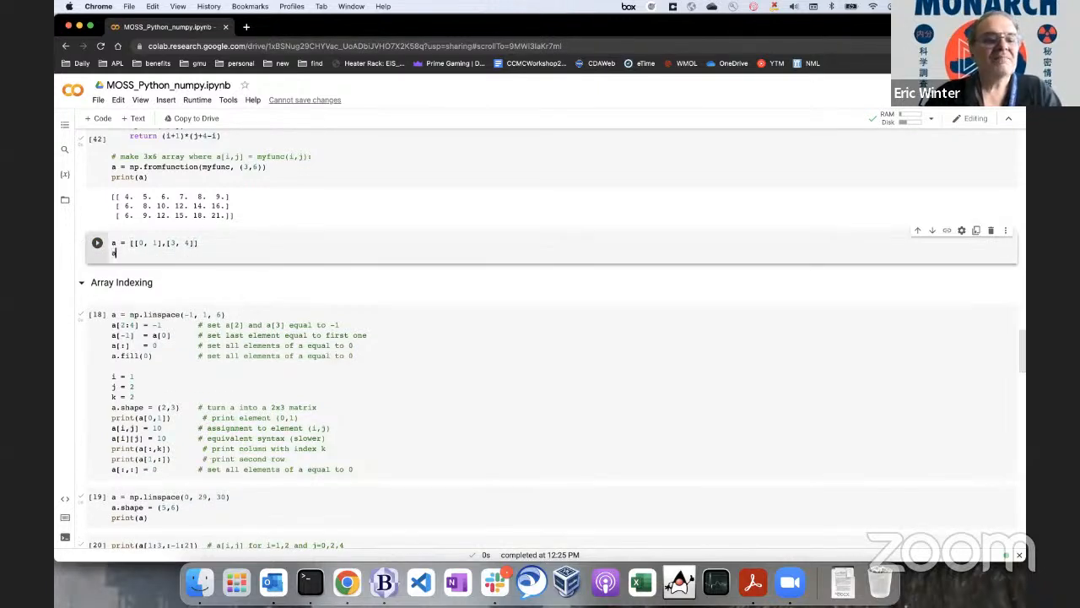
Index the nested list as a[1][0] in the scratch cell and run it.
{"action": "type", "text": "a"}
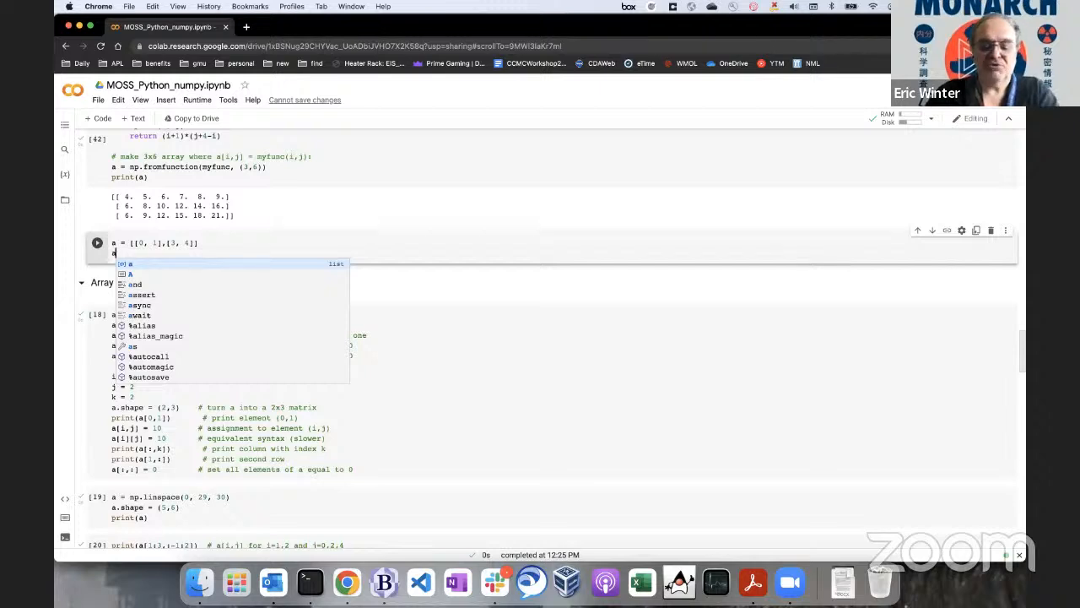
{"action": "type", "text": "[1]"}
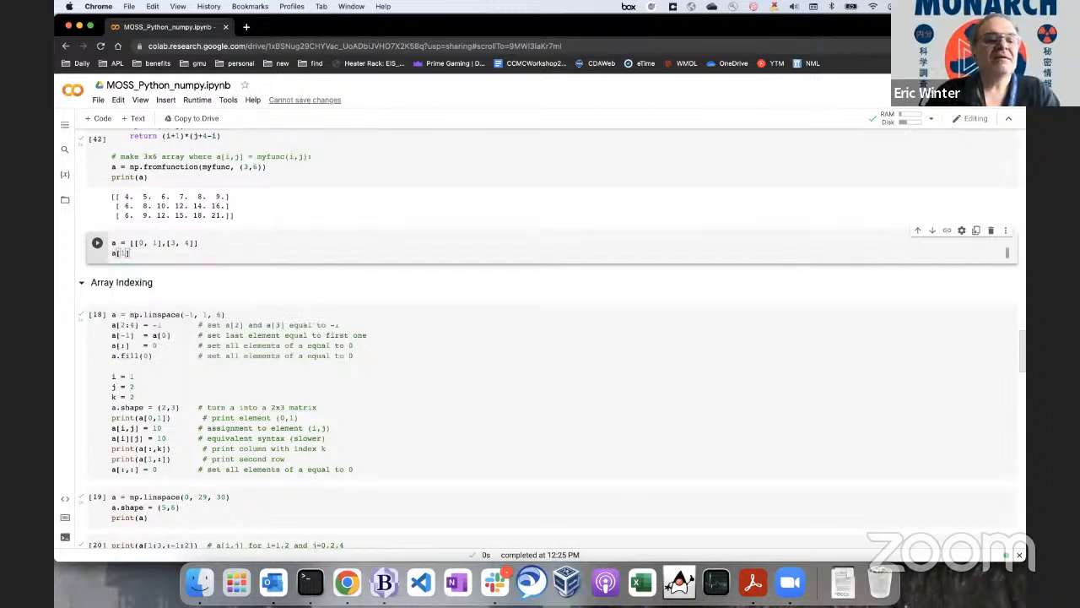
{"action": "type", "text": "[0]"}
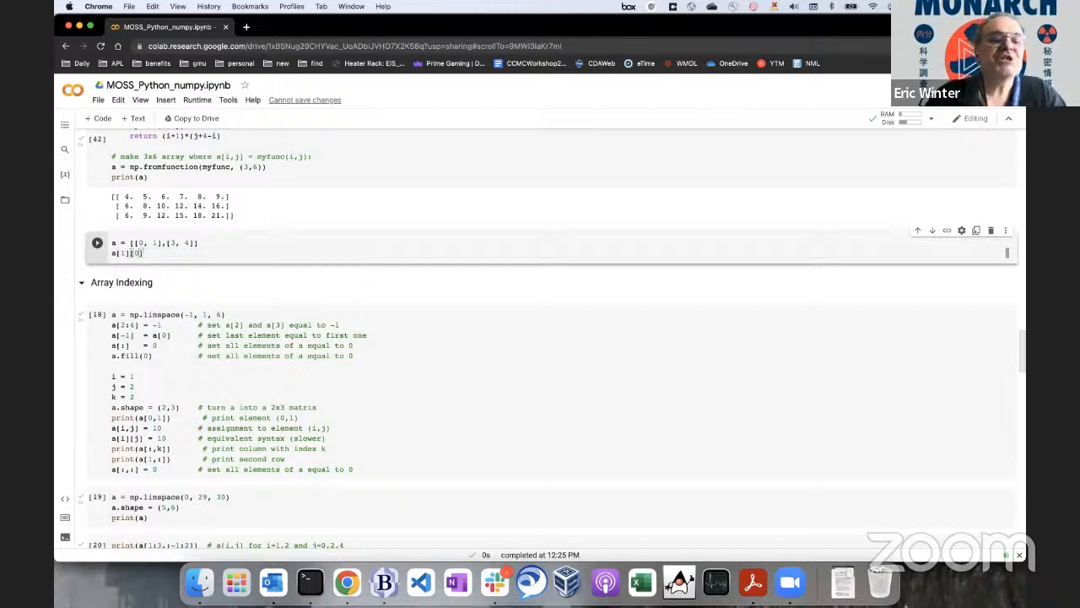
{"action": "left_click", "coordinate": [96, 243]}
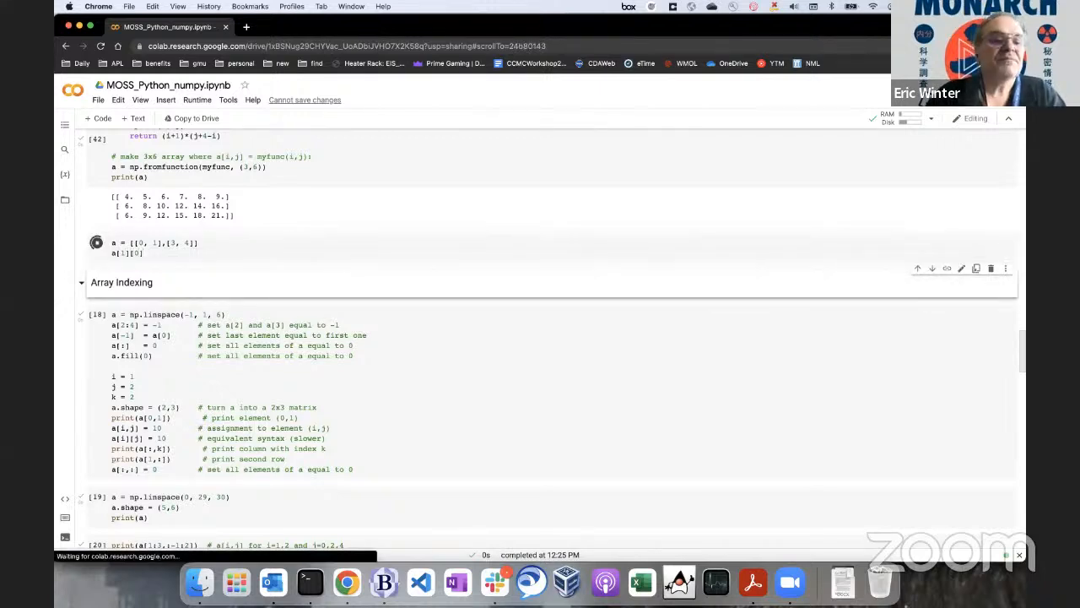
{"action": "left_click", "coordinate": [96, 243]}
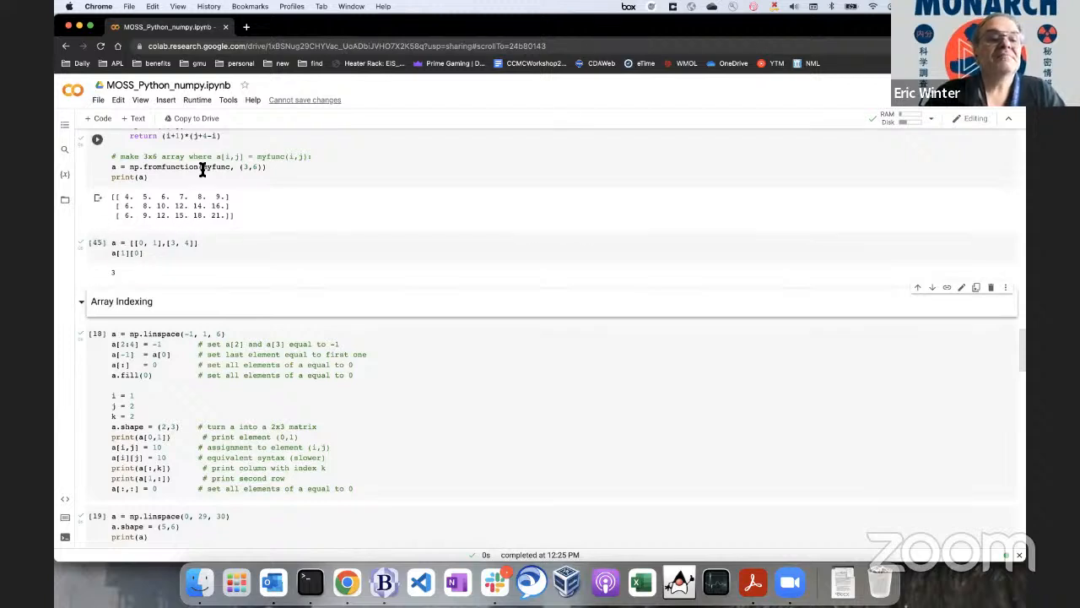
Rerun the fromfunction cell and change the index to a[1, 0], returning 6.0.
{"action": "left_click", "coordinate": [169, 248]}
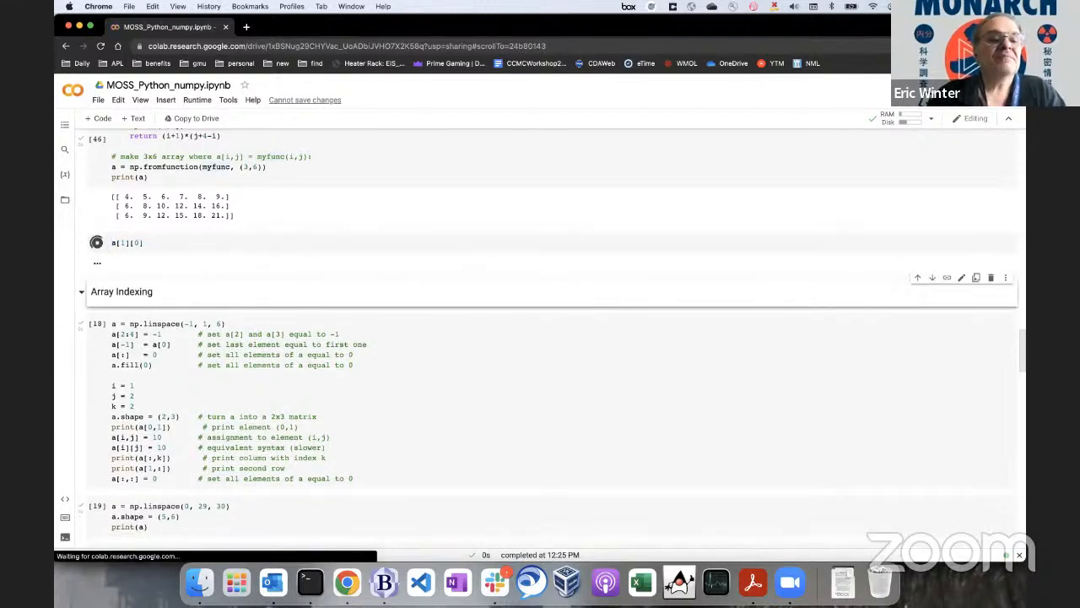
{"action": "left_click", "coordinate": [96, 243]}
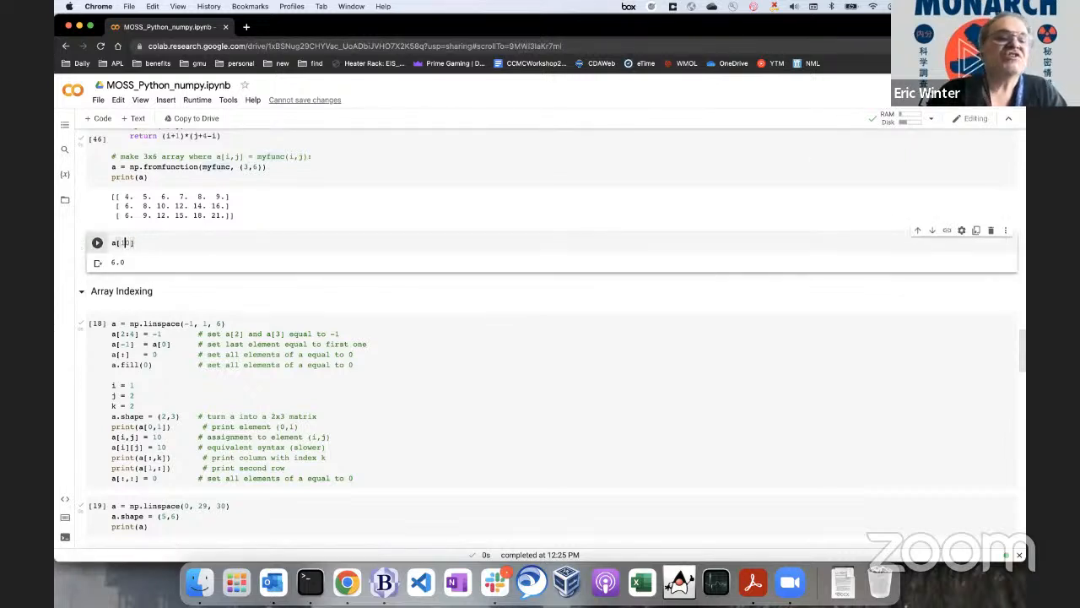
{"action": "type", "text": "i, 0"}
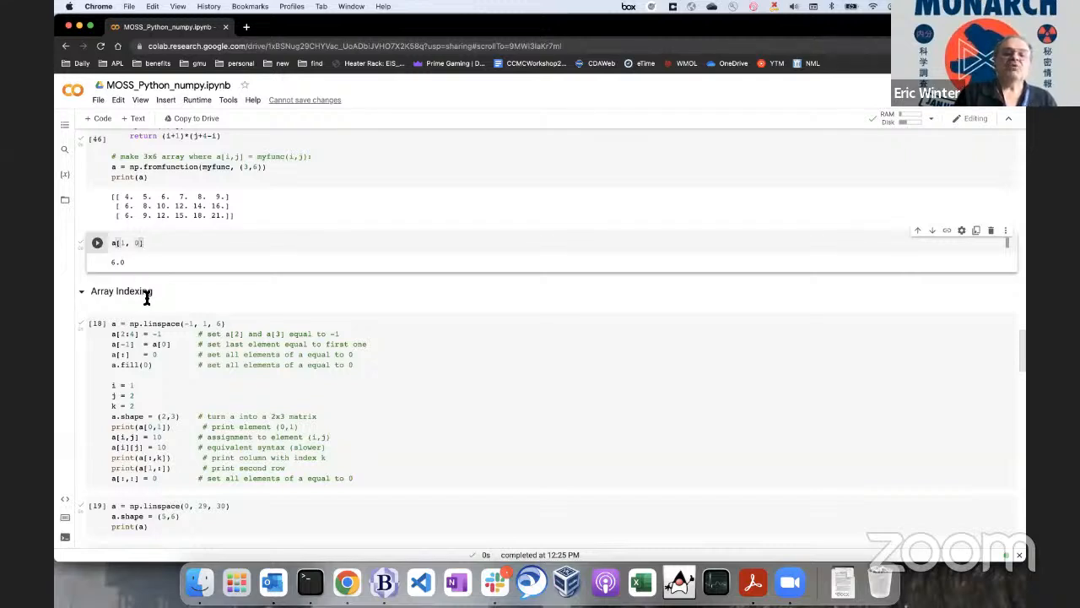
{"action": "mouse_move", "coordinate": [147, 301]}
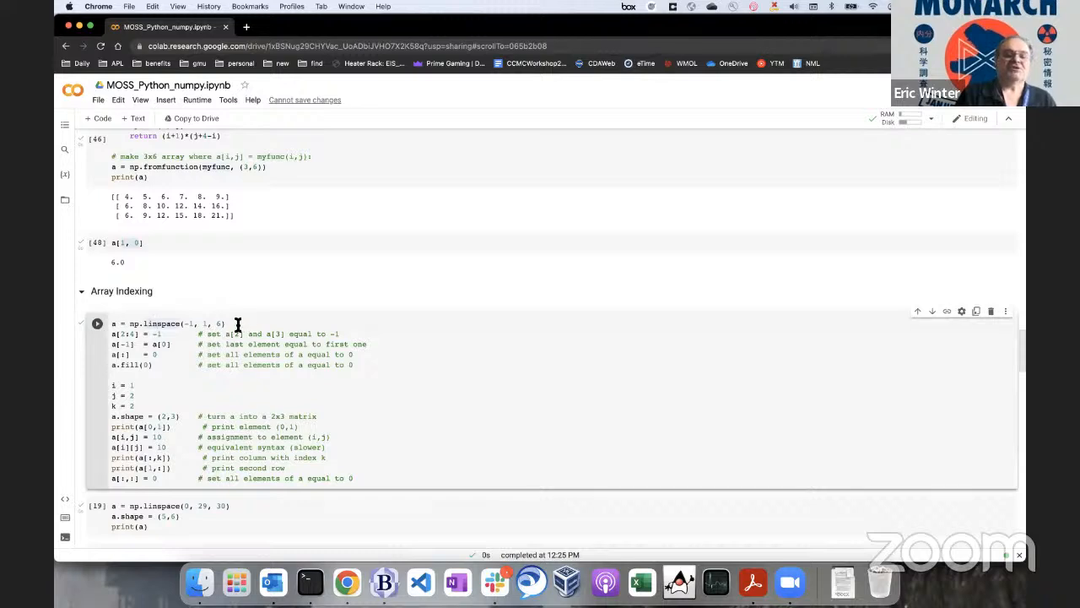
{"action": "mouse_move", "coordinate": [155, 324]}
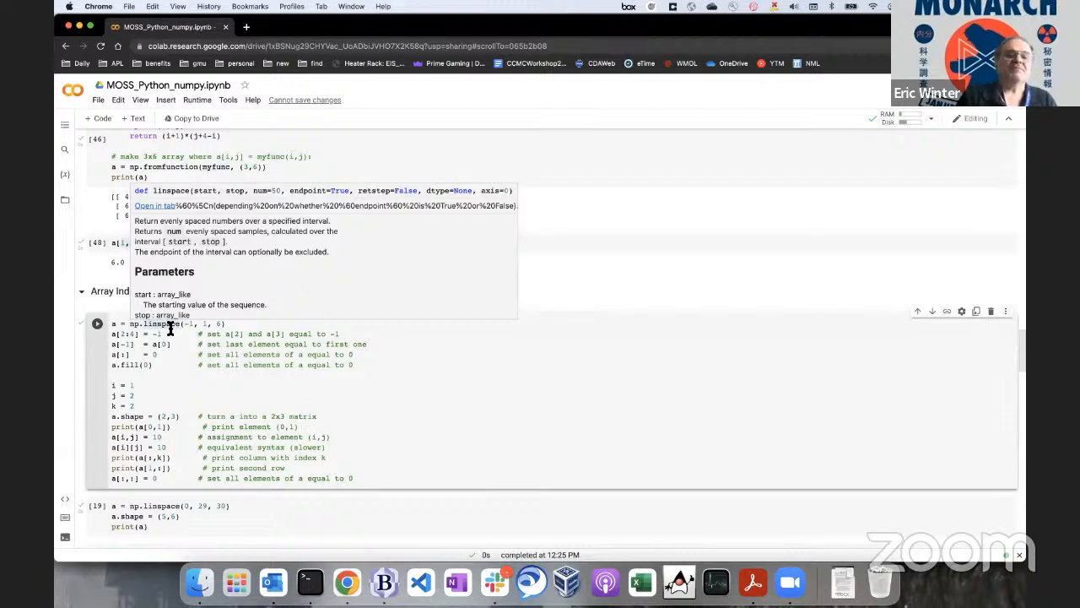
Run the Array Indexing example cell, printing an element and the reshaped 2×3 linspace array.
{"action": "left_click", "coordinate": [132, 335]}
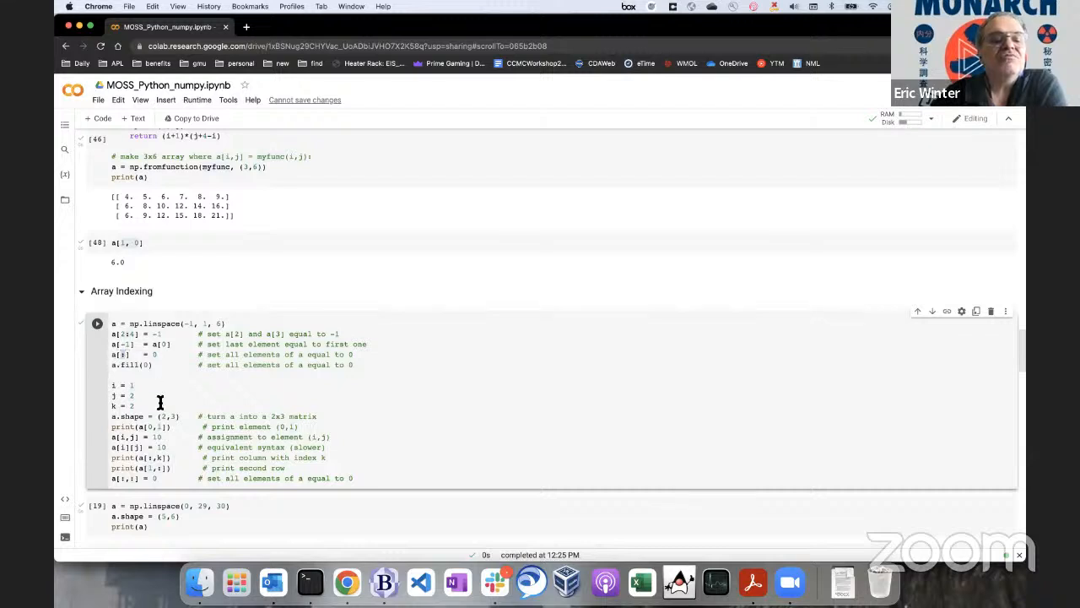
{"action": "mouse_move", "coordinate": [172, 439]}
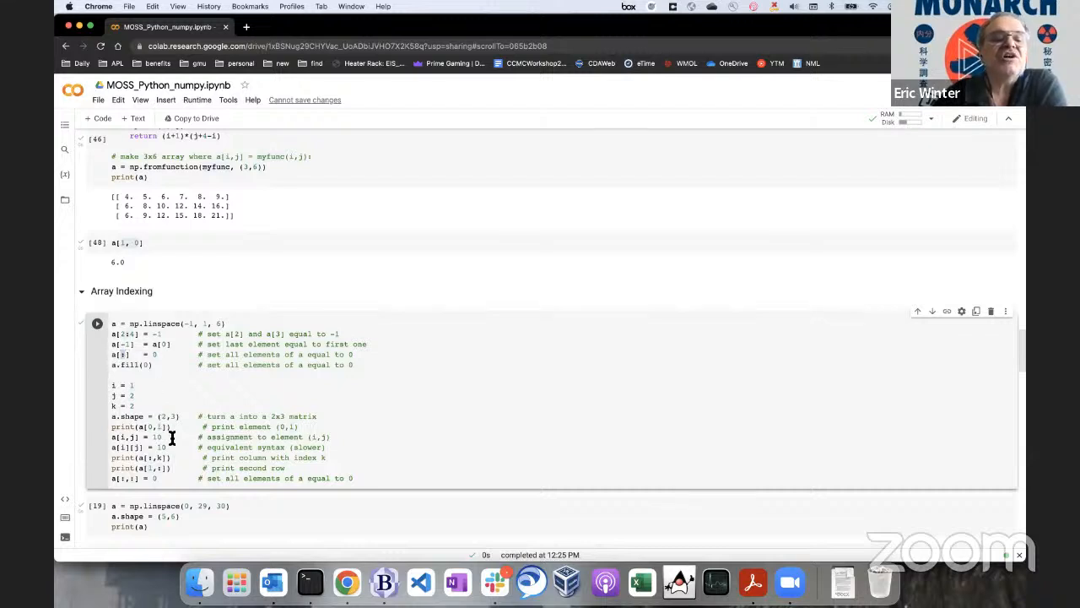
{"action": "mouse_move", "coordinate": [125, 365]}
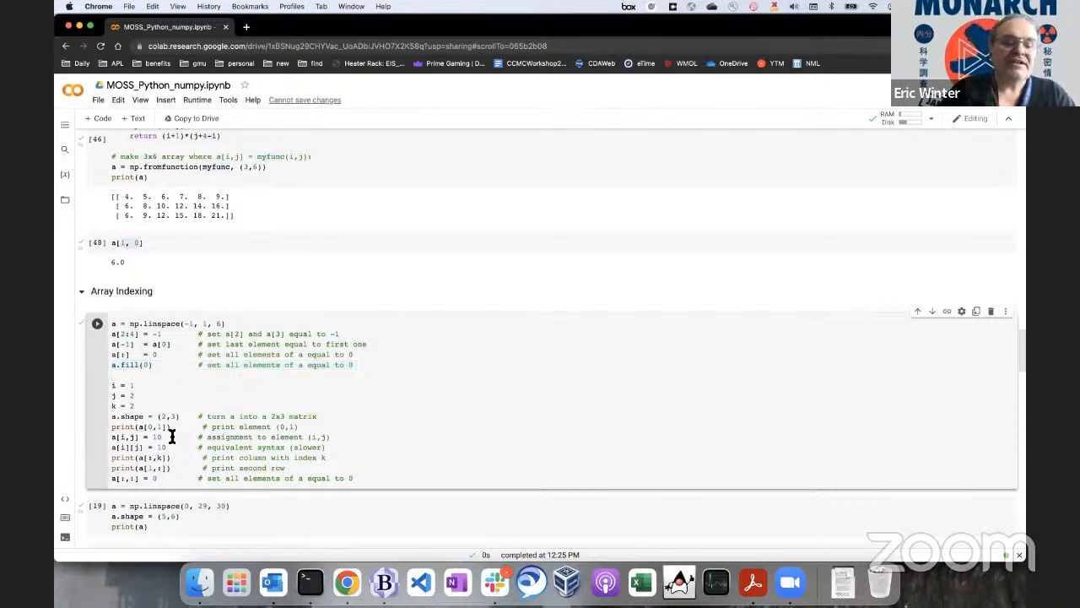
{"action": "left_click", "coordinate": [98, 324]}
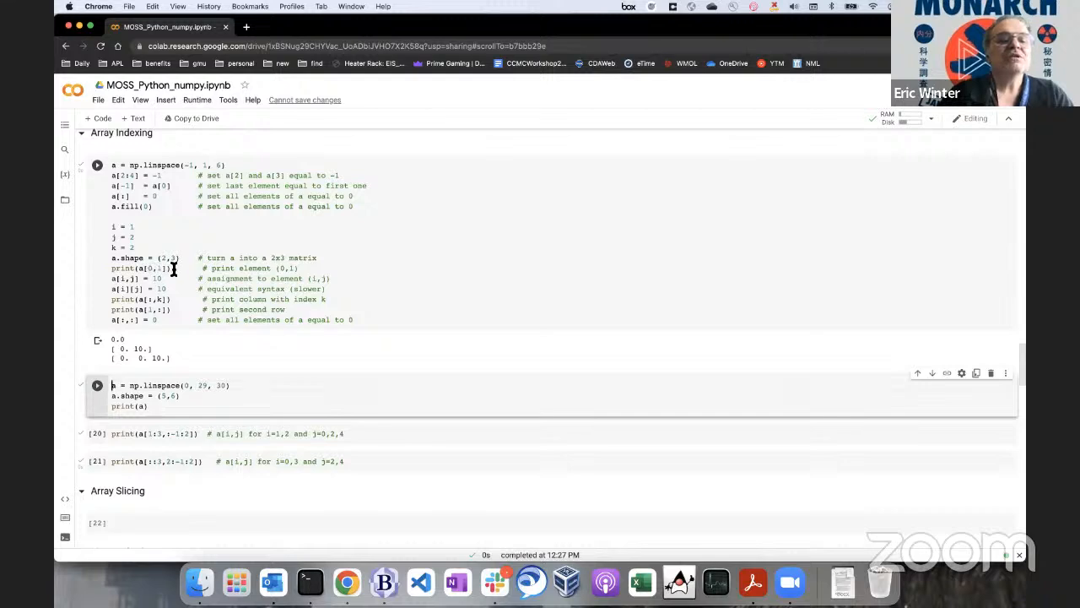
{"action": "mouse_move", "coordinate": [133, 347]}
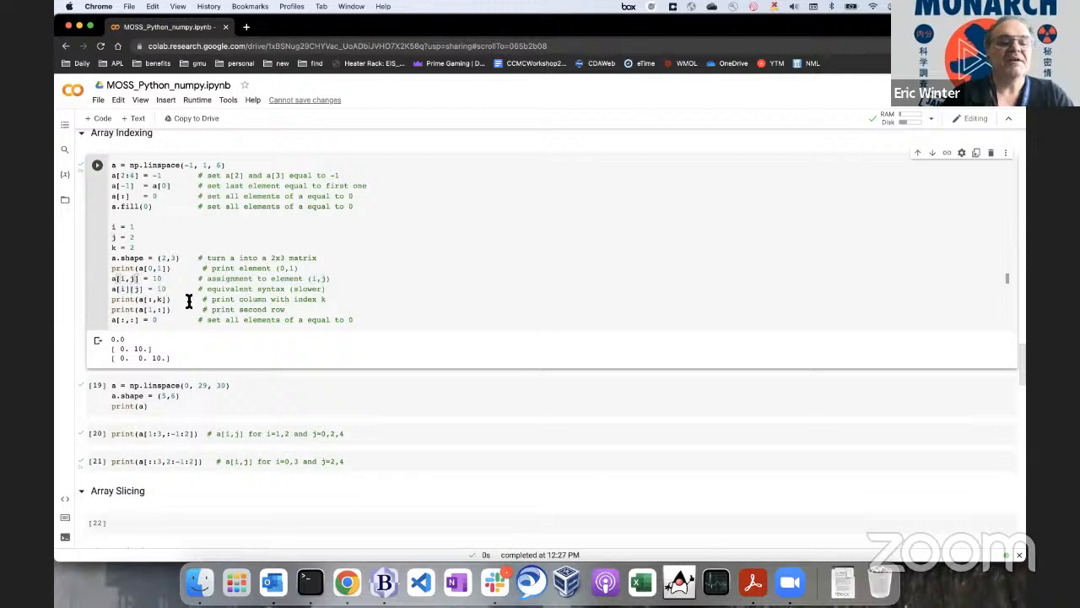
{"action": "mouse_move", "coordinate": [148, 320]}
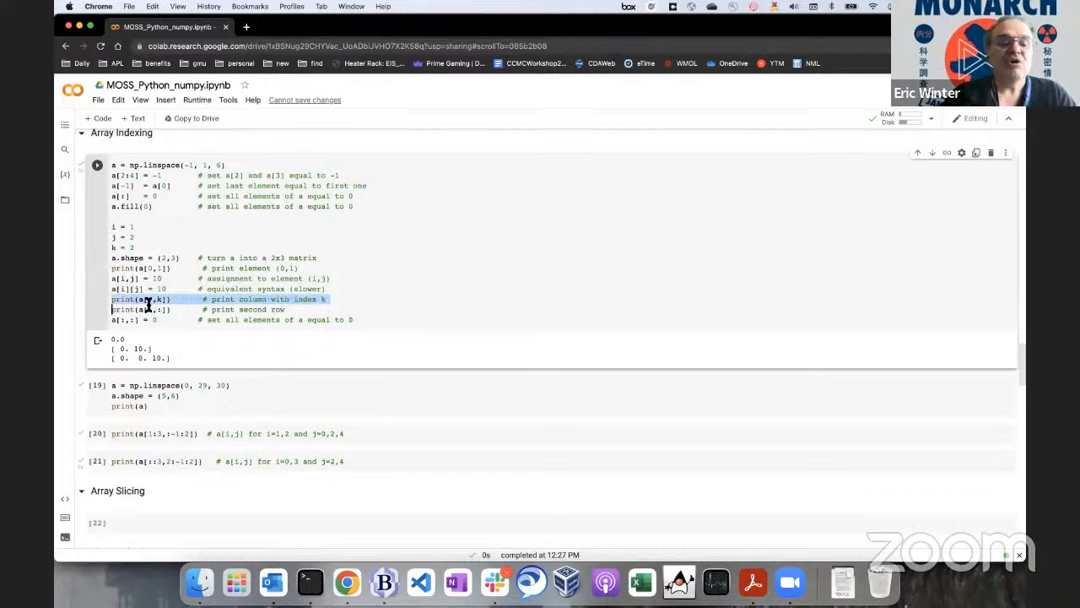
{"action": "mouse_move", "coordinate": [160, 299]}
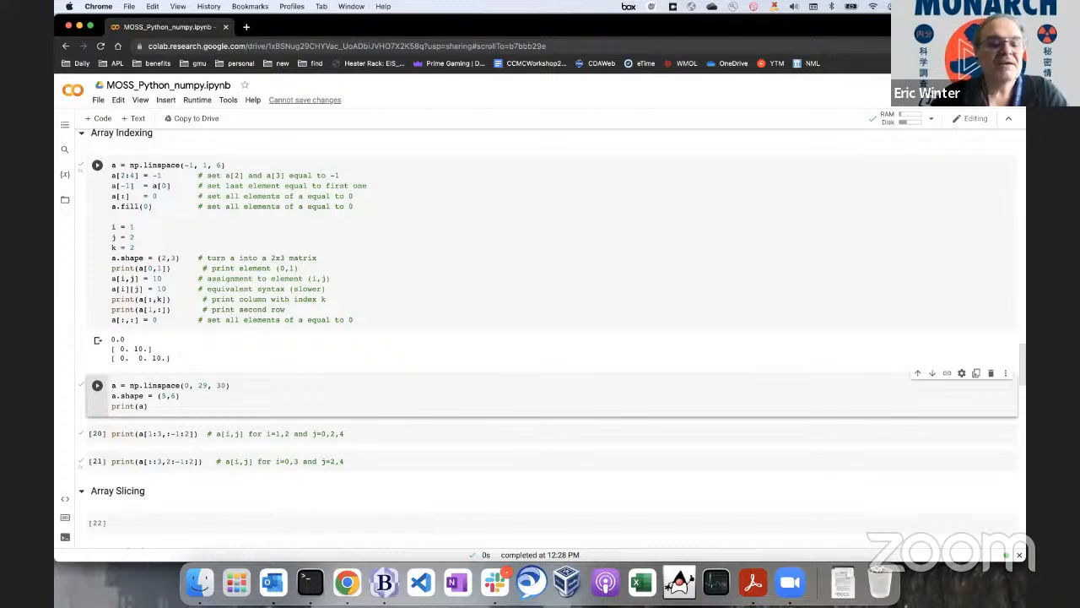
{"action": "mouse_move", "coordinate": [128, 378]}
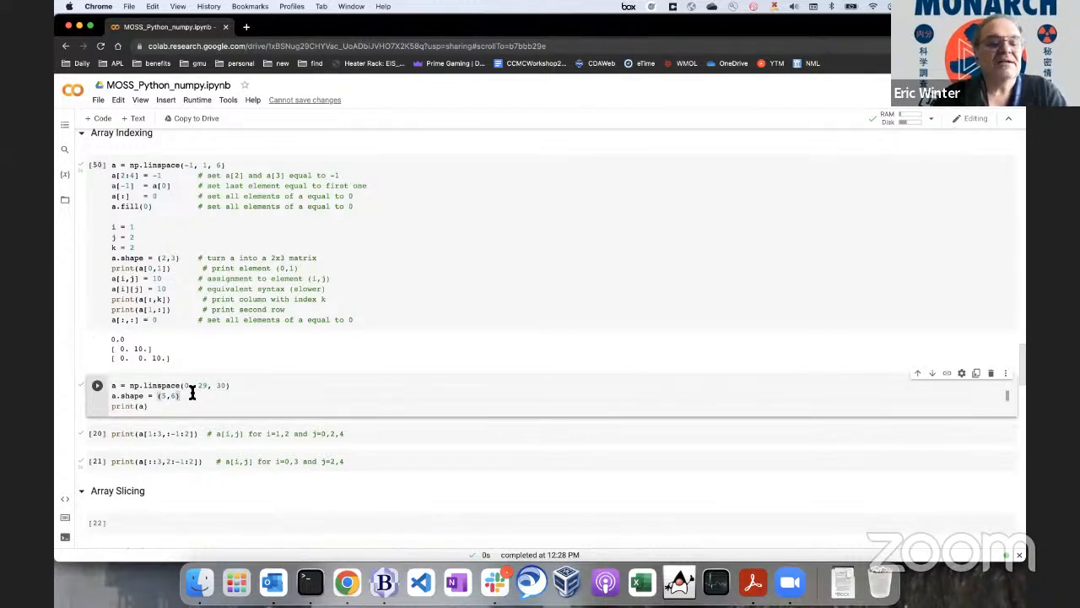
Run the 5×6 reshape cell and the two slice prints giving [[6 8 10][12 14 16]] and [[2 4][20 22]].
{"action": "left_click", "coordinate": [97, 385]}
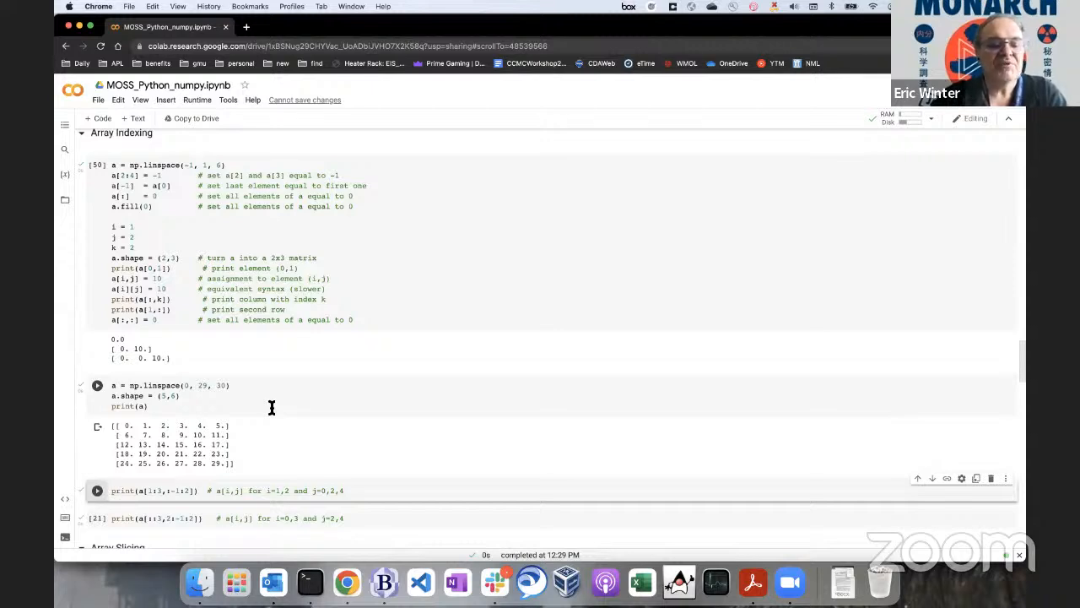
{"action": "scroll", "scroll_direction": "down", "scroll_amount": 3}
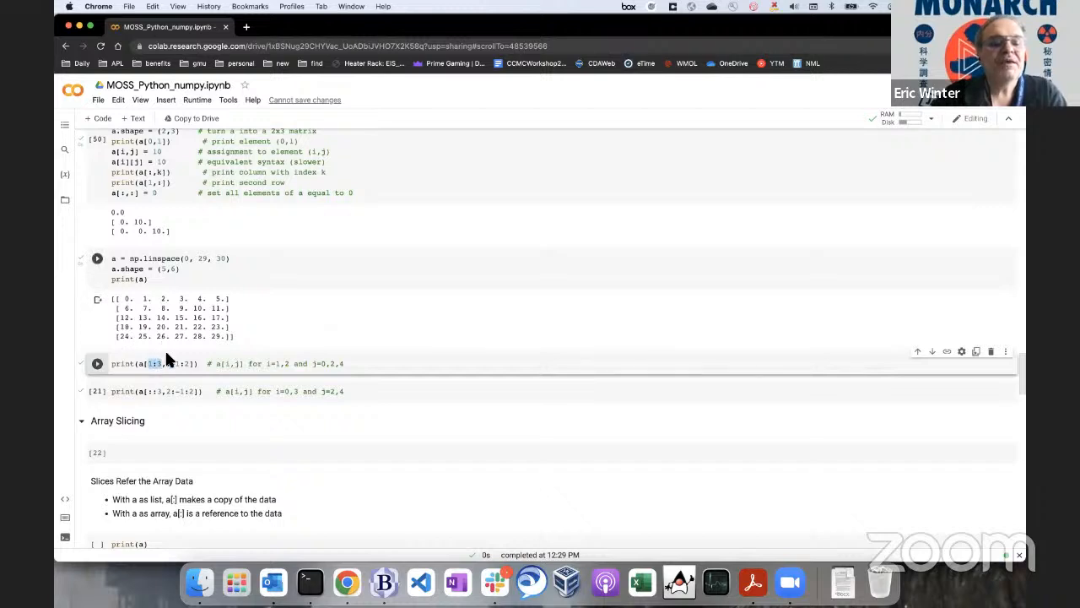
{"action": "left_click", "coordinate": [98, 258]}
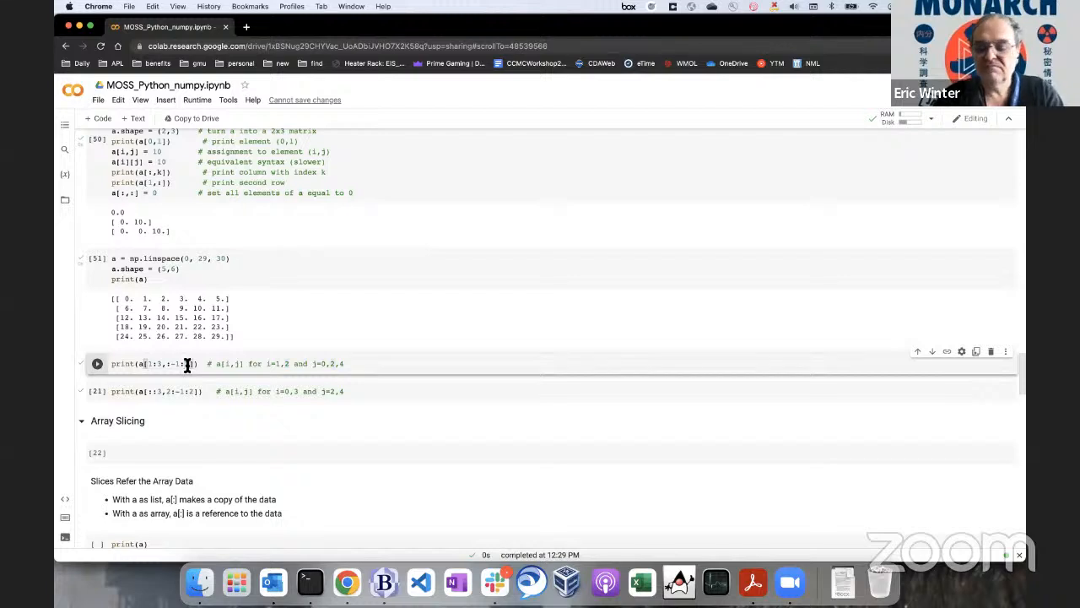
{"action": "left_click", "coordinate": [96, 365]}
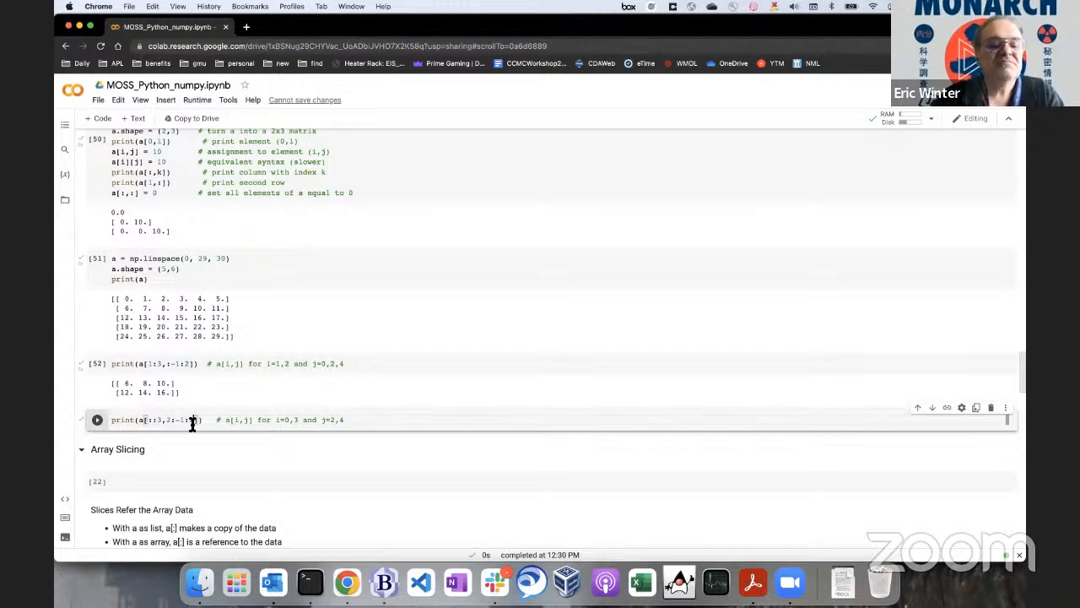
{"action": "left_click", "coordinate": [98, 419]}
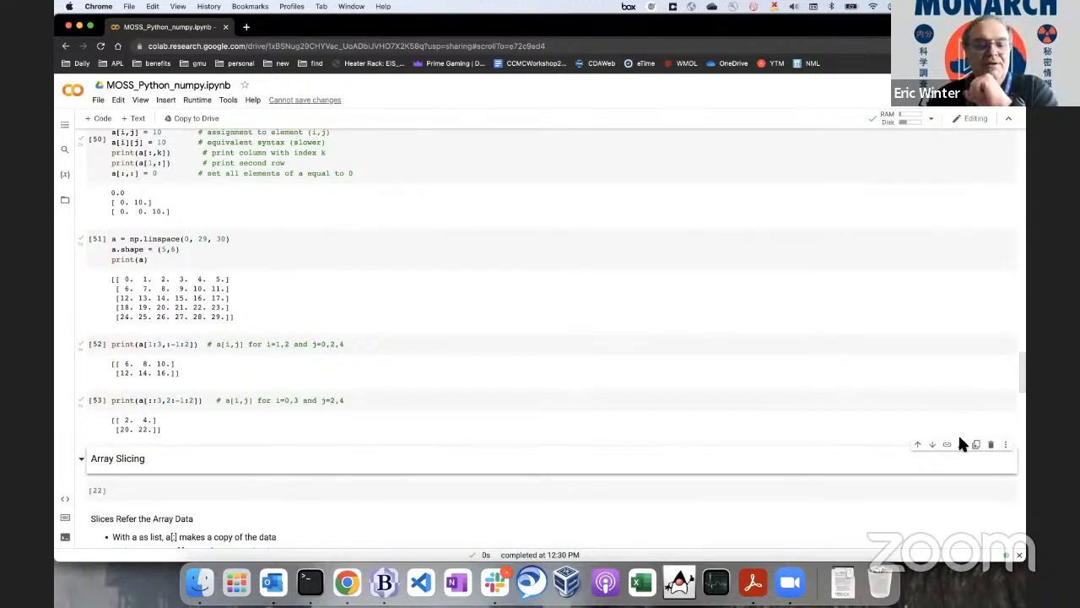
{"action": "mouse_move", "coordinate": [780, 469]}
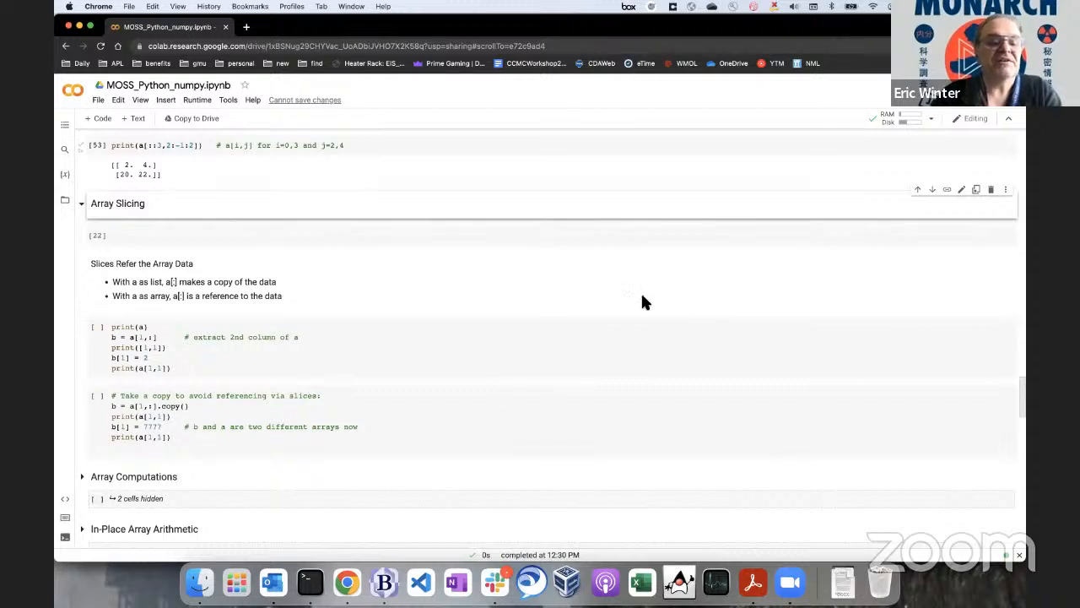
{"action": "left_click", "coordinate": [268, 404]}
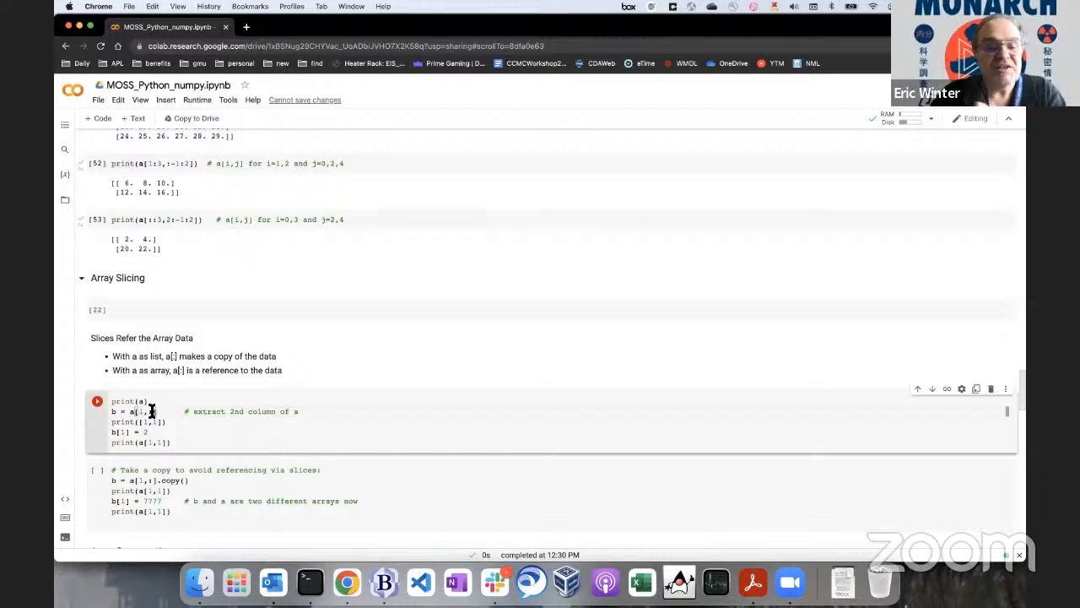
{"action": "scroll", "scroll_direction": "down", "scroll_amount": 3}
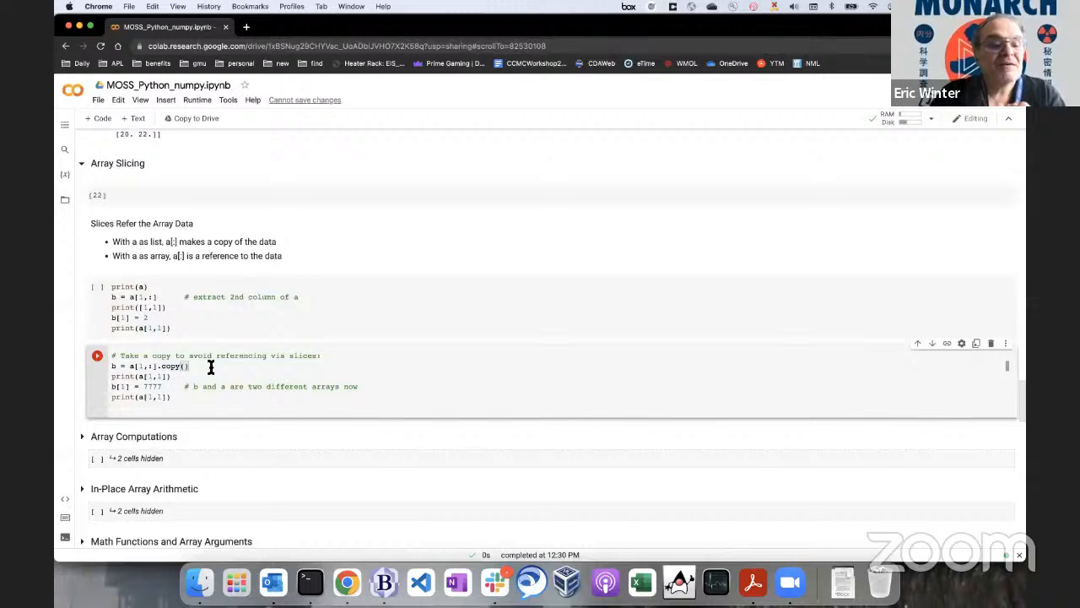
{"action": "scroll", "scroll_direction": "down", "scroll_amount": 3}
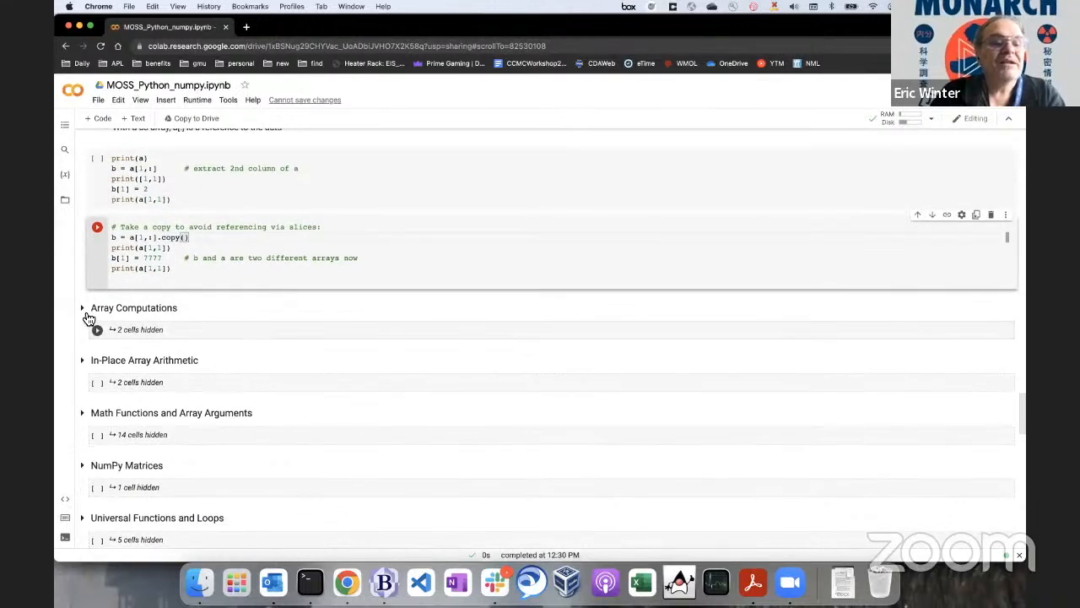
Expand Array Computations and add a cell displaying array a, then run it.
{"action": "left_click", "coordinate": [81, 308]}
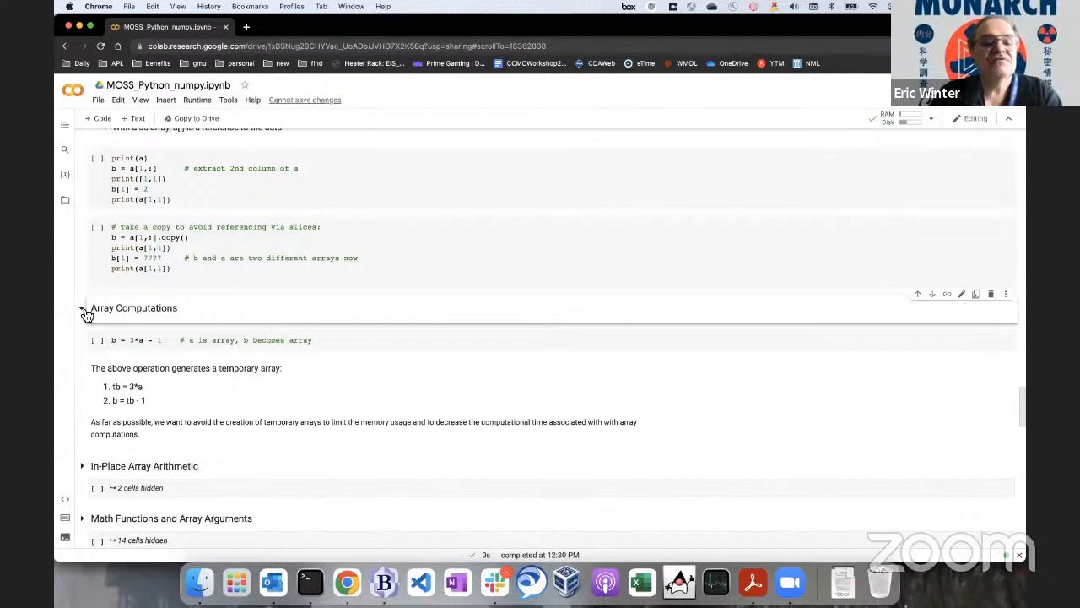
{"action": "mouse_move", "coordinate": [82, 314]}
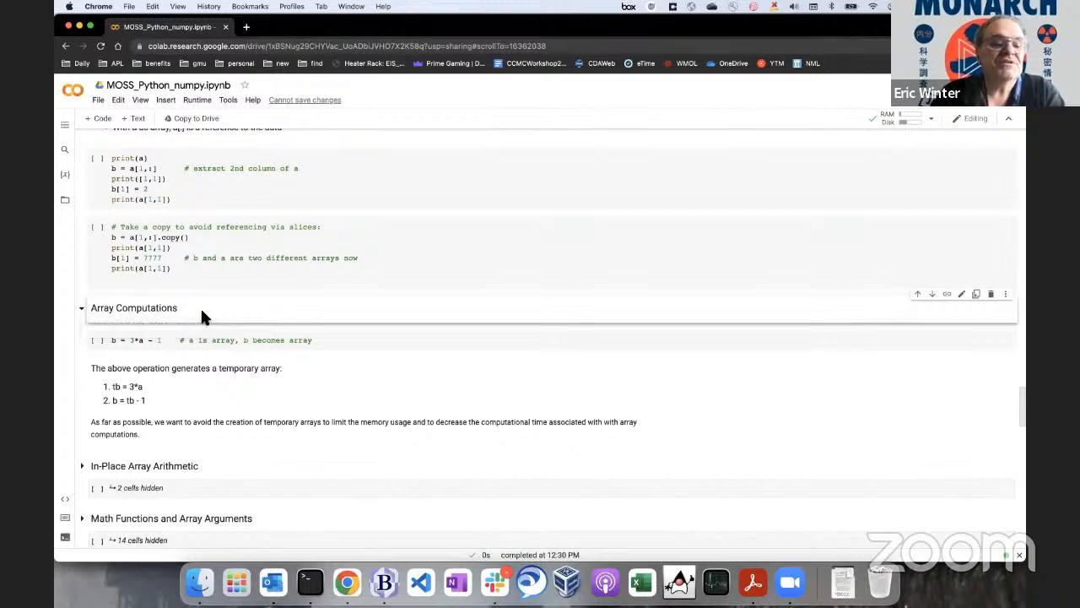
{"action": "left_click", "coordinate": [135, 341]}
{"action": "type", "text": "a"}
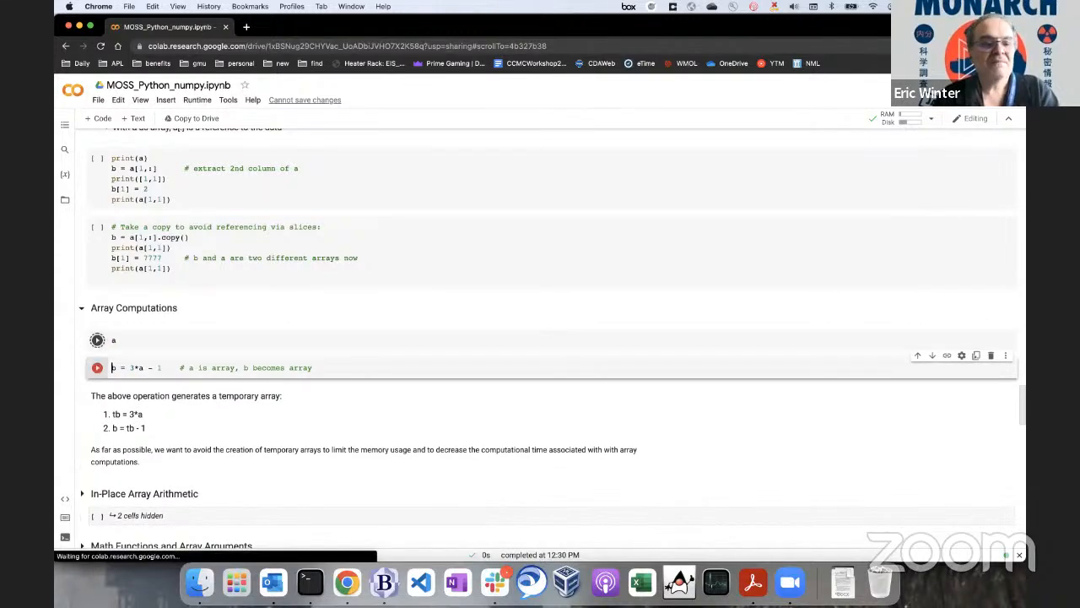
{"action": "left_click", "coordinate": [98, 339]}
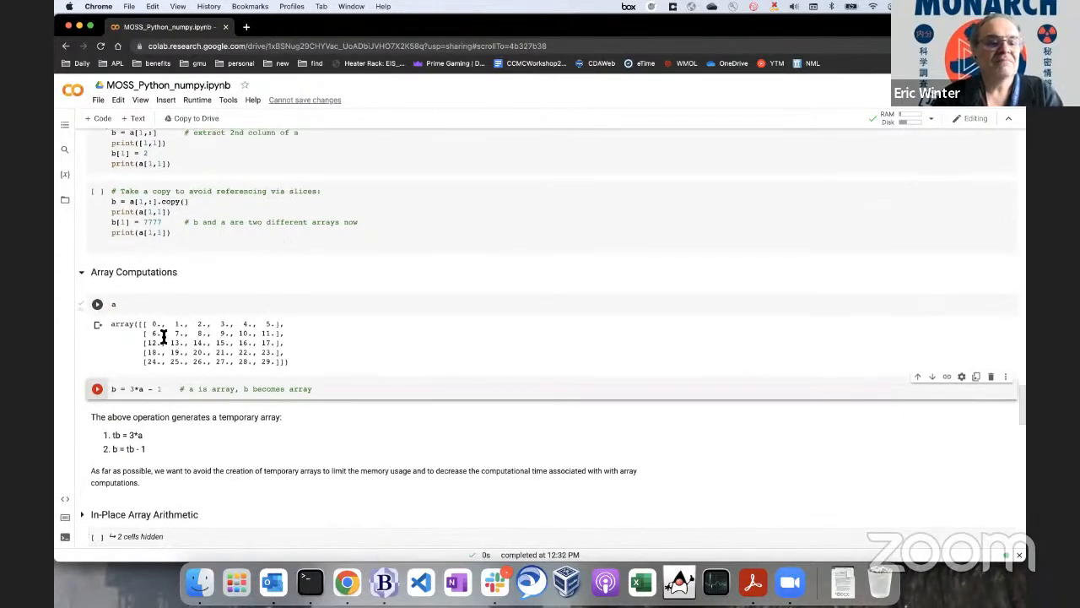
{"action": "scroll", "scroll_direction": "down", "scroll_amount": 3}
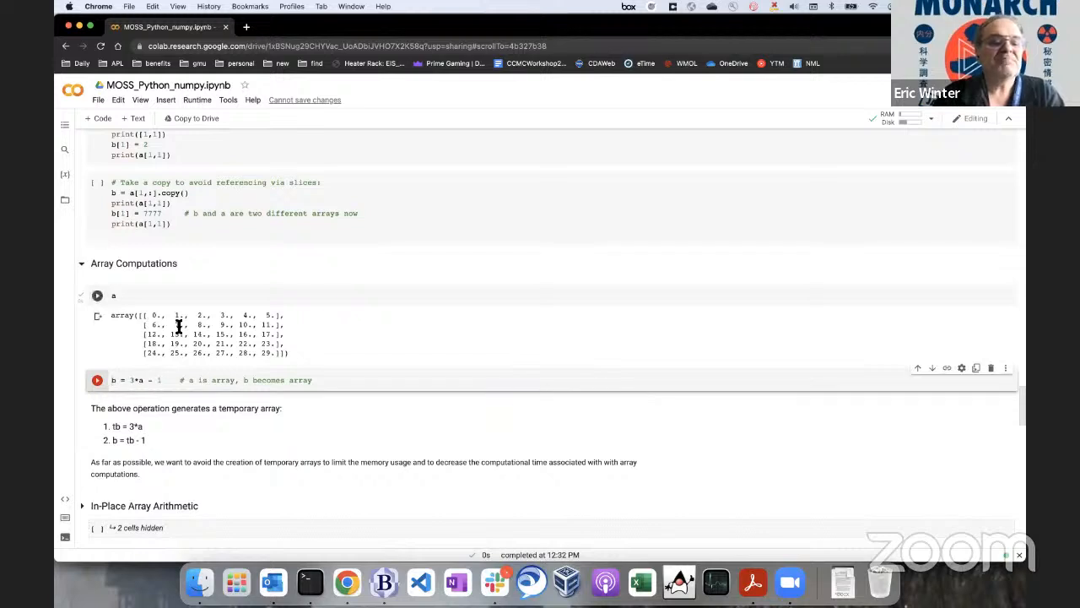
Run the b = 3*a - 1 cell, editing it to also show b, and view the temporary-array note.
{"action": "left_click", "coordinate": [98, 294]}
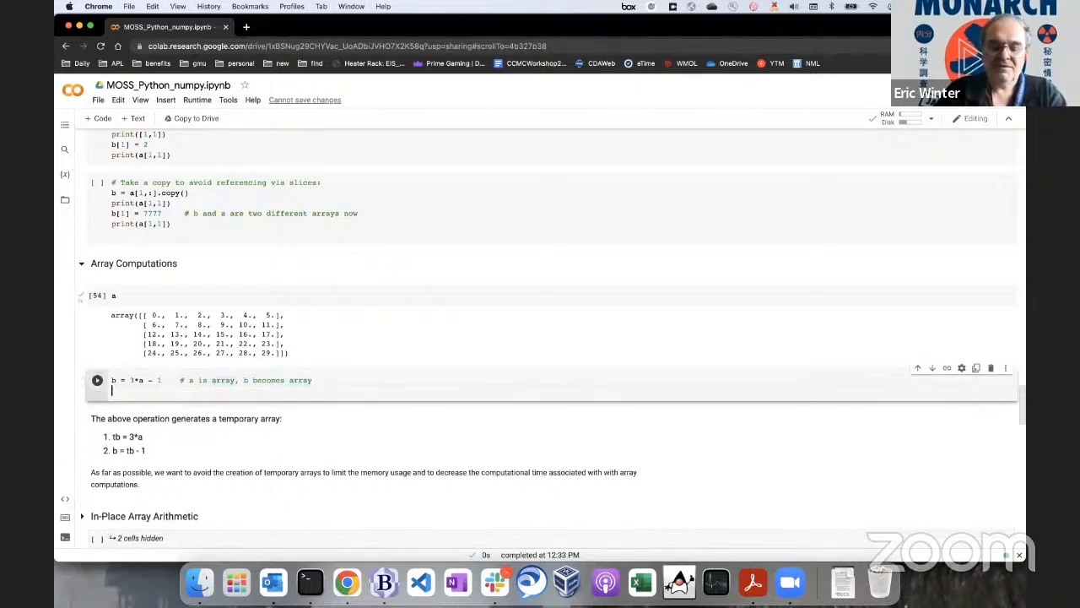
{"action": "left_click", "coordinate": [97, 380]}
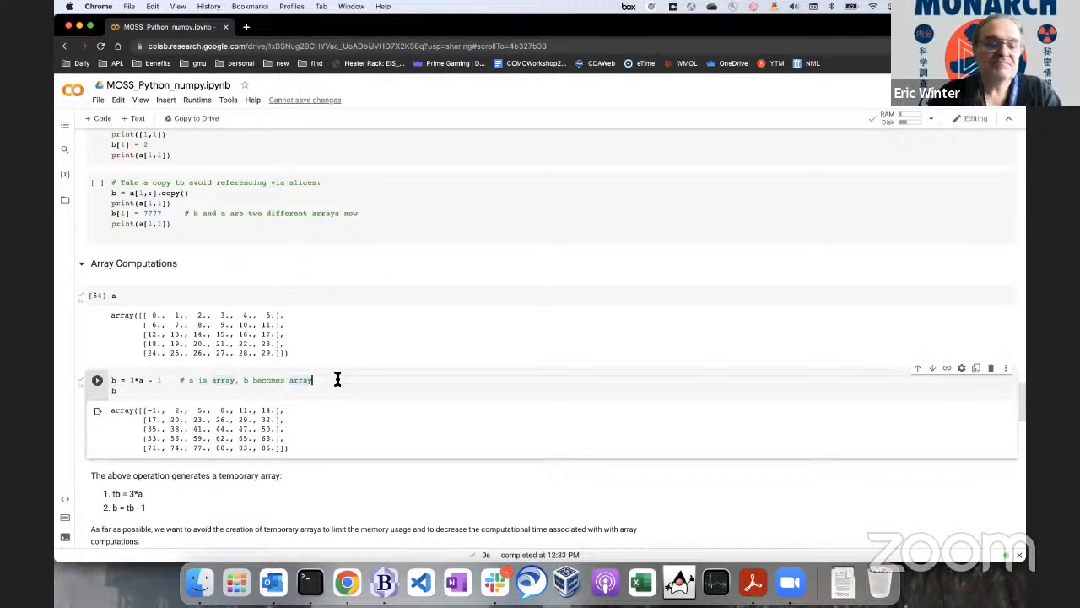
{"action": "scroll", "scroll_direction": "down", "scroll_amount": 3}
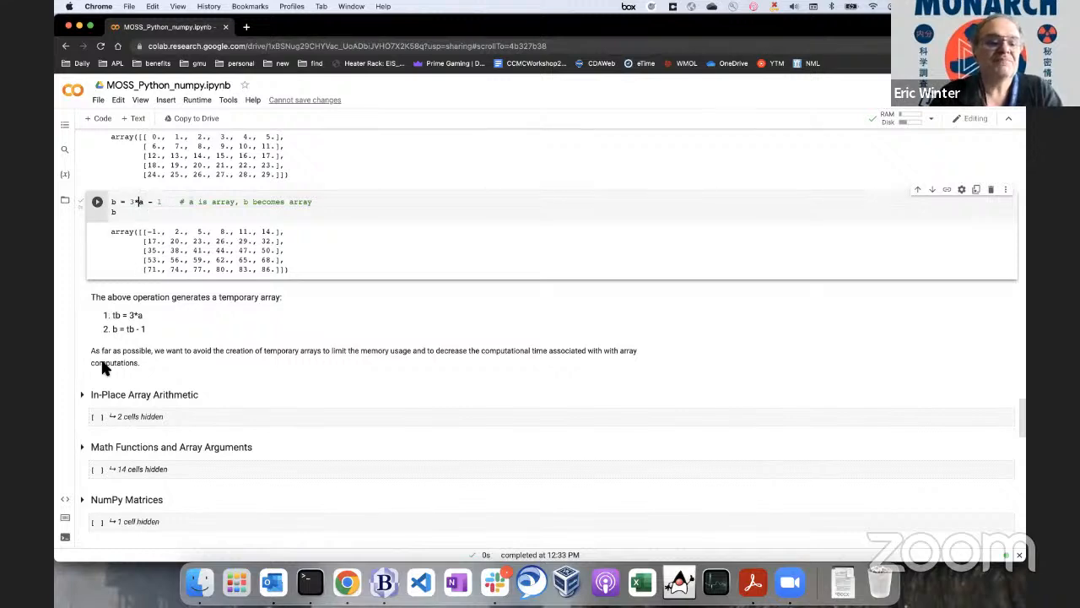
Expand In-Place Array Arithmetic, run its cell, and reveal the Math Functions cells below.
{"action": "left_click", "coordinate": [81, 395]}
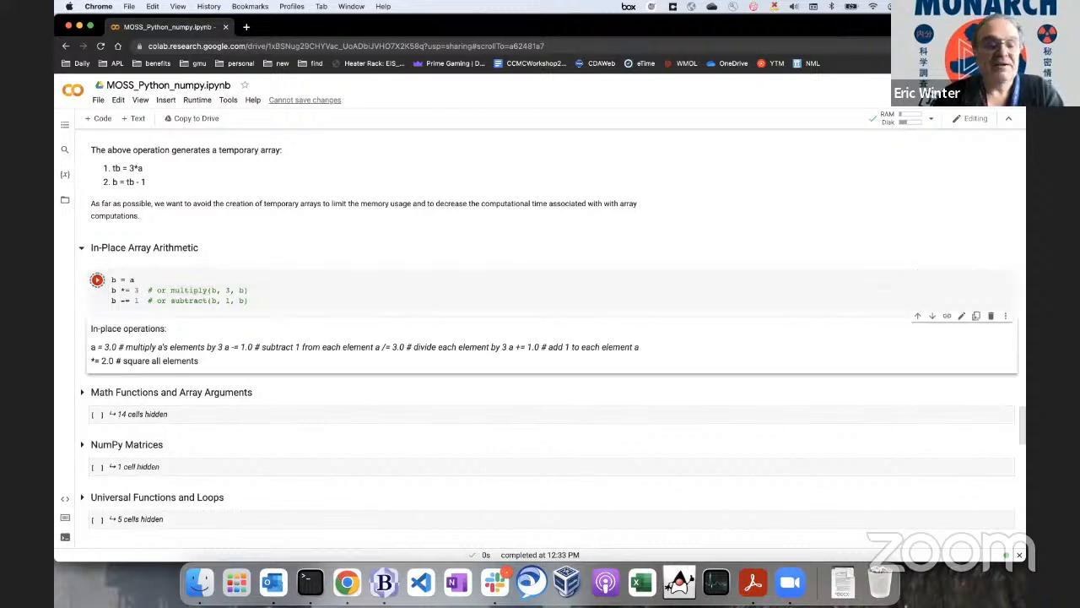
{"action": "left_click", "coordinate": [98, 280]}
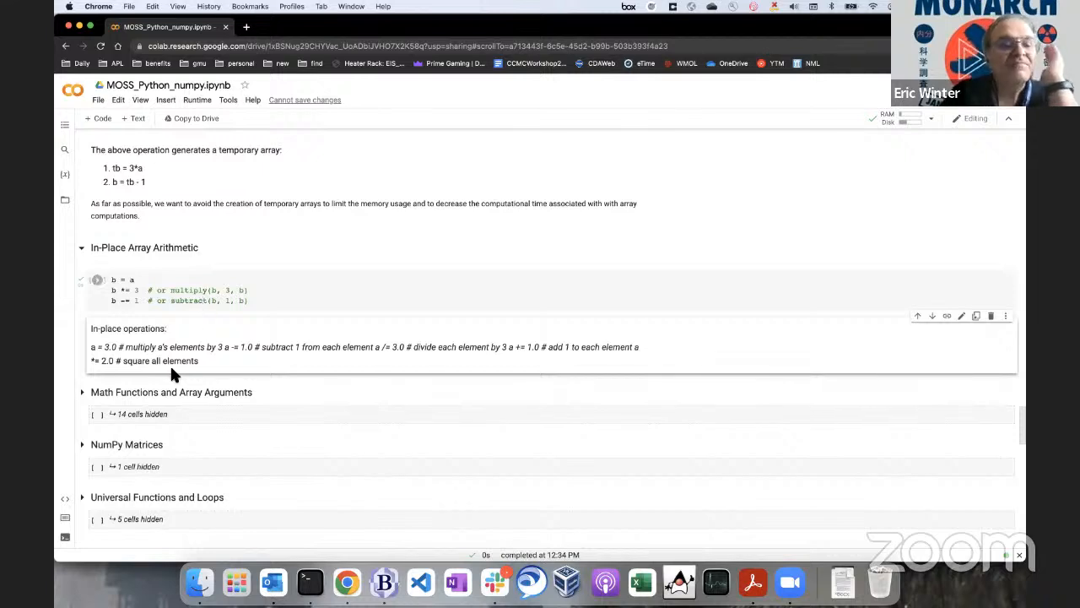
{"action": "scroll", "scroll_direction": "down", "scroll_amount": 3}
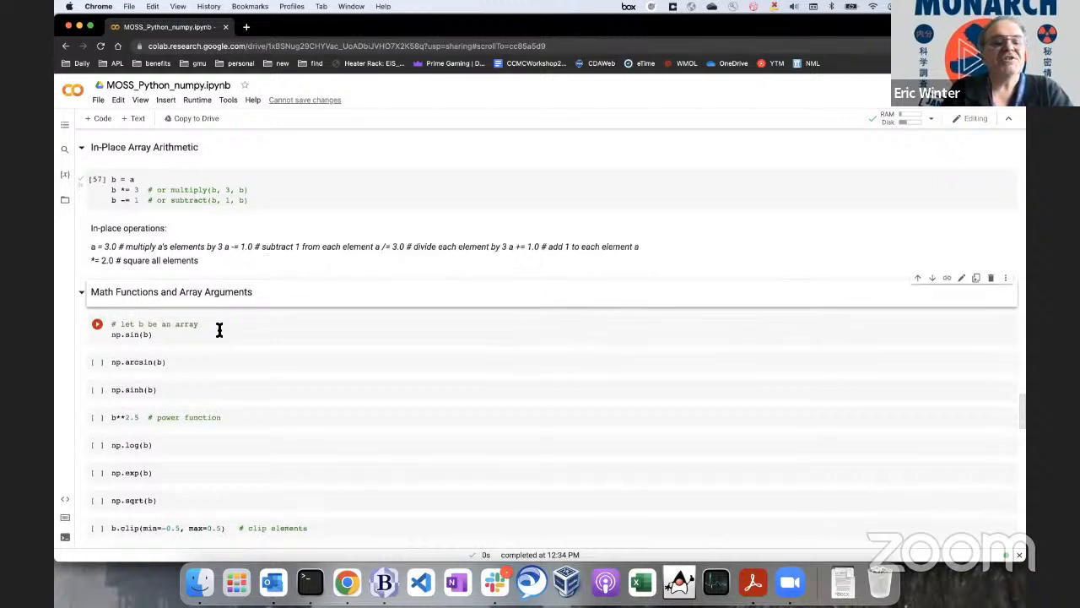
Run the np.sin and arcsine cells on array b, showing results with nan warnings.
{"action": "scroll", "scroll_direction": "down", "scroll_amount": 3}
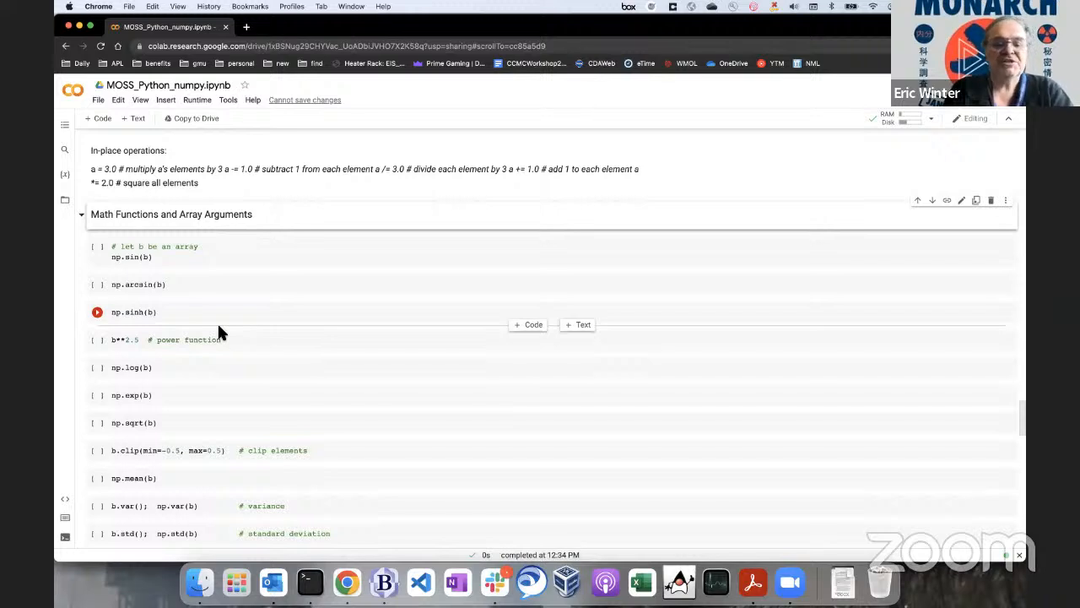
{"action": "scroll", "scroll_direction": "down", "scroll_amount": 3}
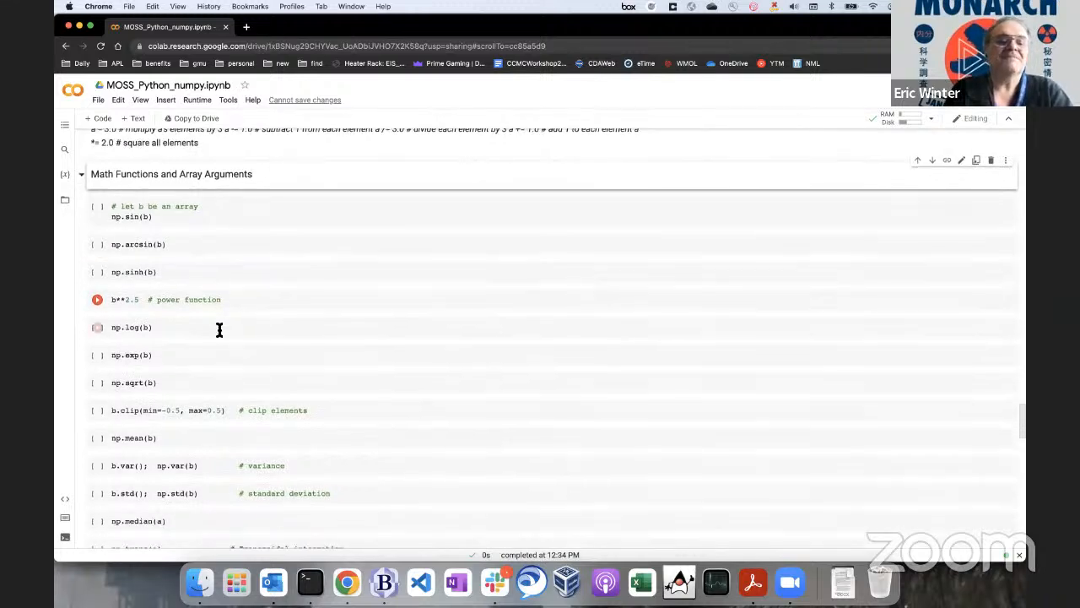
{"action": "scroll", "scroll_direction": "down", "scroll_amount": 3}
{"action": "type", "text": "b"}
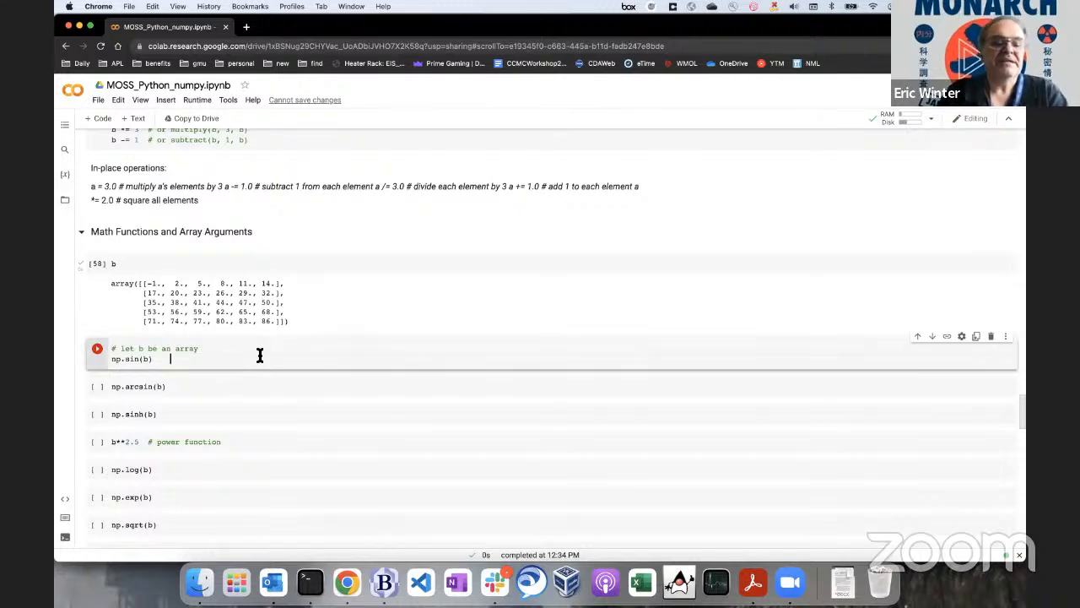
{"action": "left_click", "coordinate": [97, 348]}
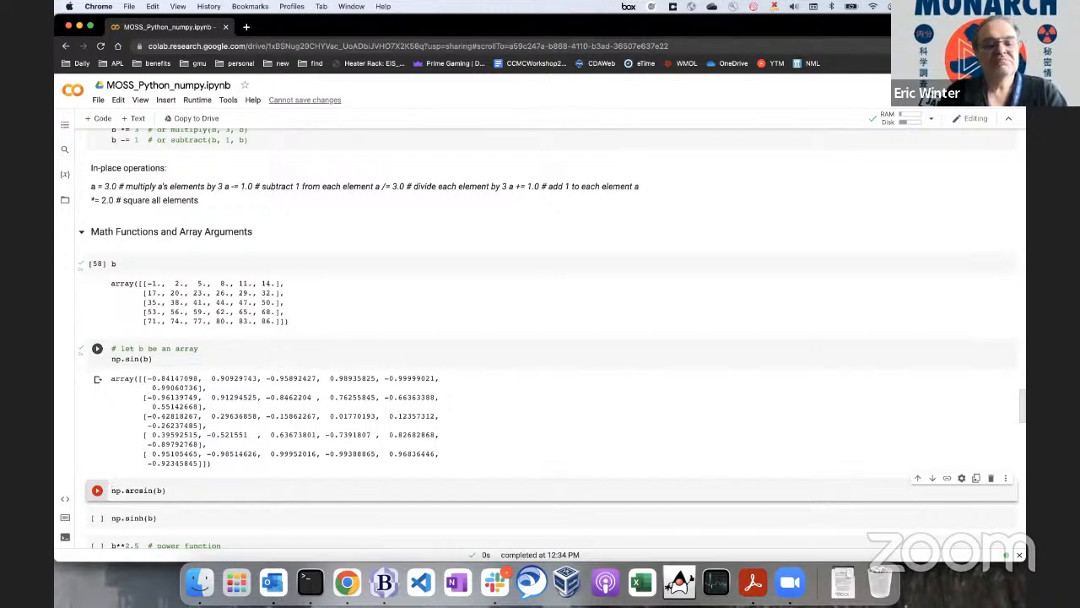
{"action": "scroll", "scroll_direction": "down", "scroll_amount": 3}
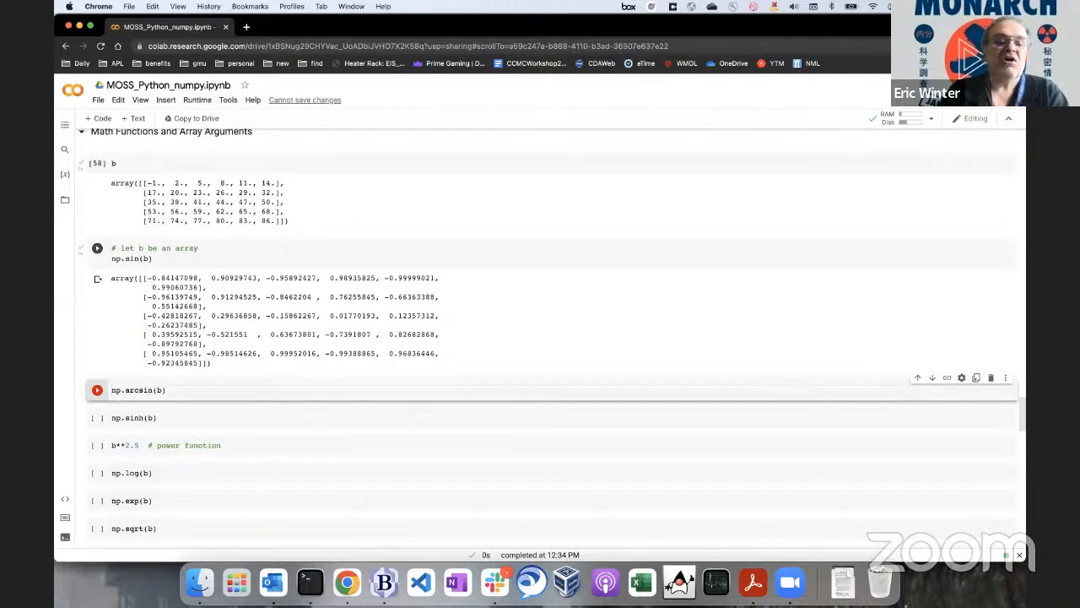
{"action": "left_click", "coordinate": [98, 390]}
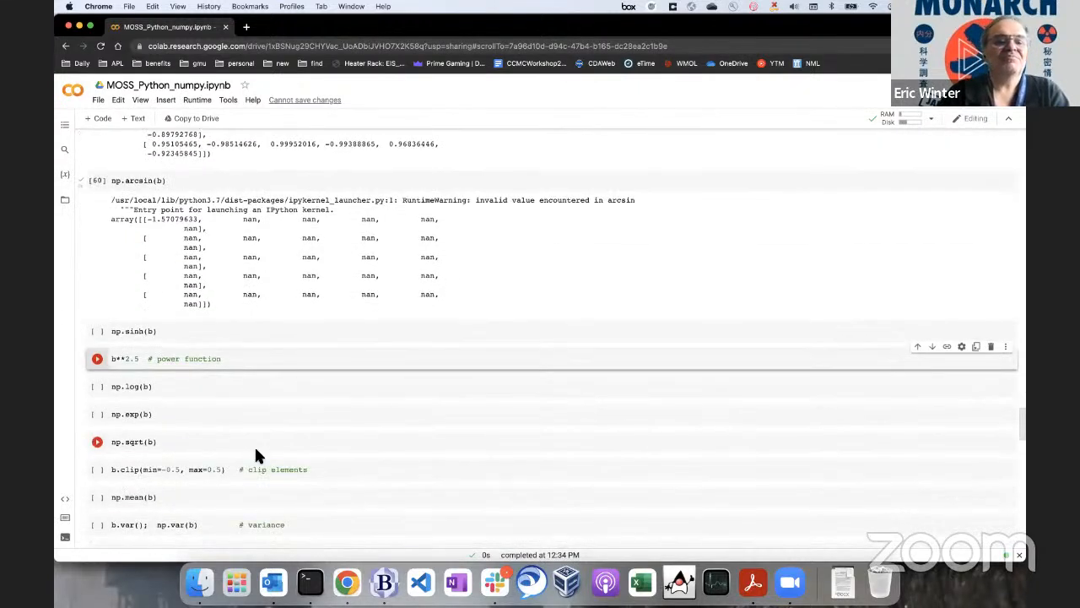
{"action": "scroll", "scroll_direction": "down", "scroll_amount": 3}
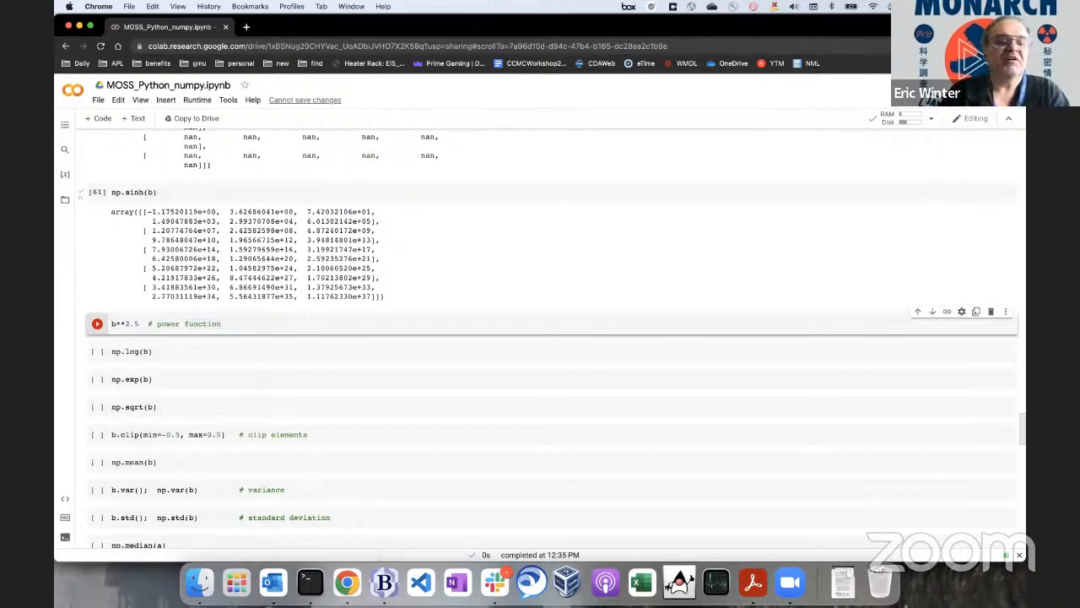
Run the power, logarithm and exponential cells on b.
{"action": "left_click", "coordinate": [97, 324]}
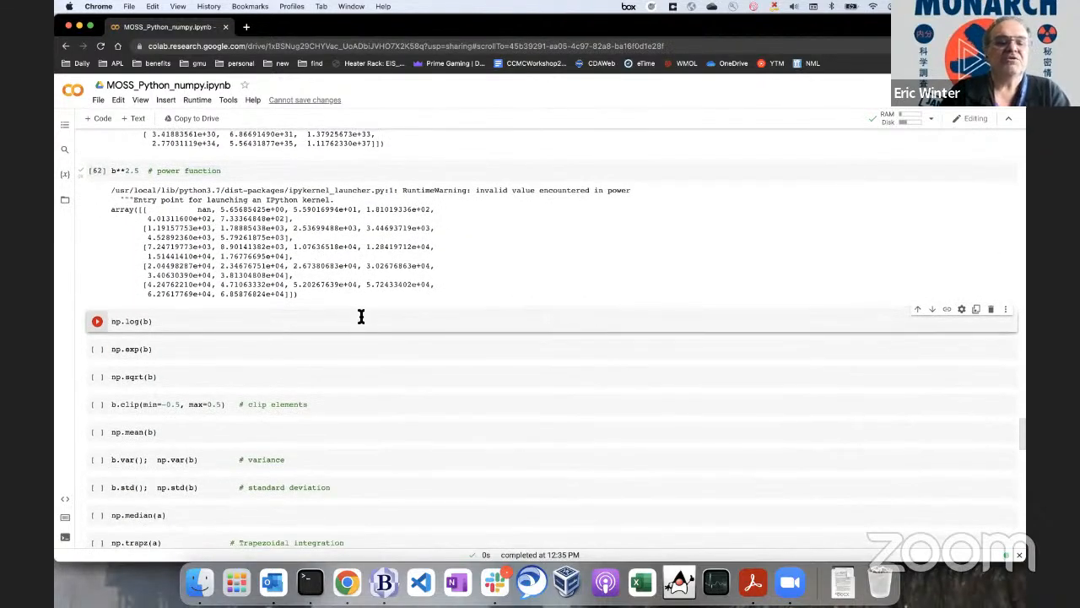
{"action": "left_click", "coordinate": [96, 320]}
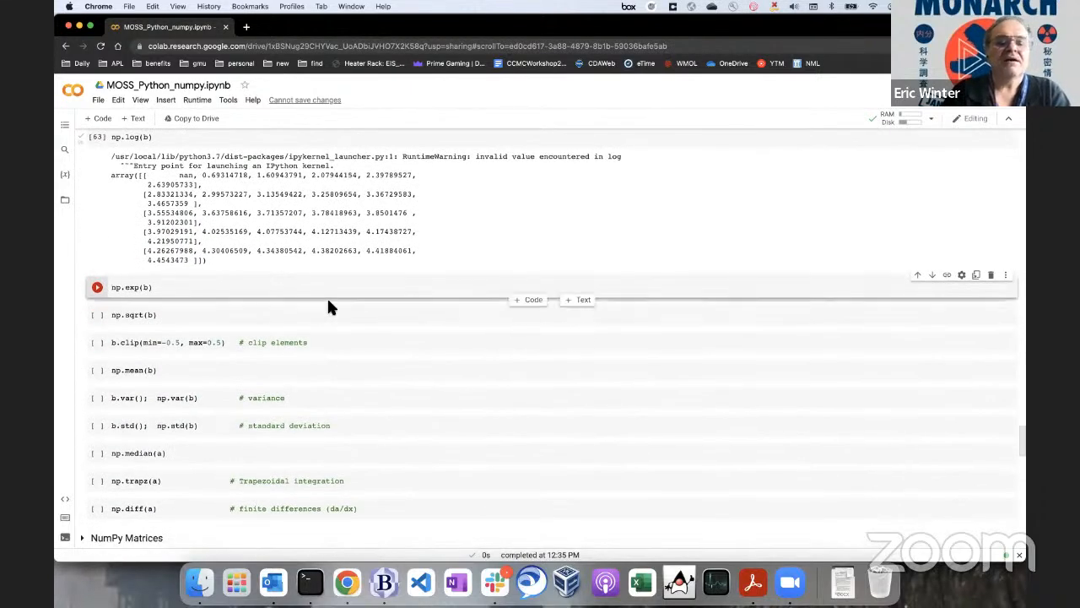
{"action": "left_click", "coordinate": [96, 287]}
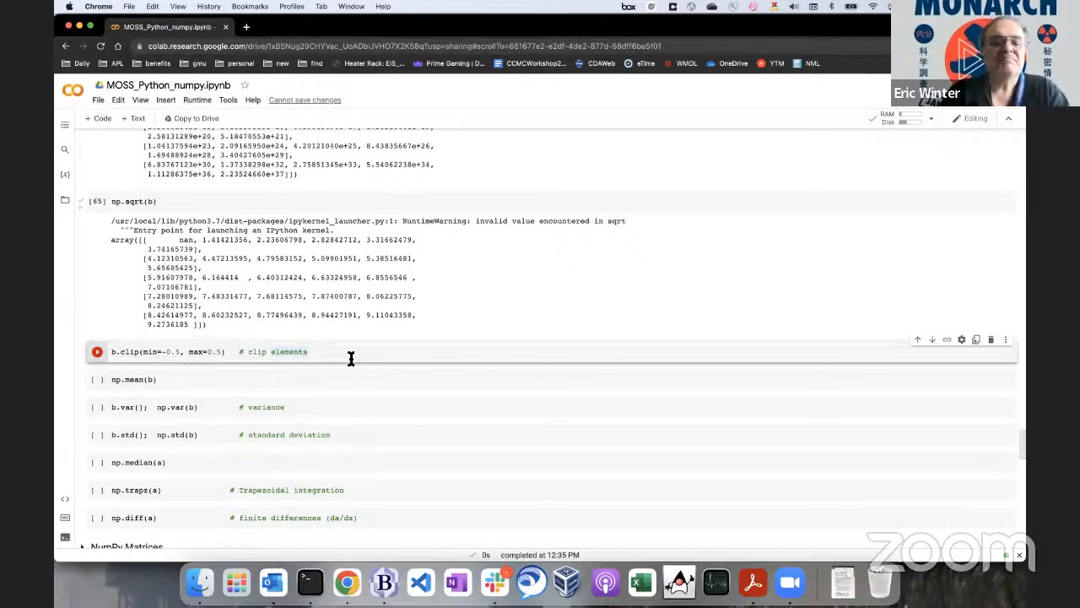
Run b.clip(min=-0.5, max=0.5) and np.mean(b) giving 42.5, dismissing the dictionary popup.
{"action": "left_click", "coordinate": [98, 353]}
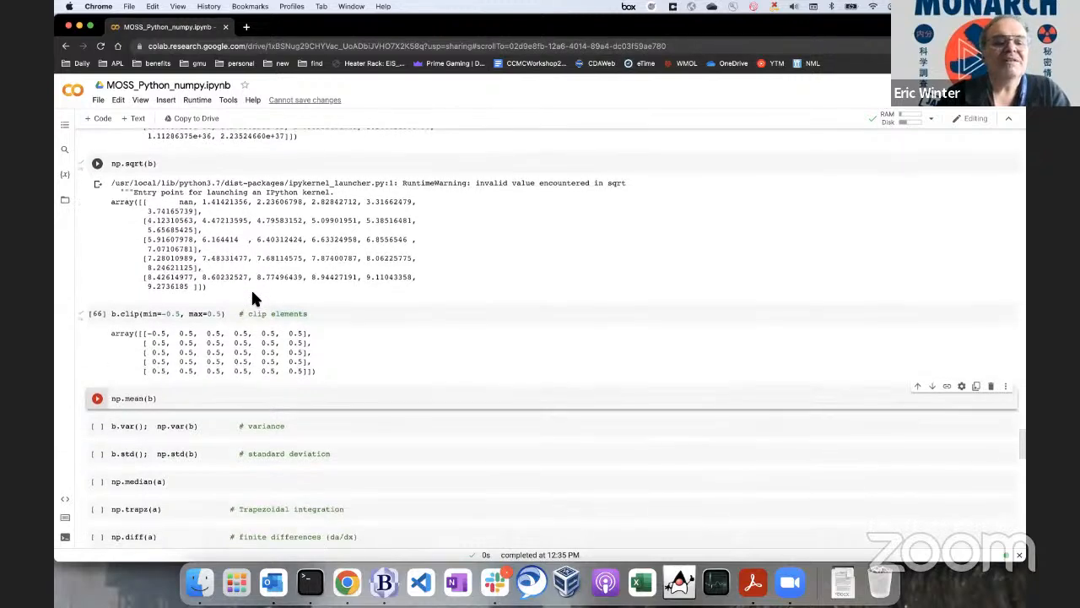
{"action": "scroll", "scroll_direction": "down", "scroll_amount": 3}
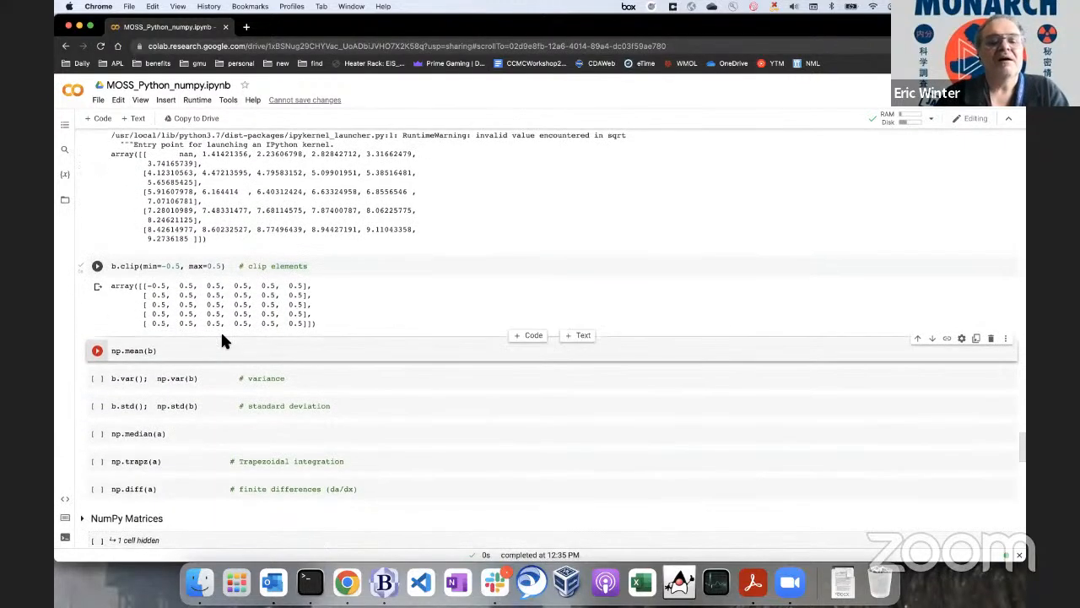
{"action": "mouse_move", "coordinate": [206, 302]}
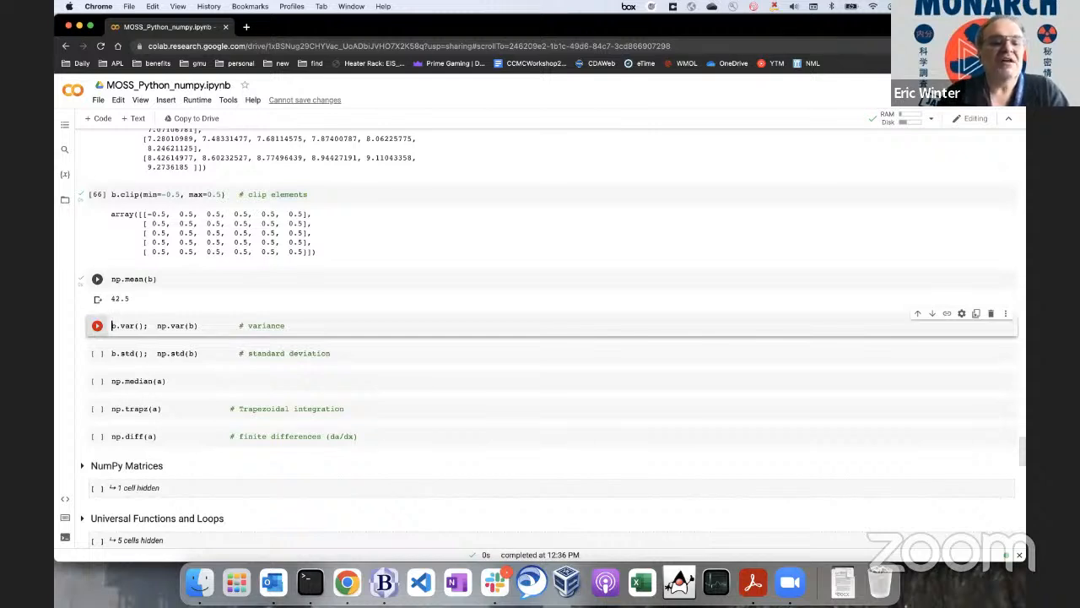
{"action": "left_click", "coordinate": [98, 278]}
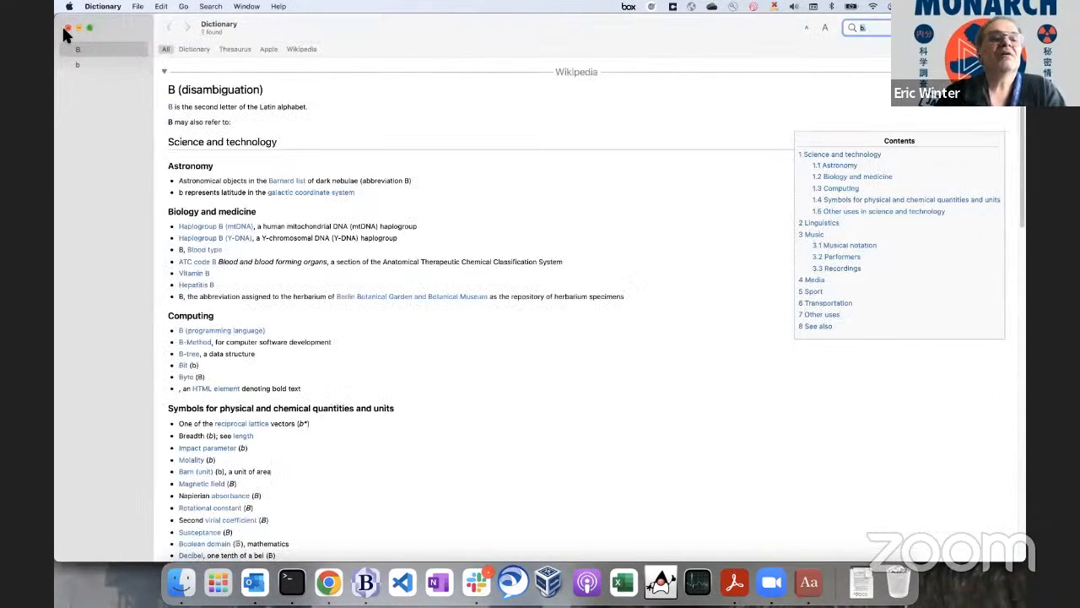
{"action": "left_click", "coordinate": [327, 582]}
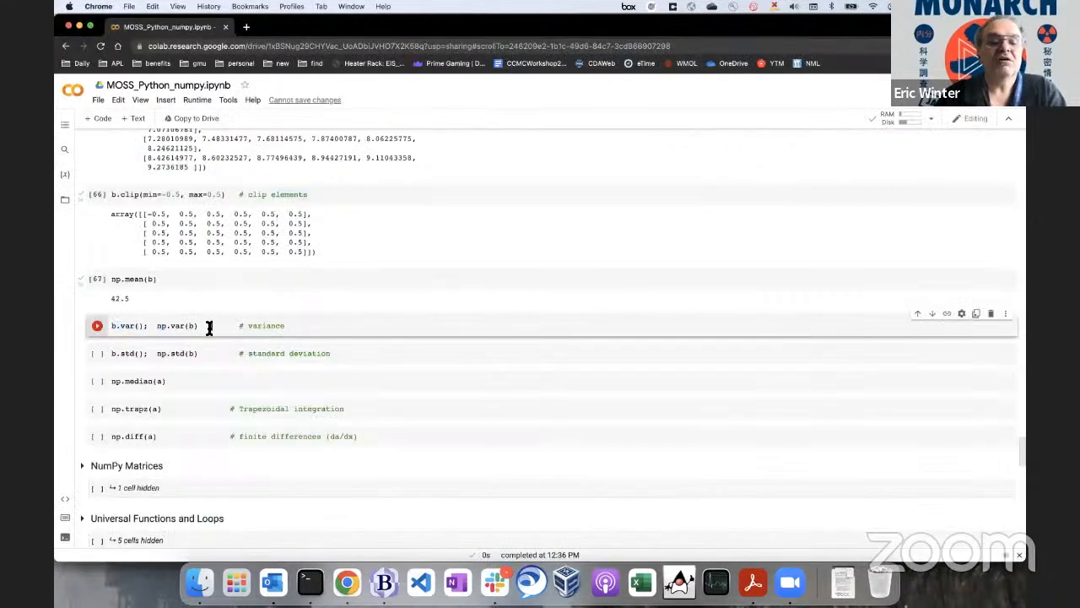
Run the variance (674.25), standard deviation (~25.97) and median (42.5) cells.
{"action": "left_click", "coordinate": [127, 353]}
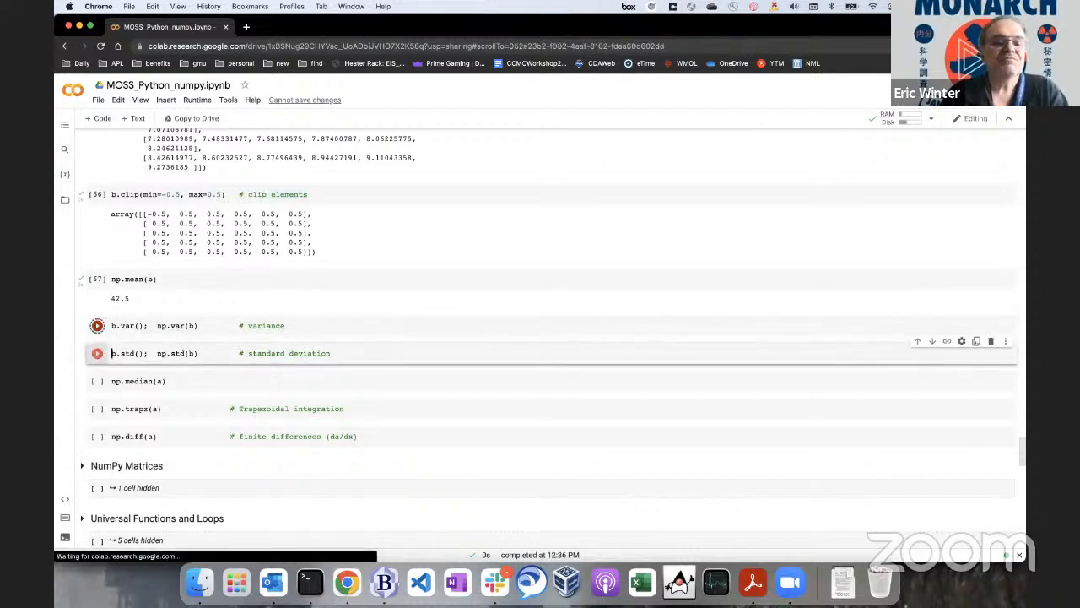
{"action": "left_click", "coordinate": [98, 324]}
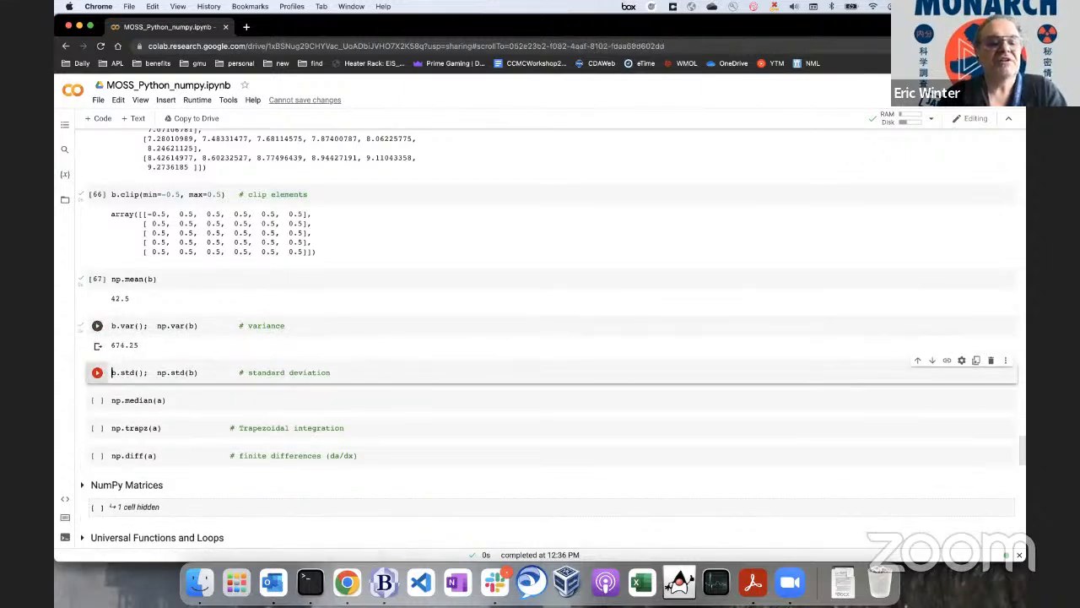
{"action": "left_click", "coordinate": [98, 324]}
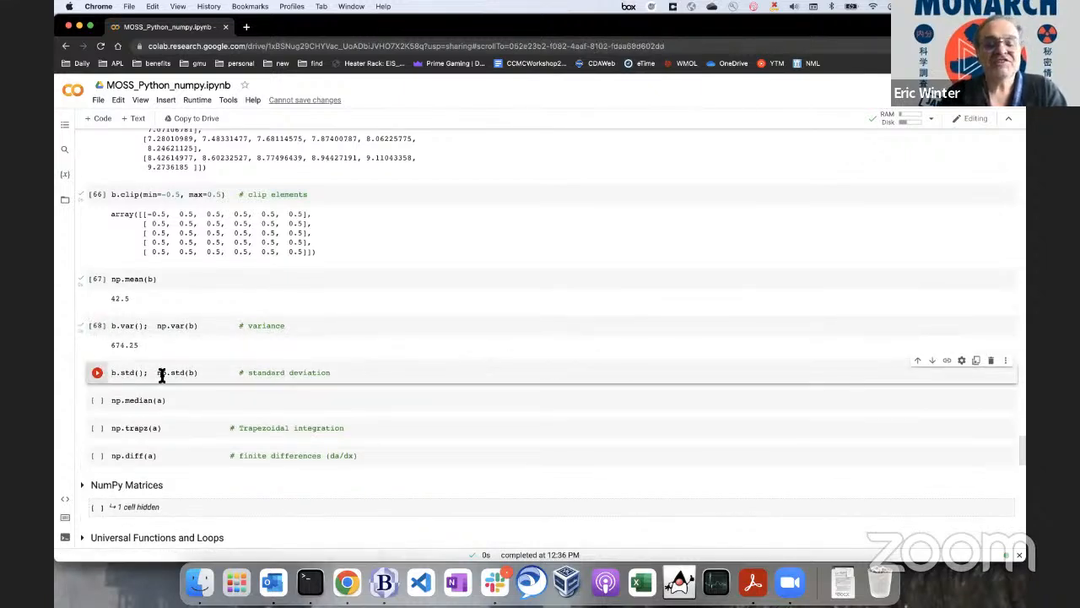
{"action": "left_click", "coordinate": [97, 373]}
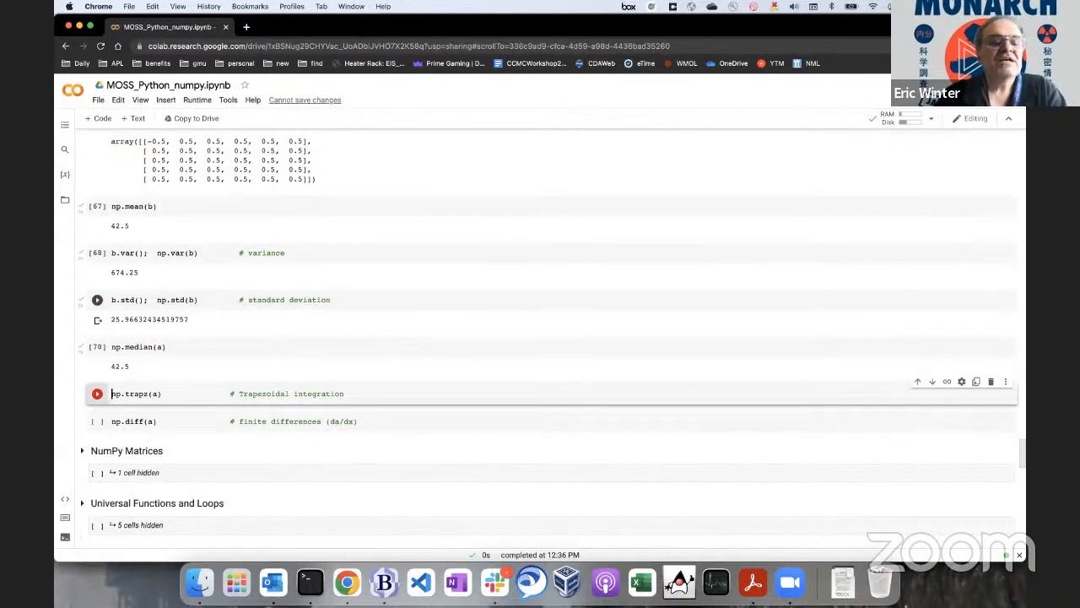
{"action": "scroll", "scroll_direction": "down", "scroll_amount": 3}
{"action": "type", "text": "a ="}
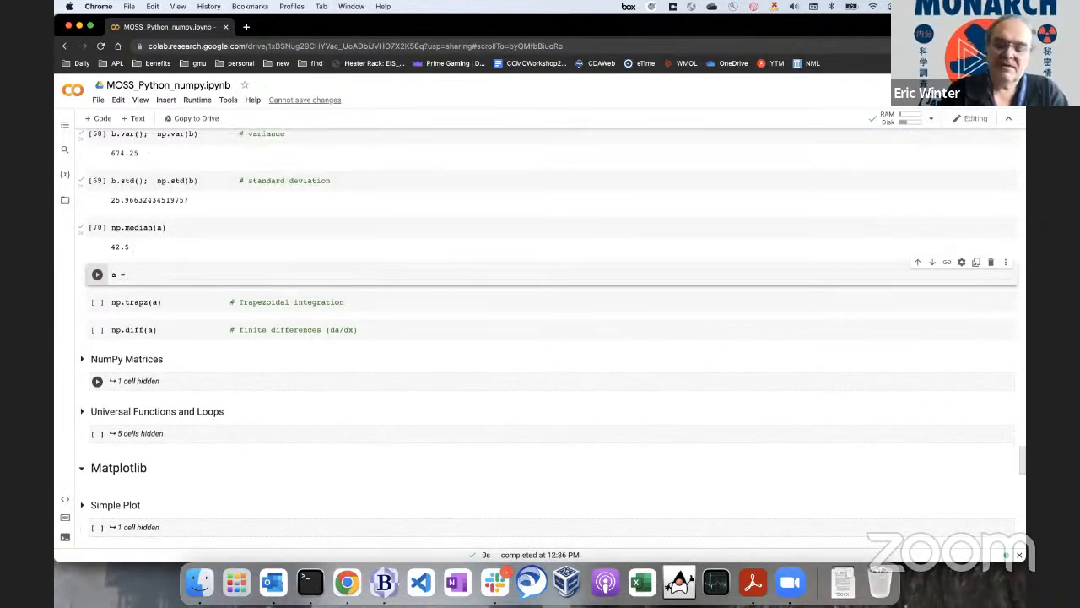
Define a = np.linspace(0, 1, 100), then run np.trapz(a) giving 49.5 and np.diff(a) giving ~0.0101.
{"action": "type", "text": "pnp.i"}
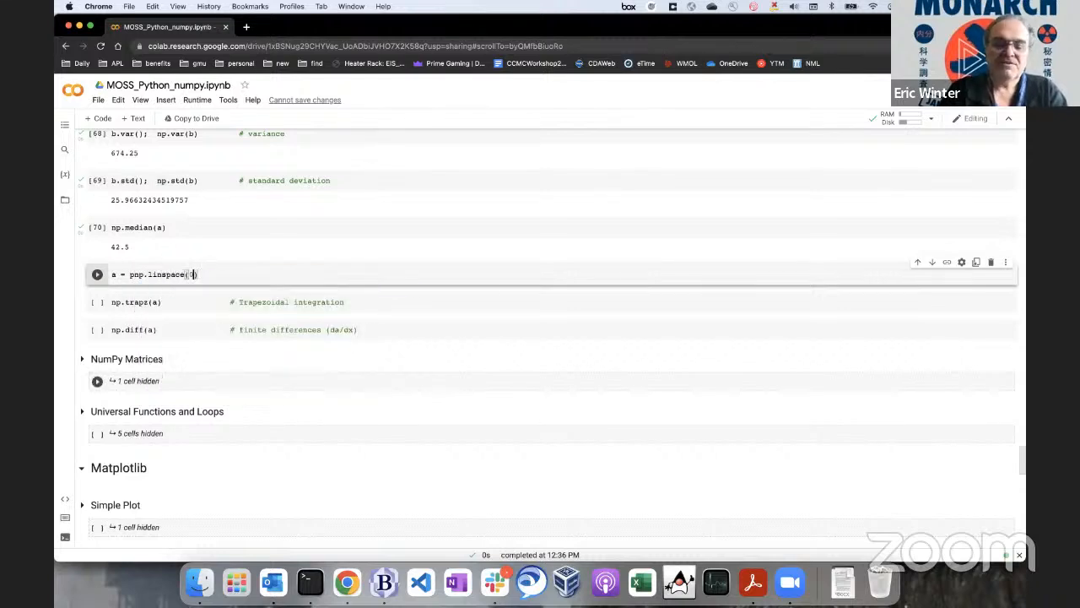
{"action": "type", "text": "0, 1, 100)"}
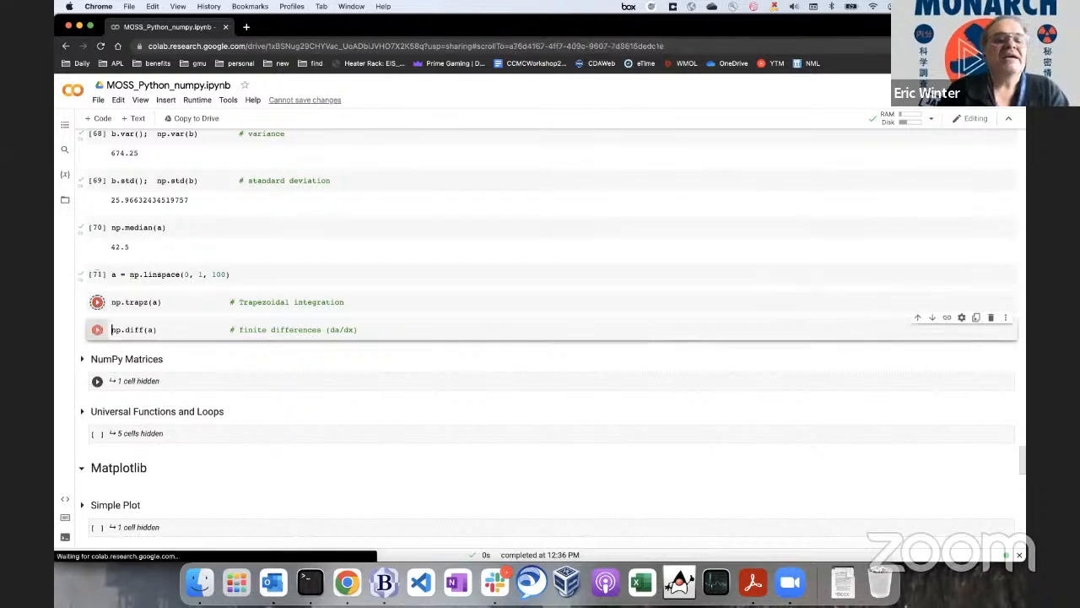
{"action": "left_click", "coordinate": [96, 300]}
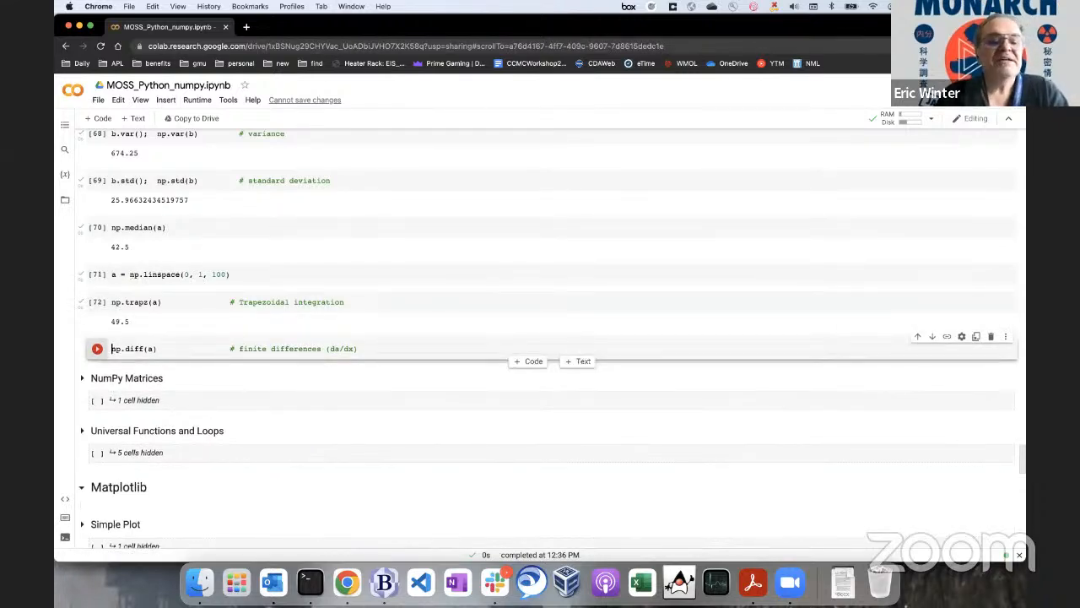
{"action": "left_click", "coordinate": [98, 347]}
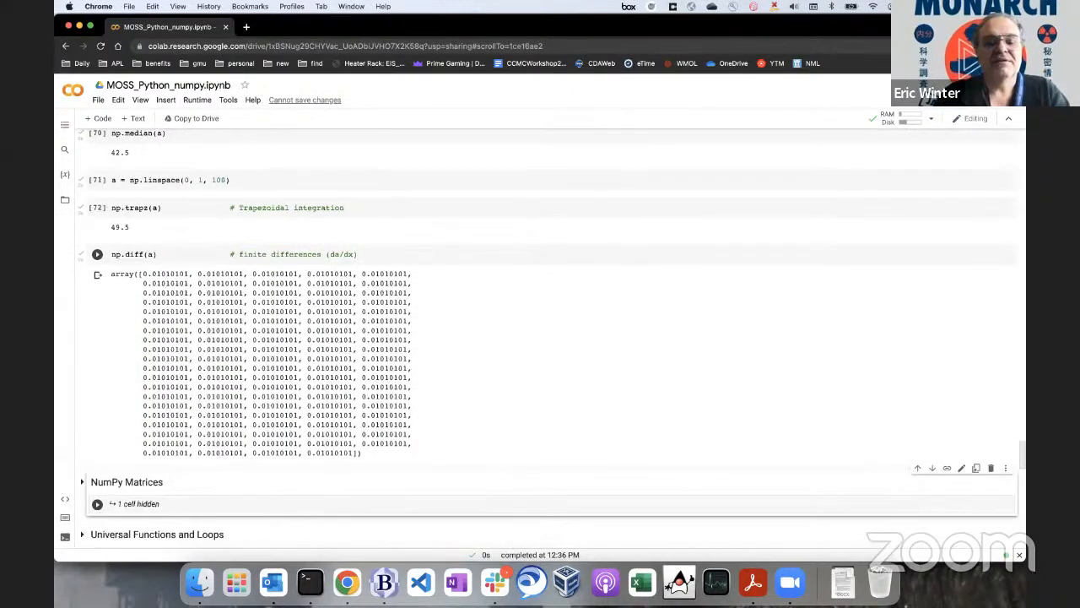
{"action": "scroll", "scroll_direction": "down", "scroll_amount": 3}
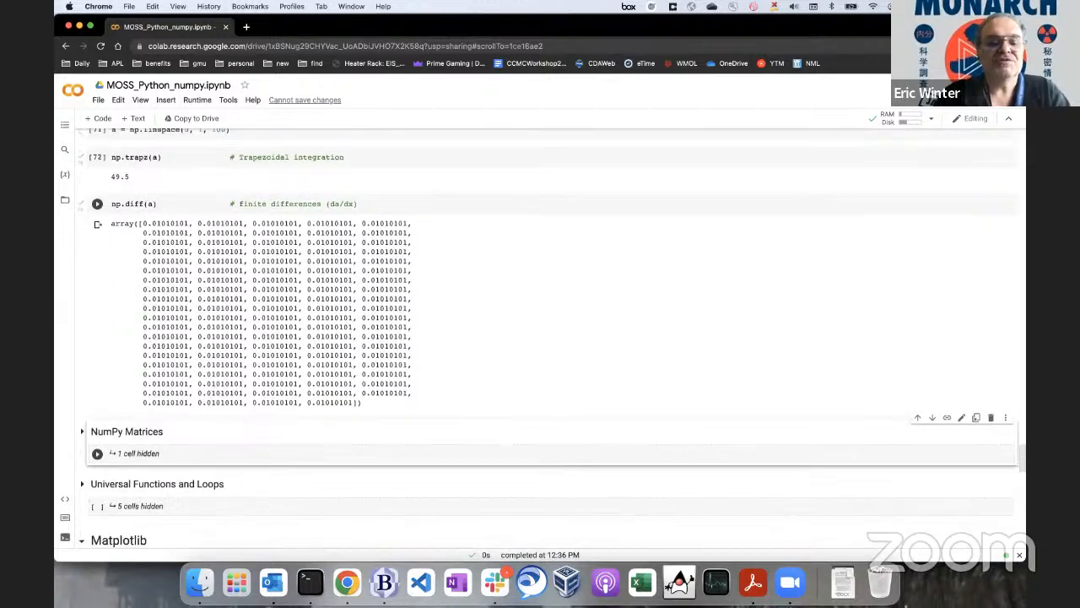
{"action": "scroll", "scroll_direction": "down", "scroll_amount": 3}
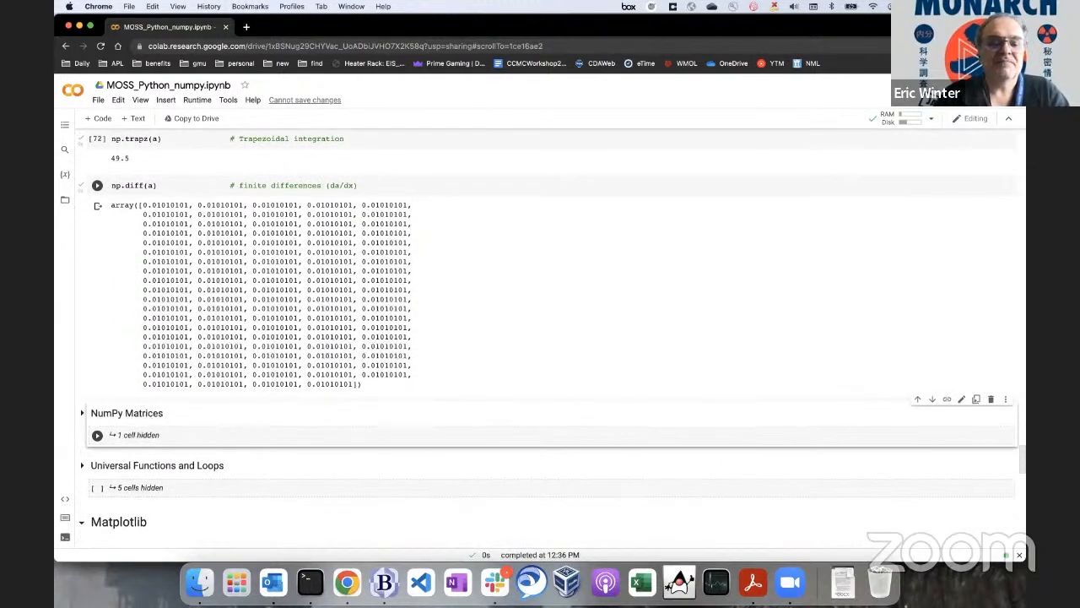
{"action": "scroll", "scroll_direction": "down", "scroll_amount": 3}
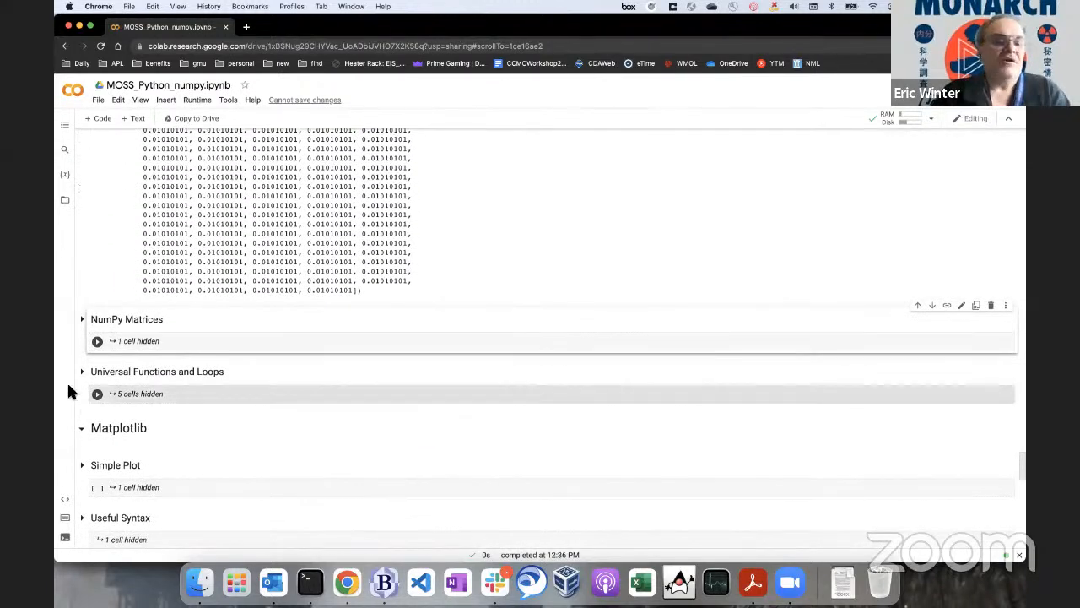
Expand the NumPy Matrices section and select its 2×2 np.mat example cell.
{"action": "left_click", "coordinate": [81, 319]}
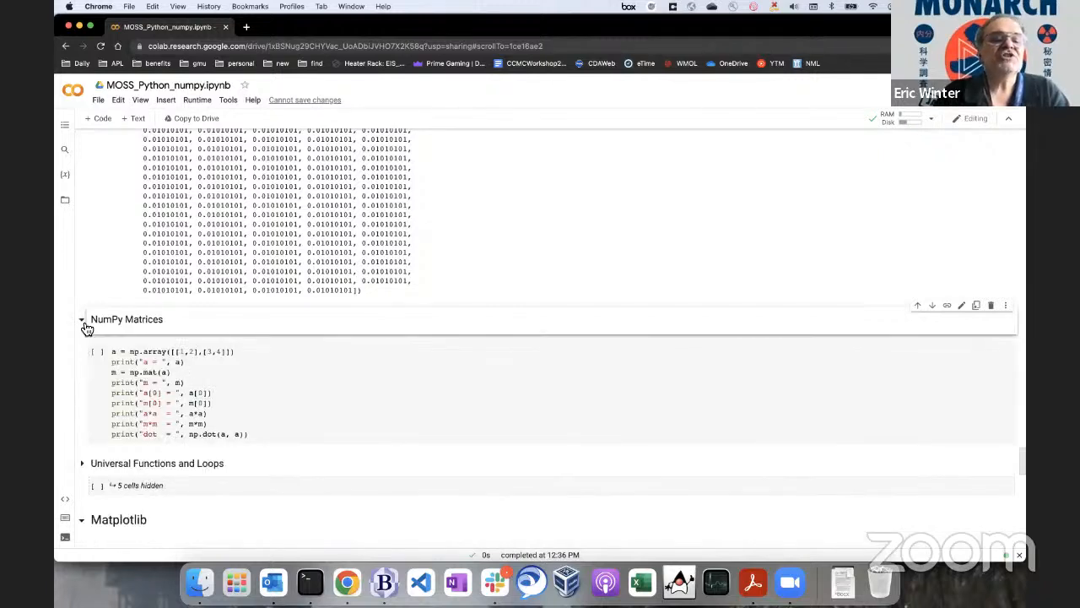
{"action": "mouse_move", "coordinate": [83, 324]}
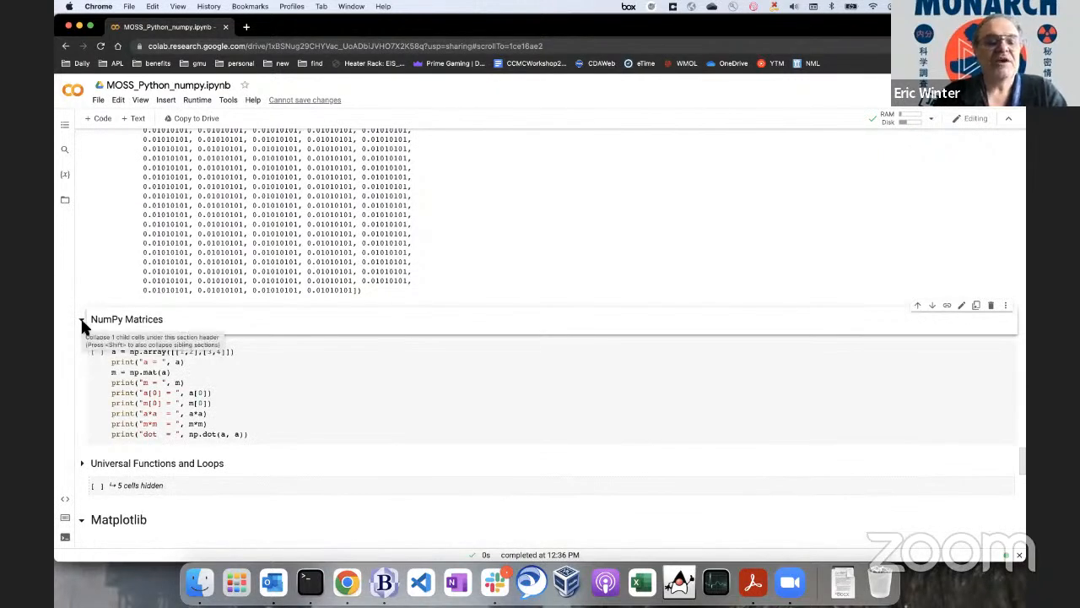
{"action": "left_click", "coordinate": [157, 357]}
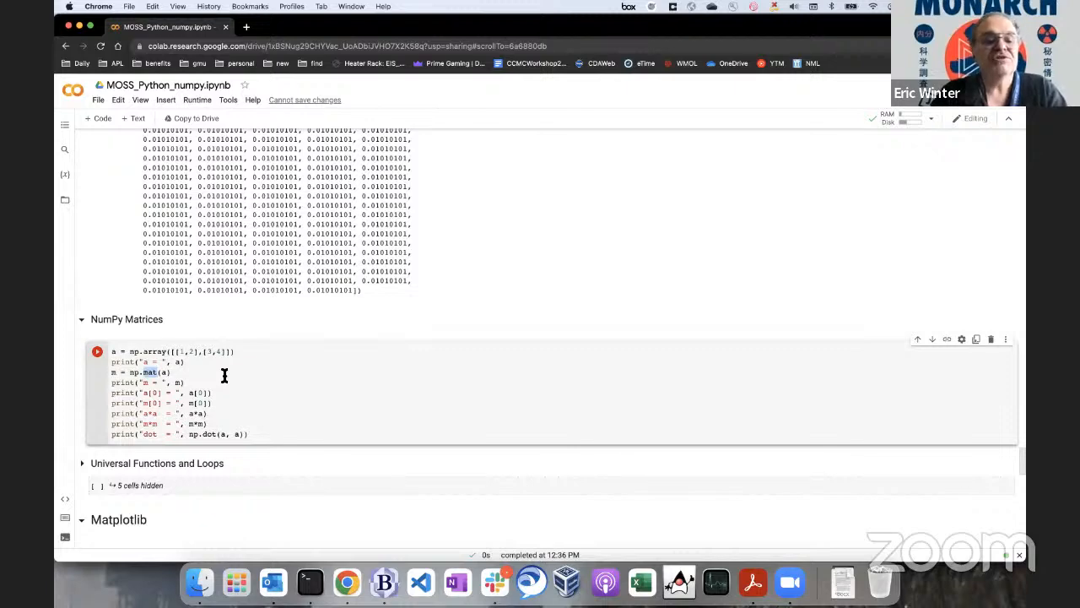
{"action": "scroll", "scroll_direction": "down", "scroll_amount": 3}
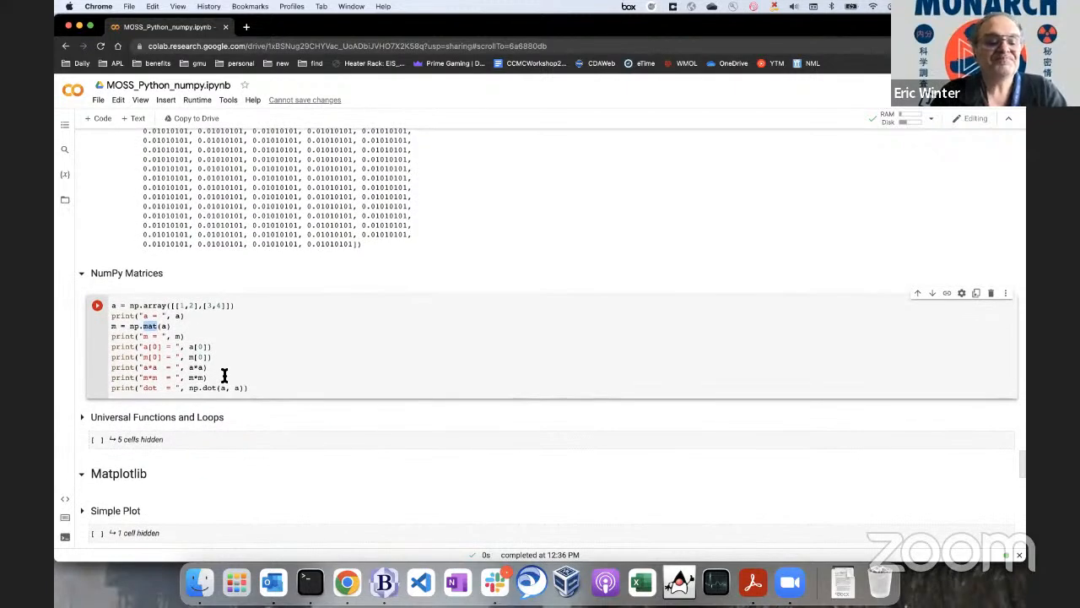
{"action": "scroll", "scroll_direction": "down", "scroll_amount": 3}
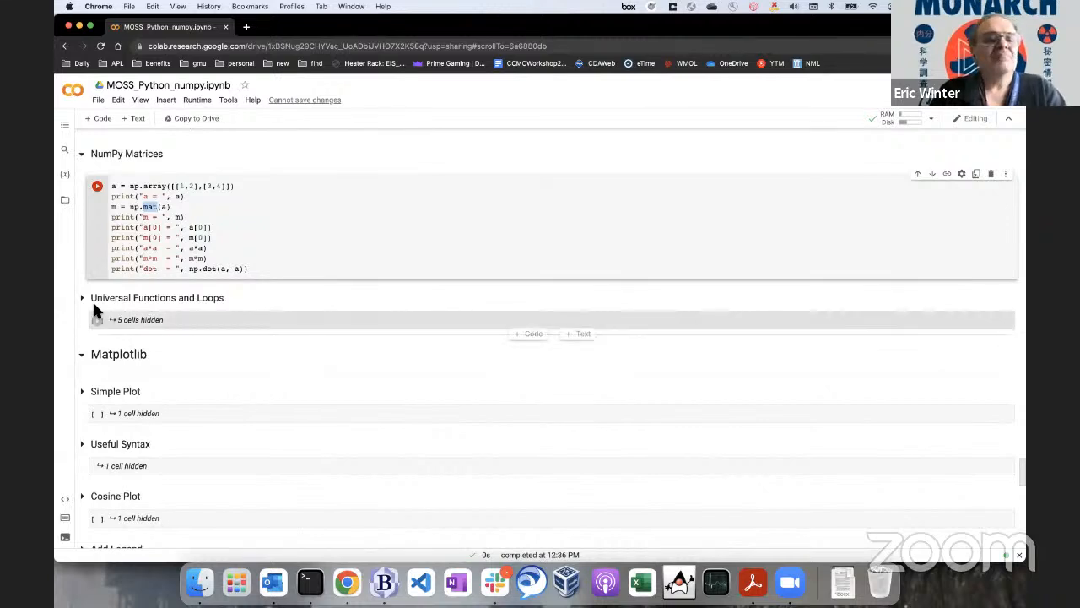
Expand Universal Functions and Loops and run the mult1/mult2 and 800×800 random-array cells.
{"action": "left_click", "coordinate": [81, 297]}
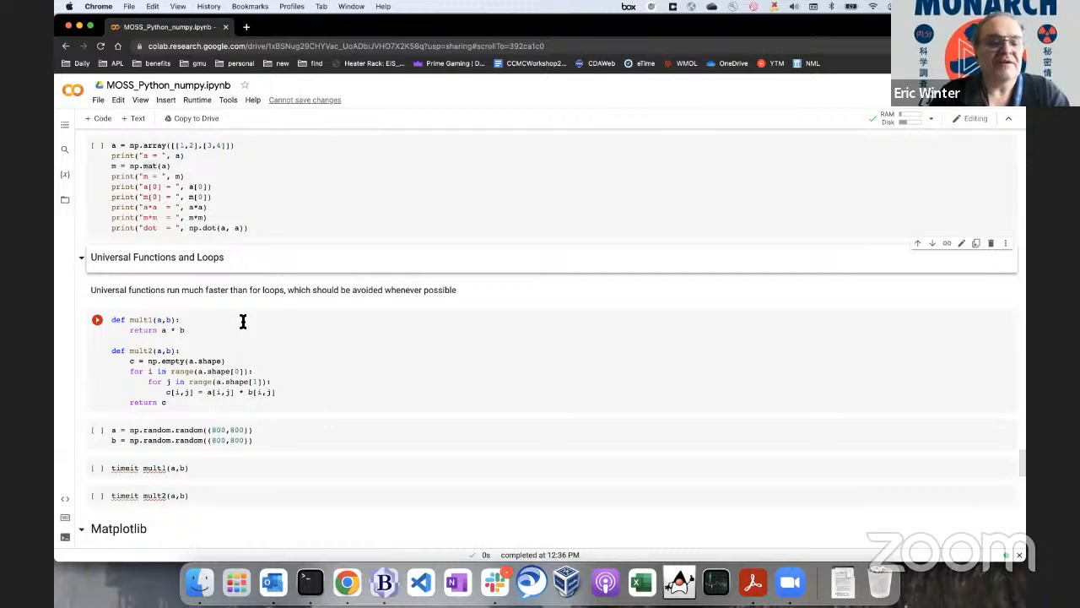
{"action": "mouse_move", "coordinate": [206, 333]}
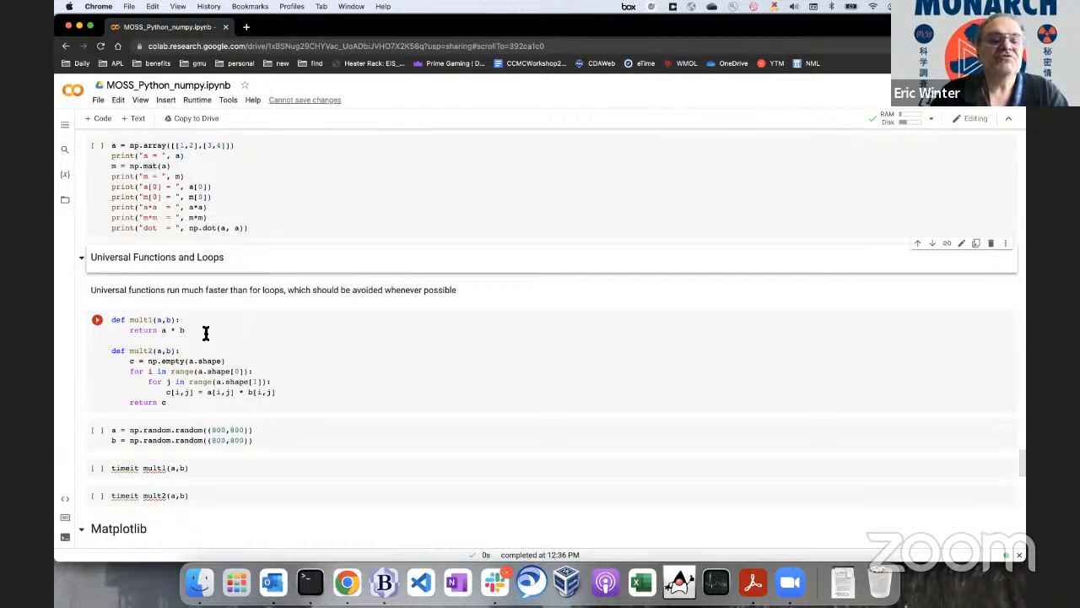
{"action": "left_click", "coordinate": [186, 329]}
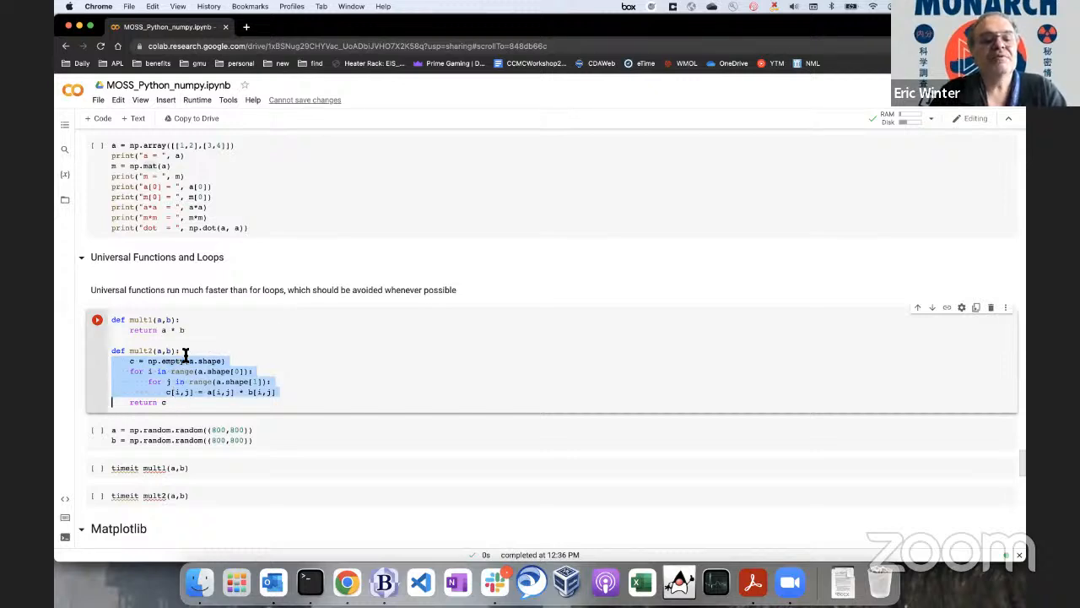
{"action": "left_click", "coordinate": [187, 329]}
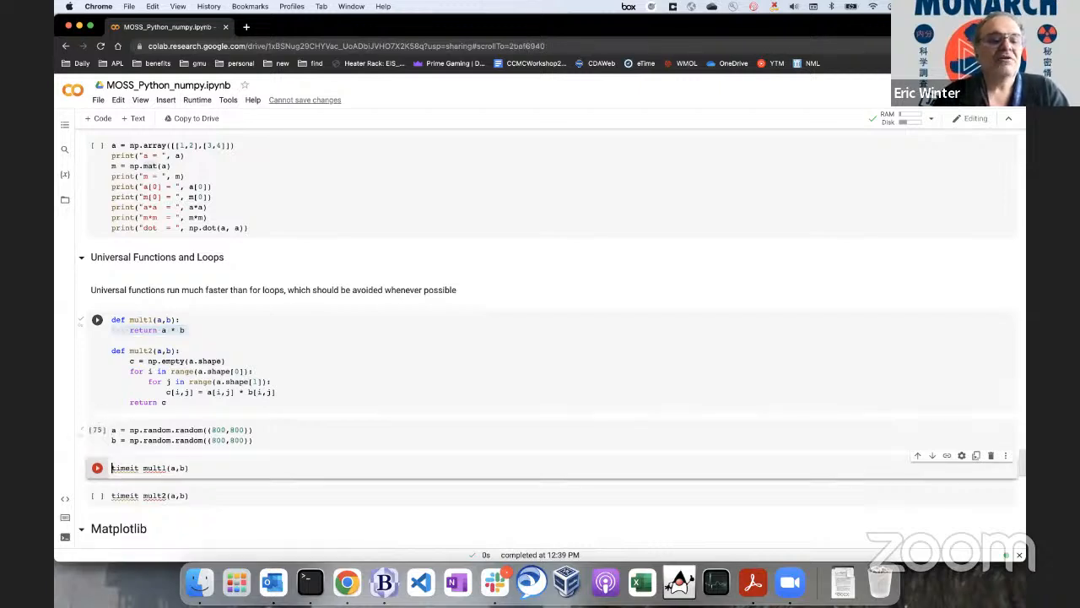
Run %timeit mult1(a,b), reporting 1000 loops, best of 5: 977 µs per loop.
{"action": "scroll", "scroll_direction": "down", "scroll_amount": 3}
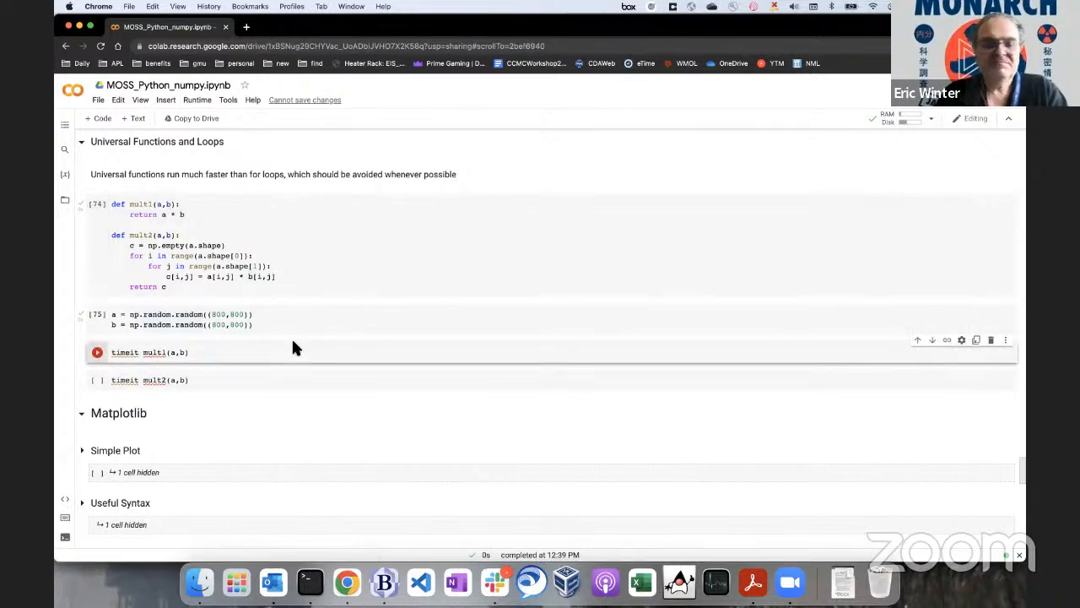
{"action": "left_click", "coordinate": [98, 380]}
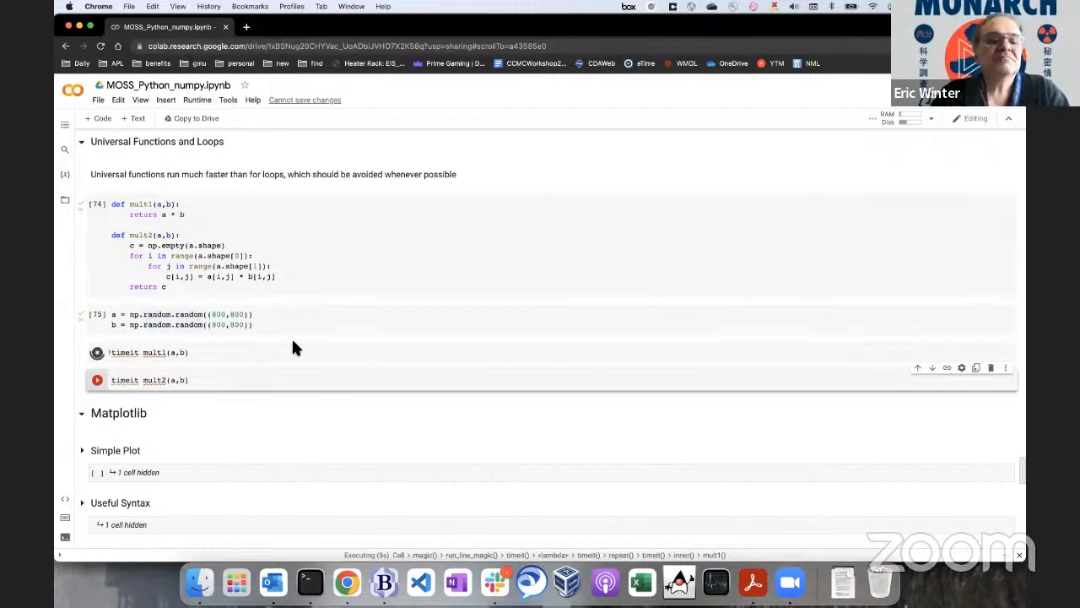
{"action": "left_click", "coordinate": [98, 353]}
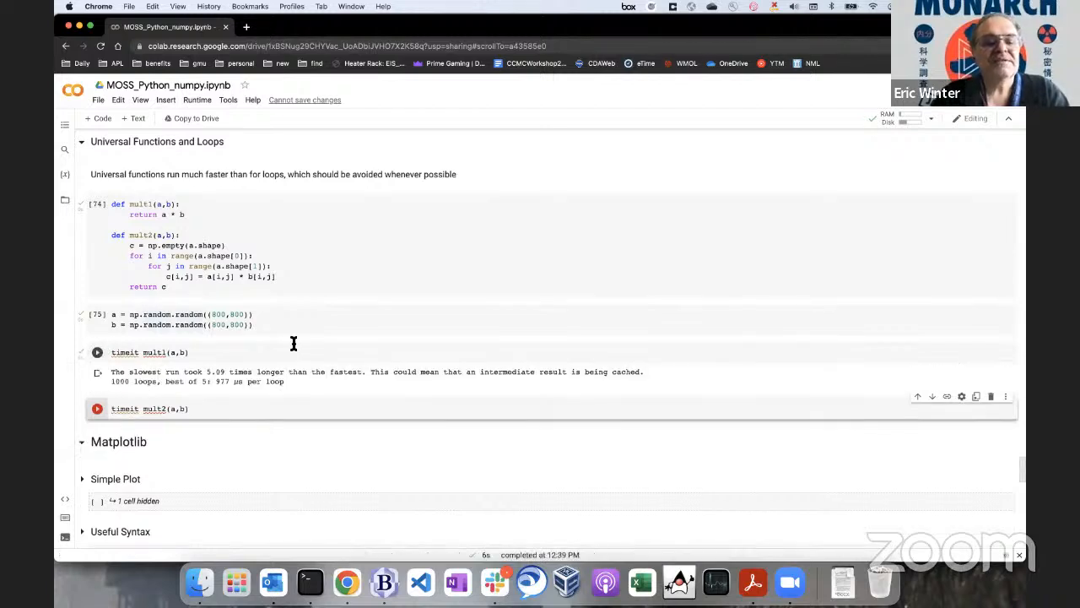
{"action": "mouse_move", "coordinate": [226, 399]}
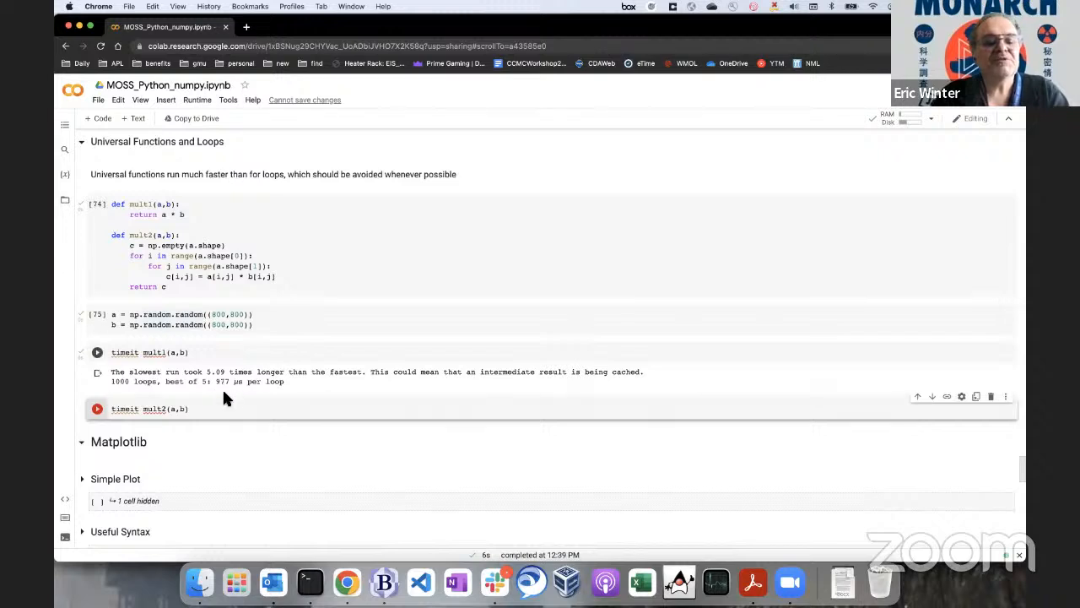
Run %timeit mult2(a,b), reporting 1 loop, best of 5: 209 ms per loop.
{"action": "left_click", "coordinate": [98, 353]}
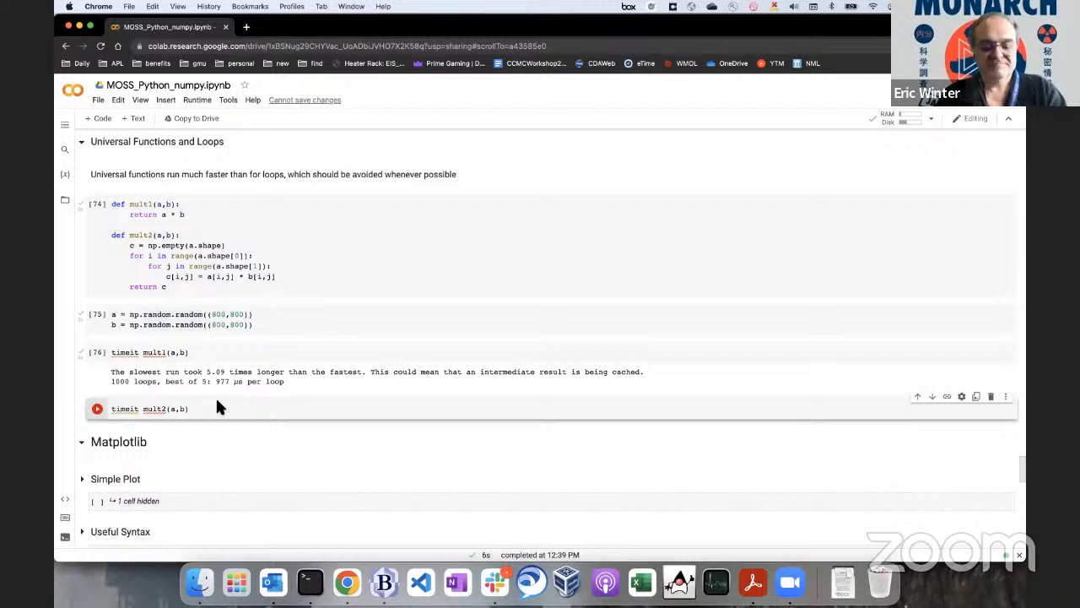
{"action": "left_click", "coordinate": [98, 408]}
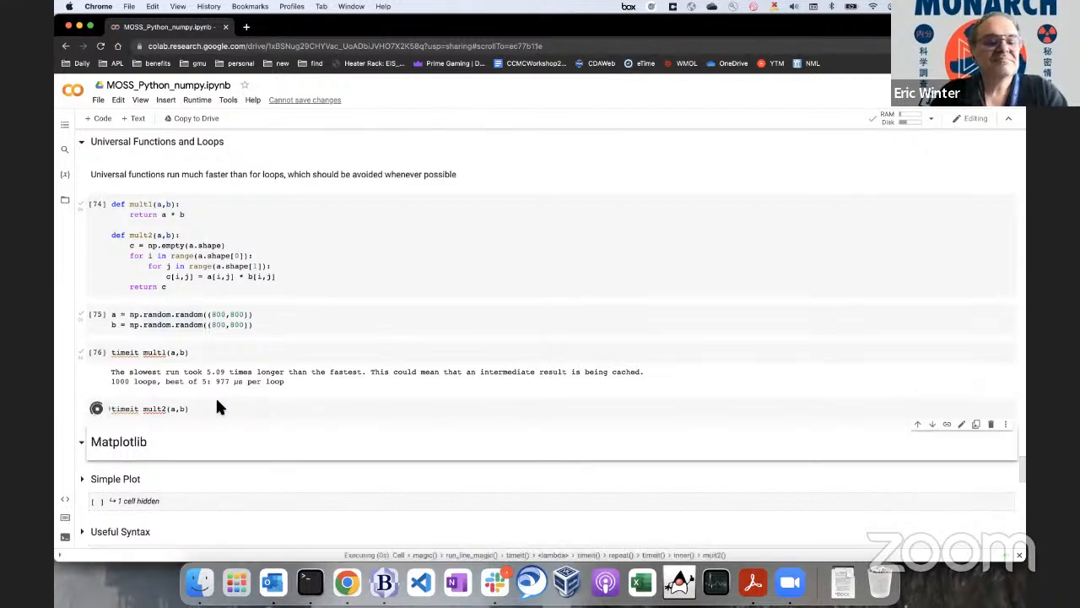
{"action": "left_click", "coordinate": [96, 409]}
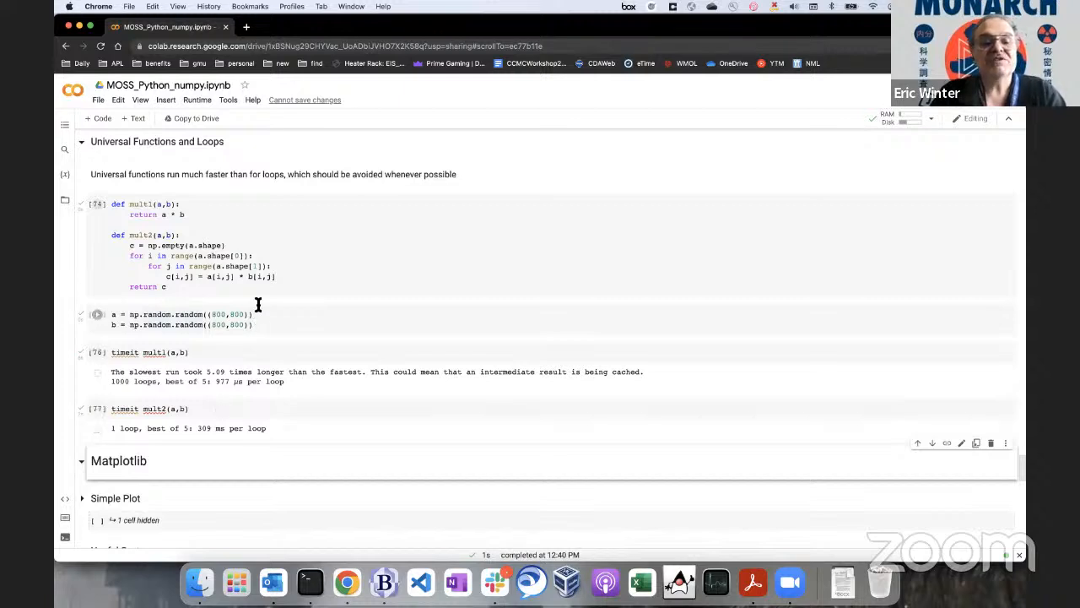
{"action": "left_click", "coordinate": [286, 253]}
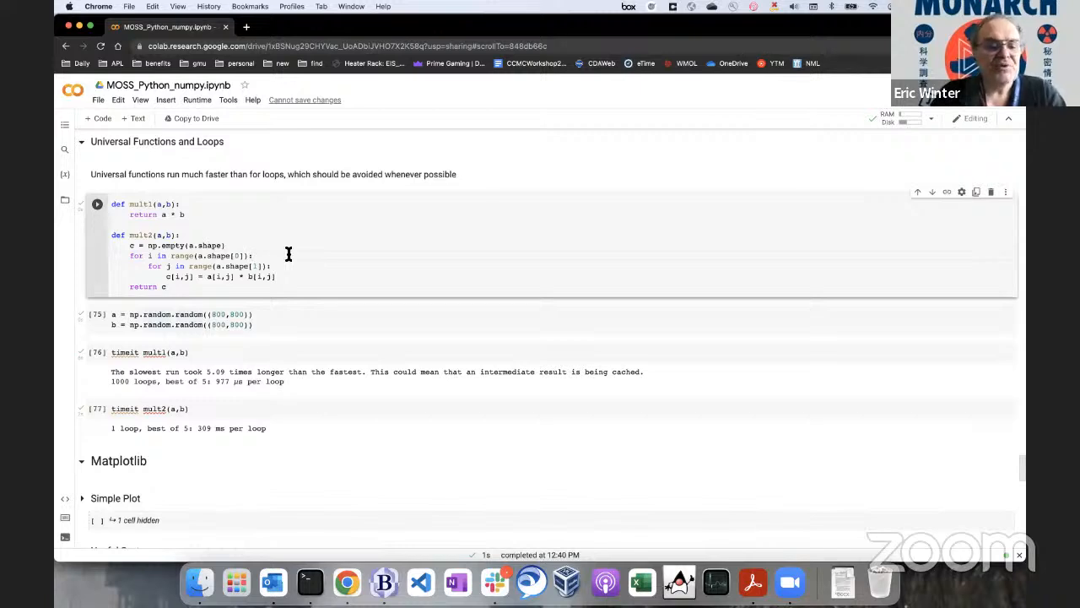
{"action": "scroll", "scroll_direction": "down", "scroll_amount": 3}
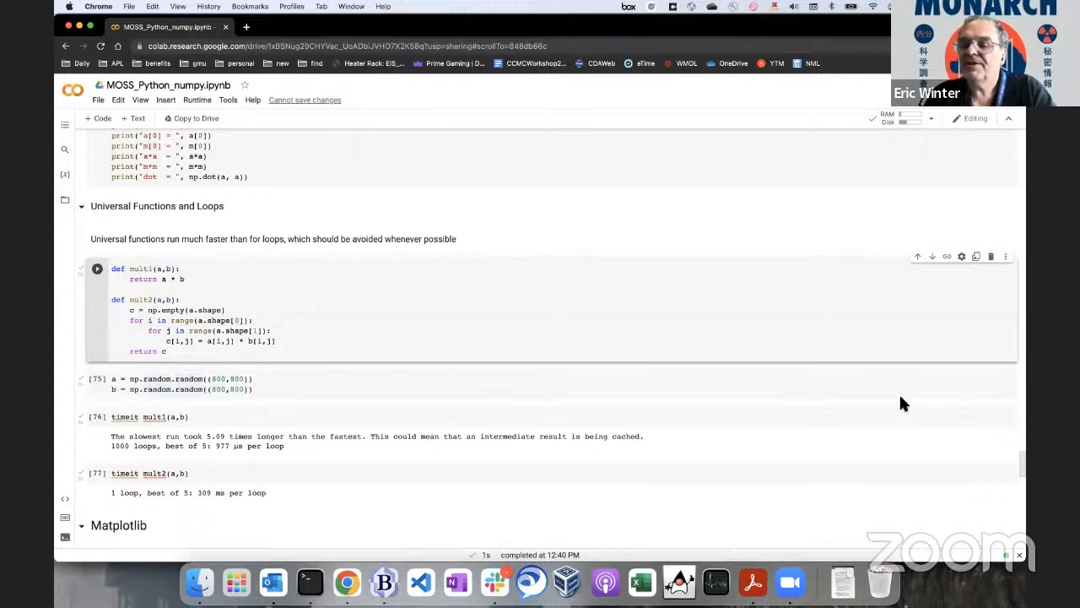
{"action": "mouse_move", "coordinate": [722, 362]}
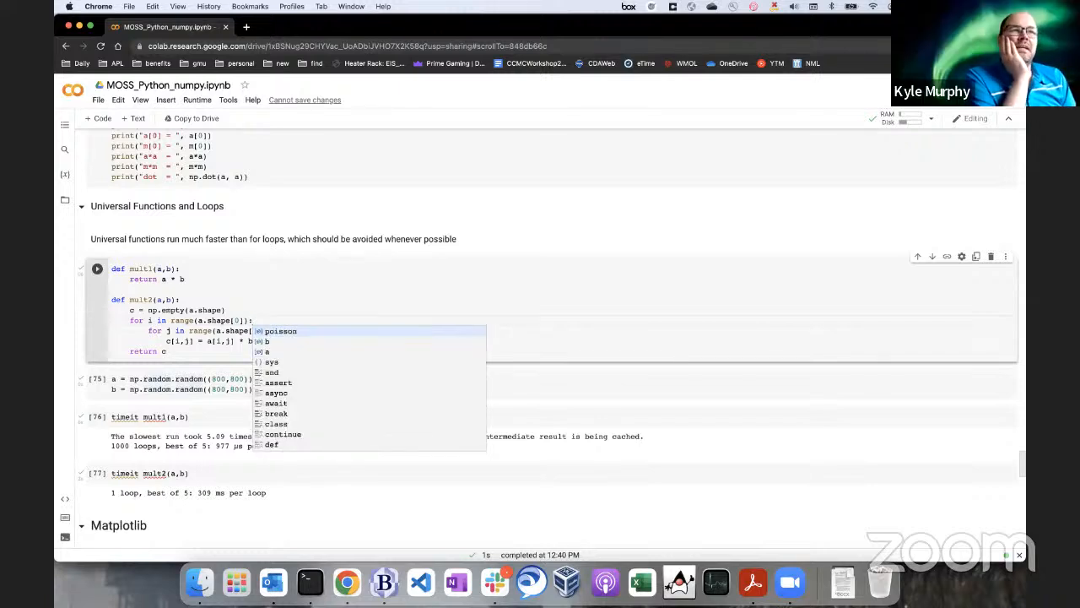
{"action": "mouse_move", "coordinate": [543, 260]}
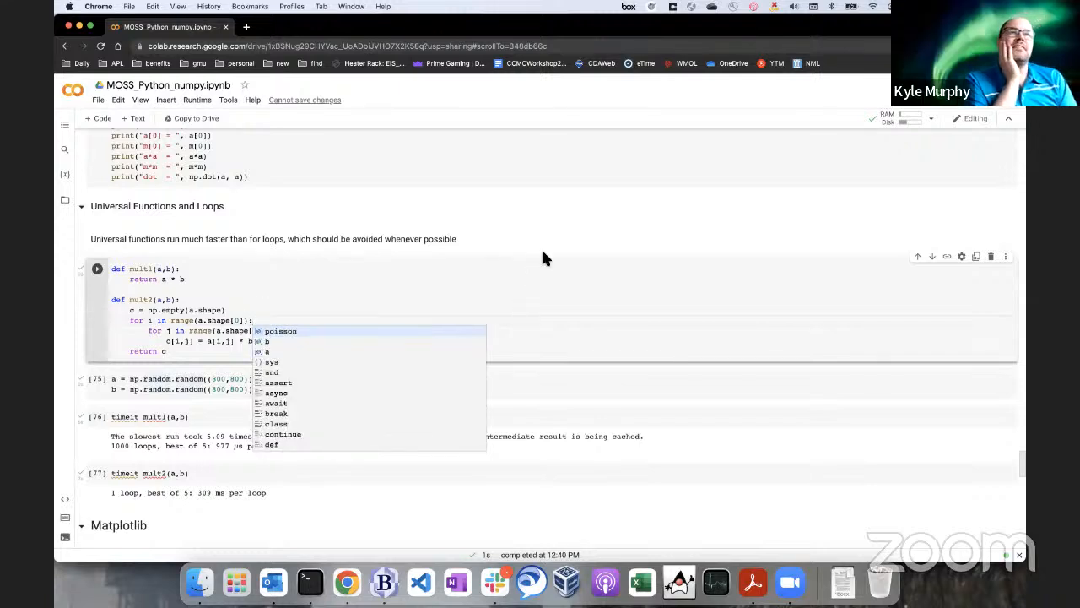